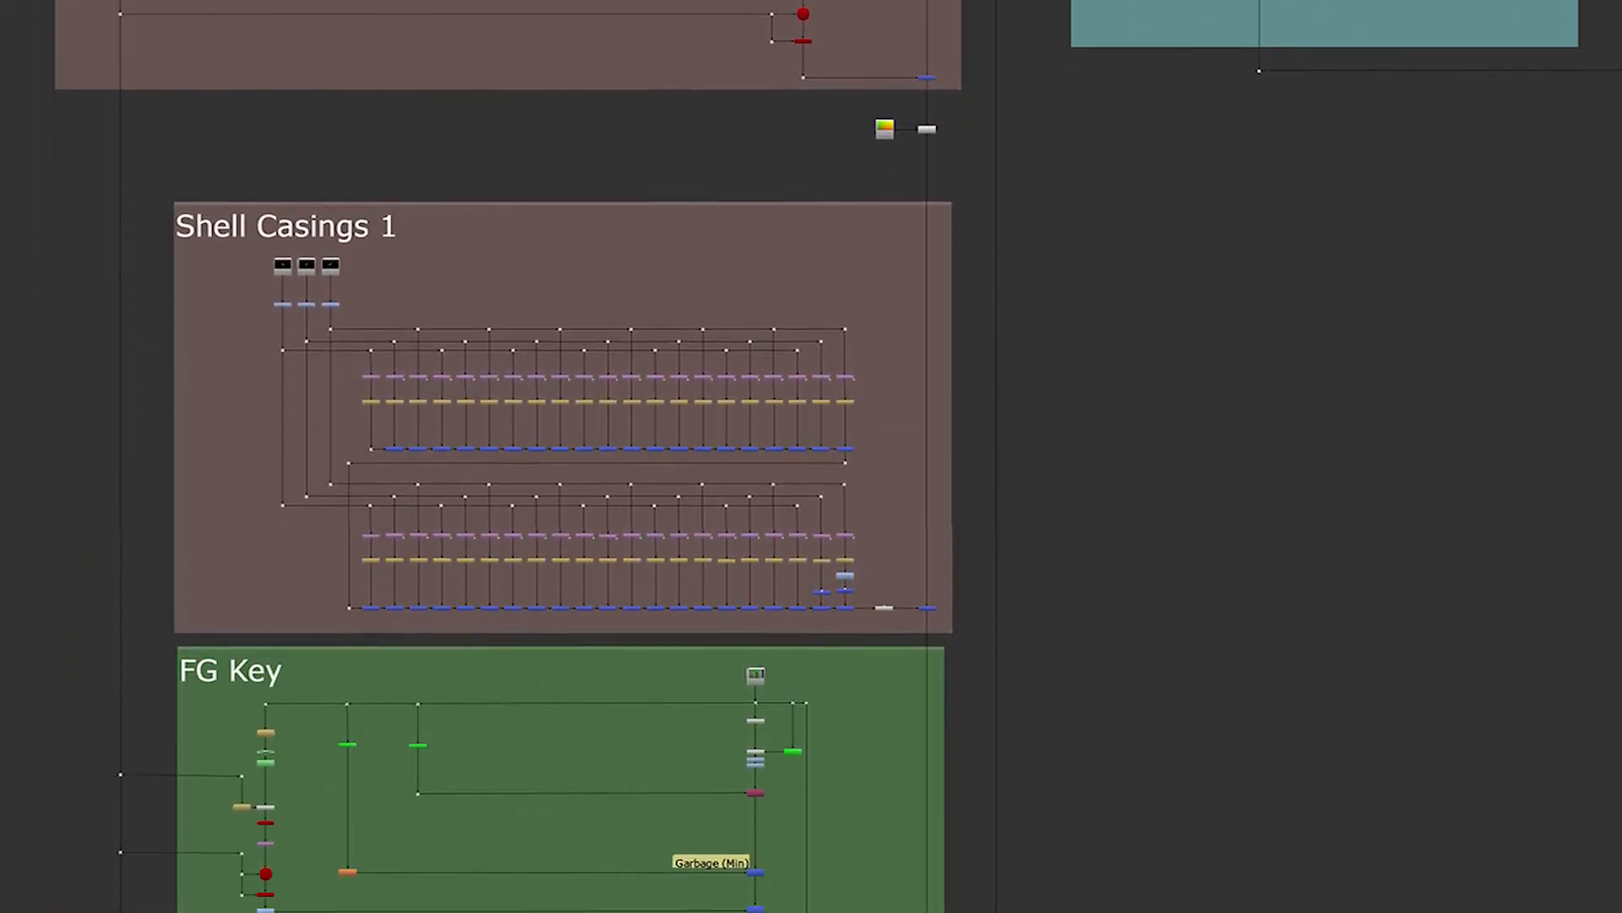
# Step: Open the Nuke_Project folder from the desktop to view its folder structure
pyautogui.scroll(-3)
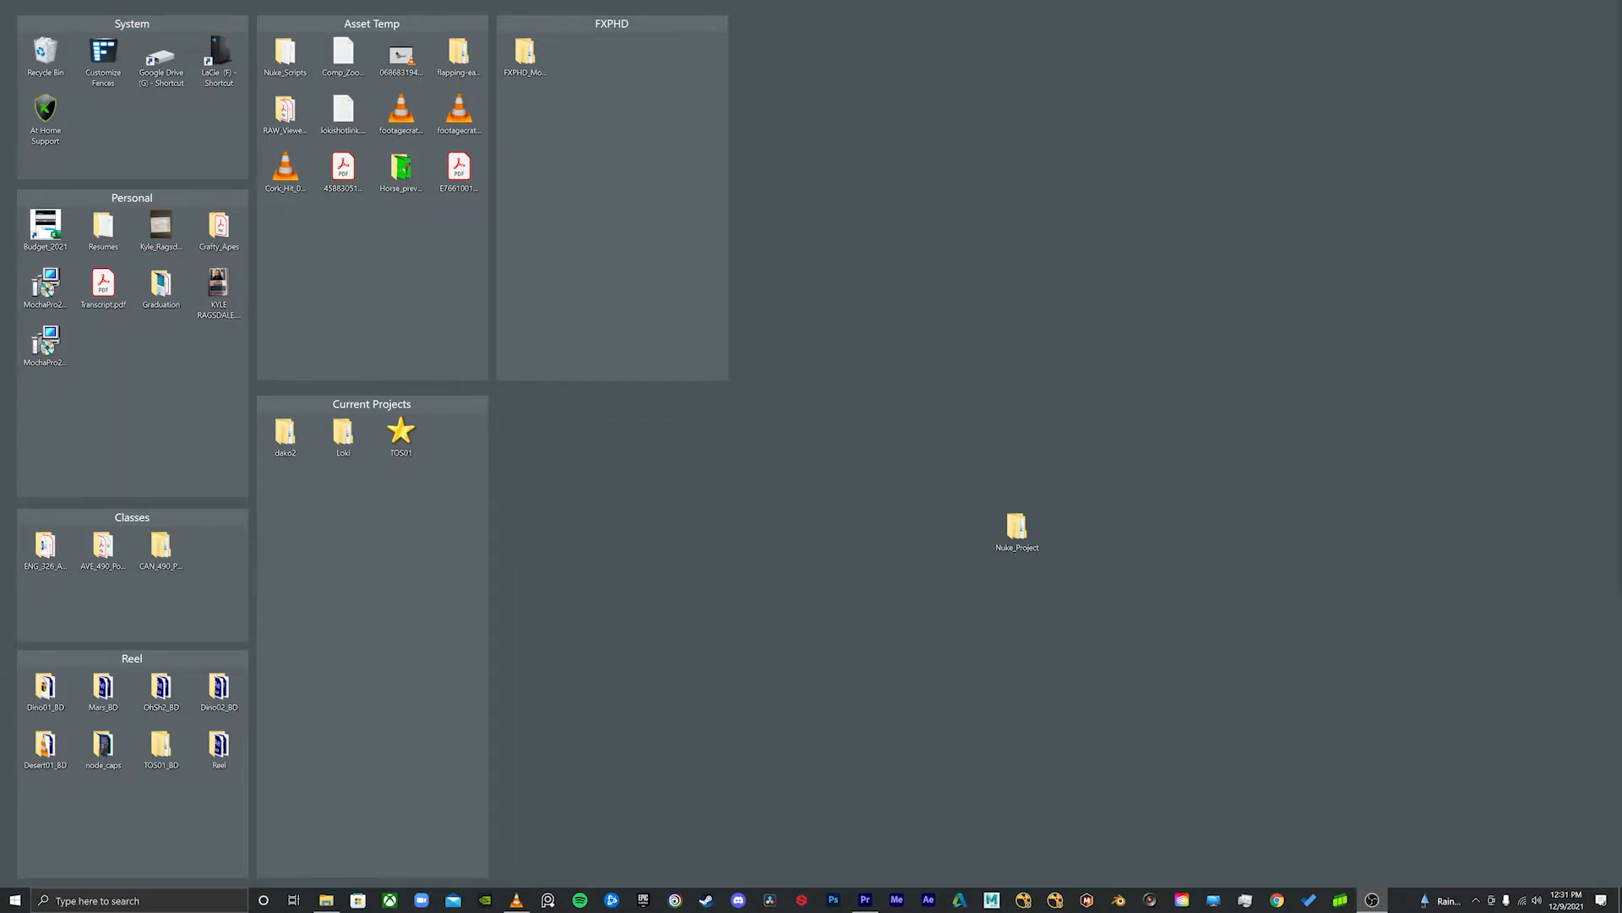
pyautogui.doubleClick(1018, 528)
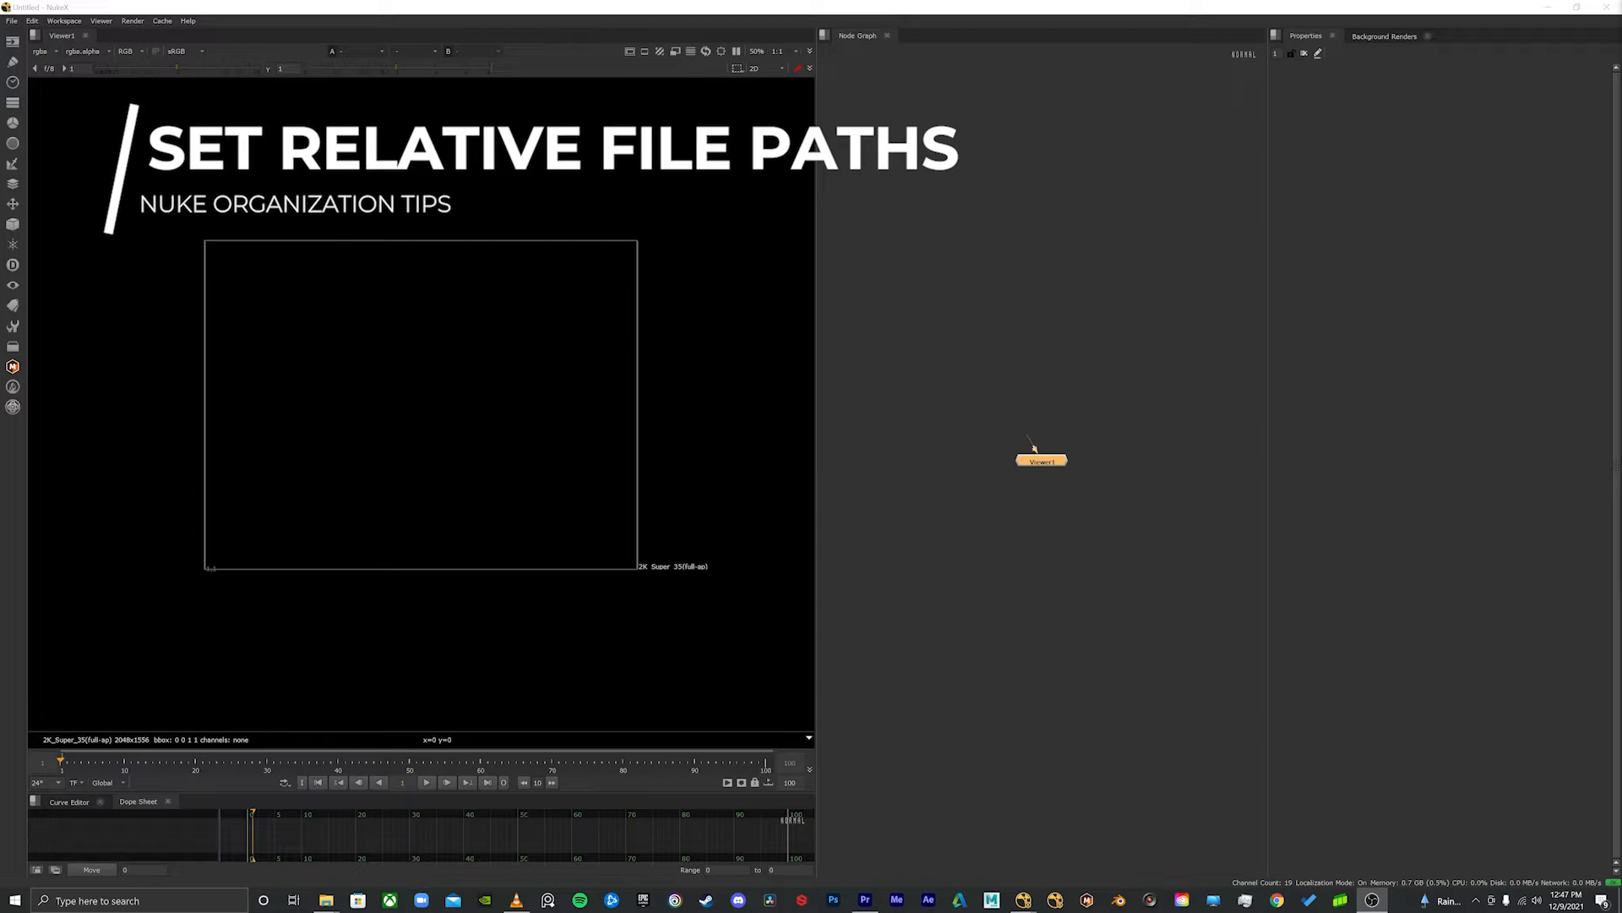
pyautogui.moveTo(994, 318)
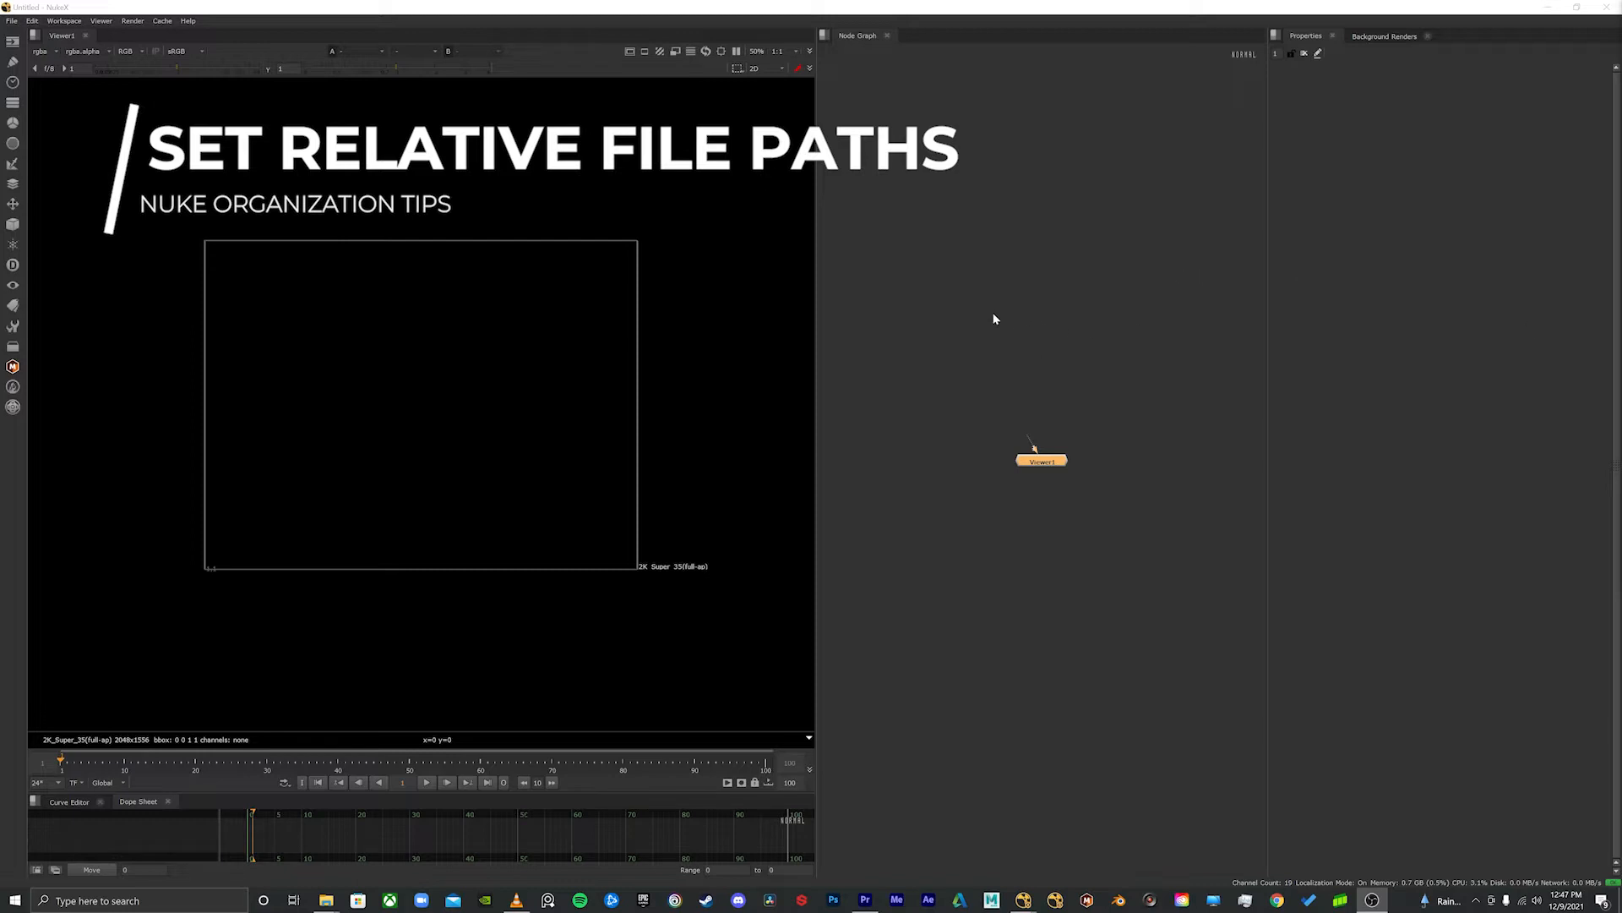
pyautogui.moveTo(1009, 316)
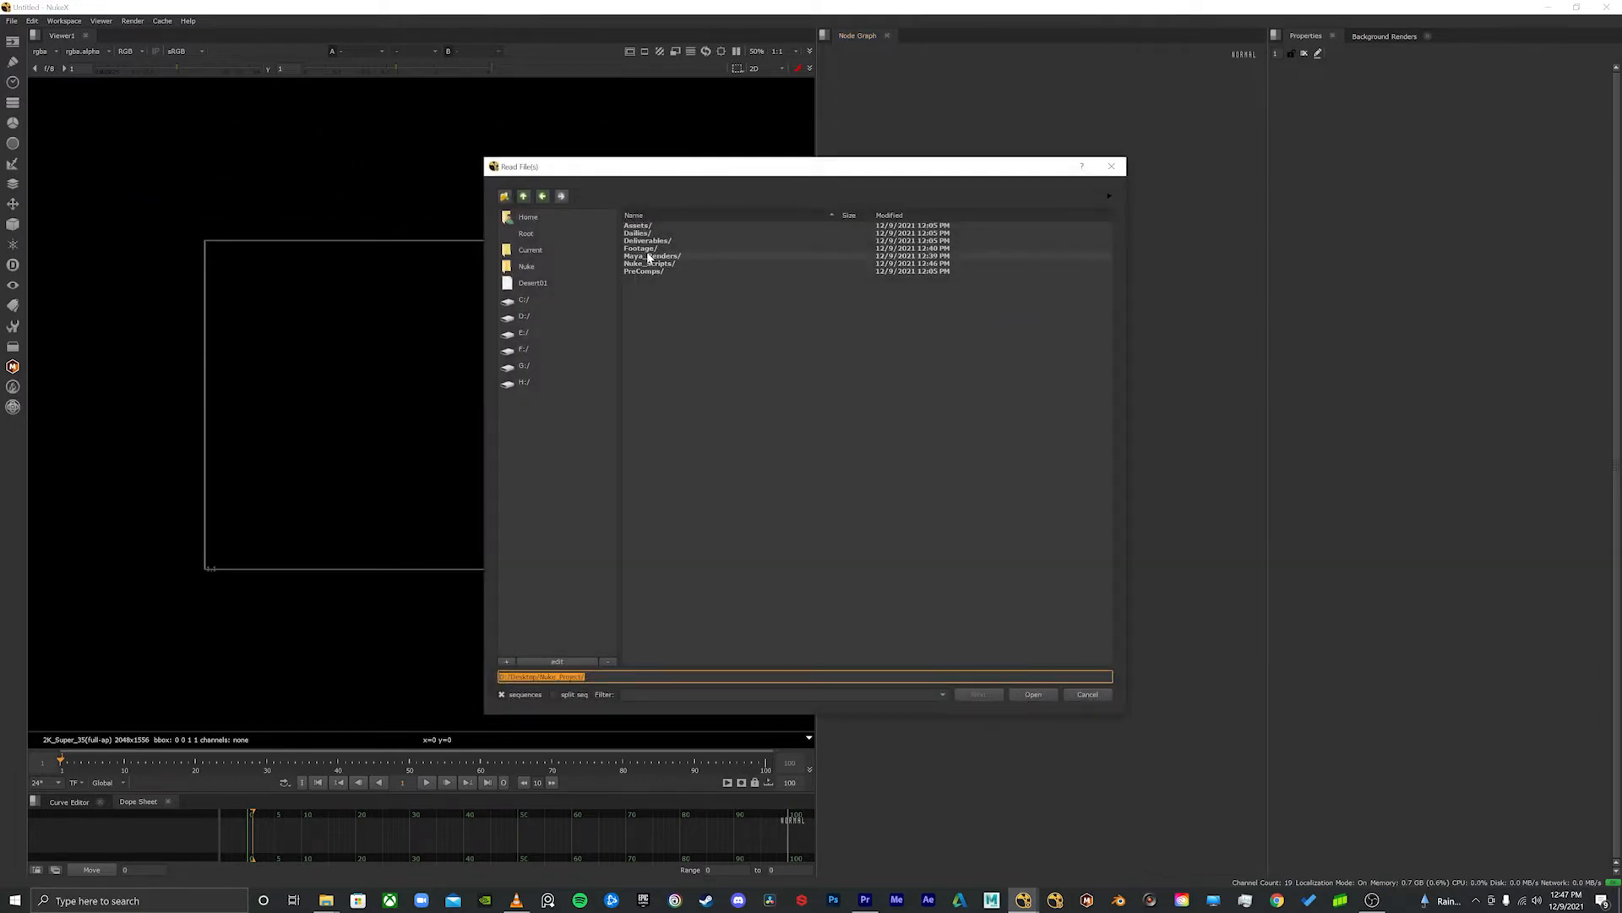
# Step: Load the 06_1b EXR sequence from Footage/TOS01_exr_plt as a Read node
pyautogui.doubleClick(639, 249)
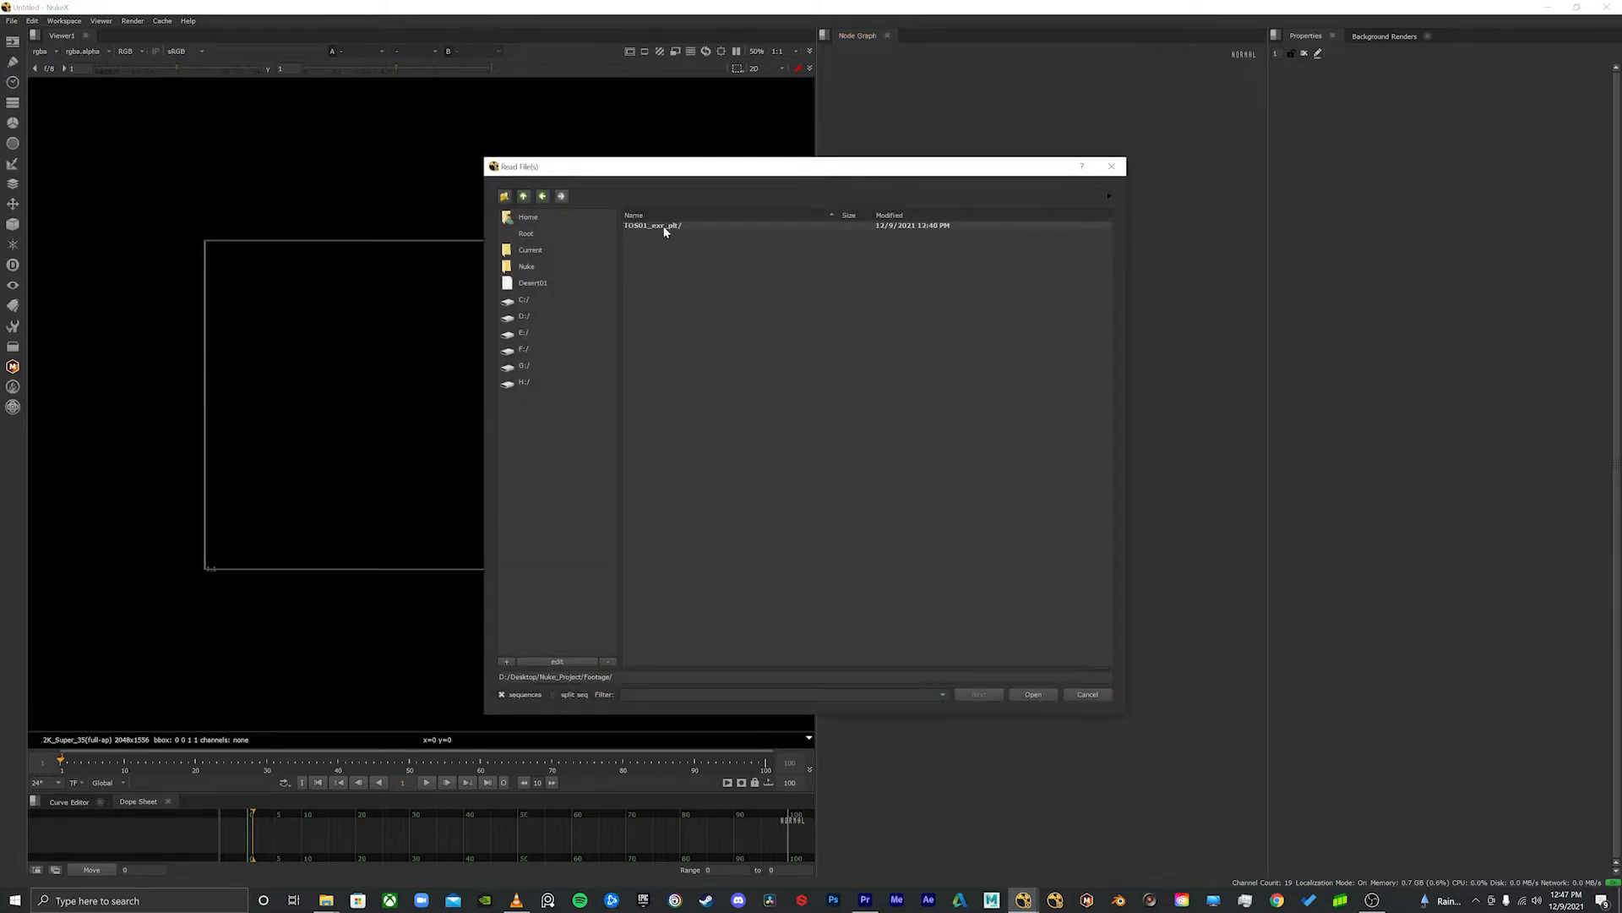
pyautogui.doubleClick(651, 225)
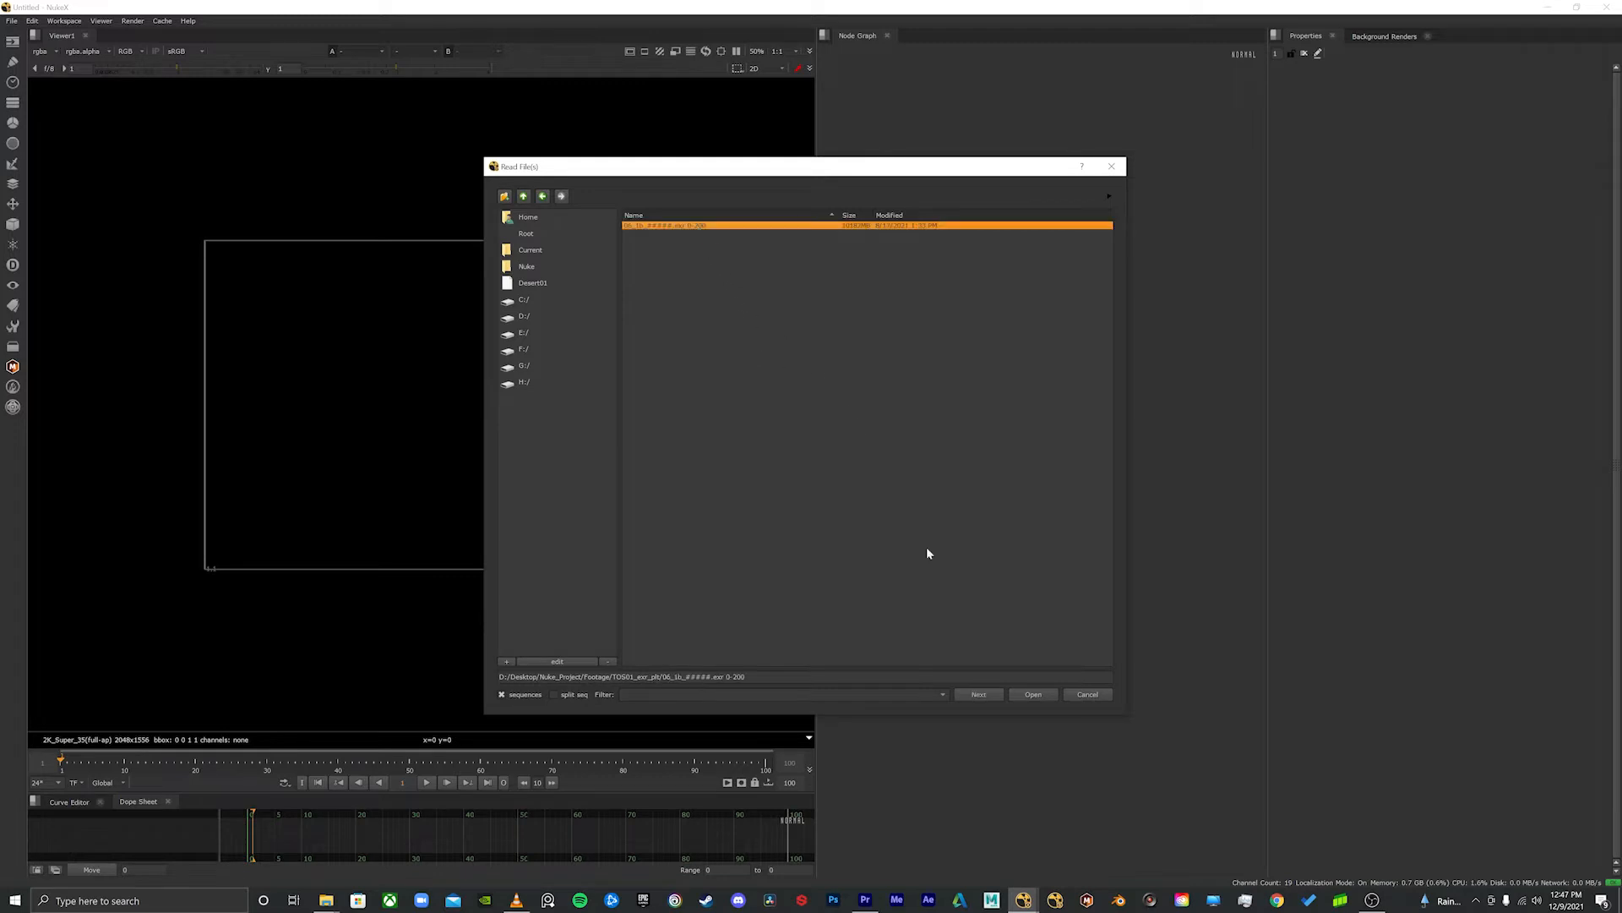
pyautogui.click(1032, 693)
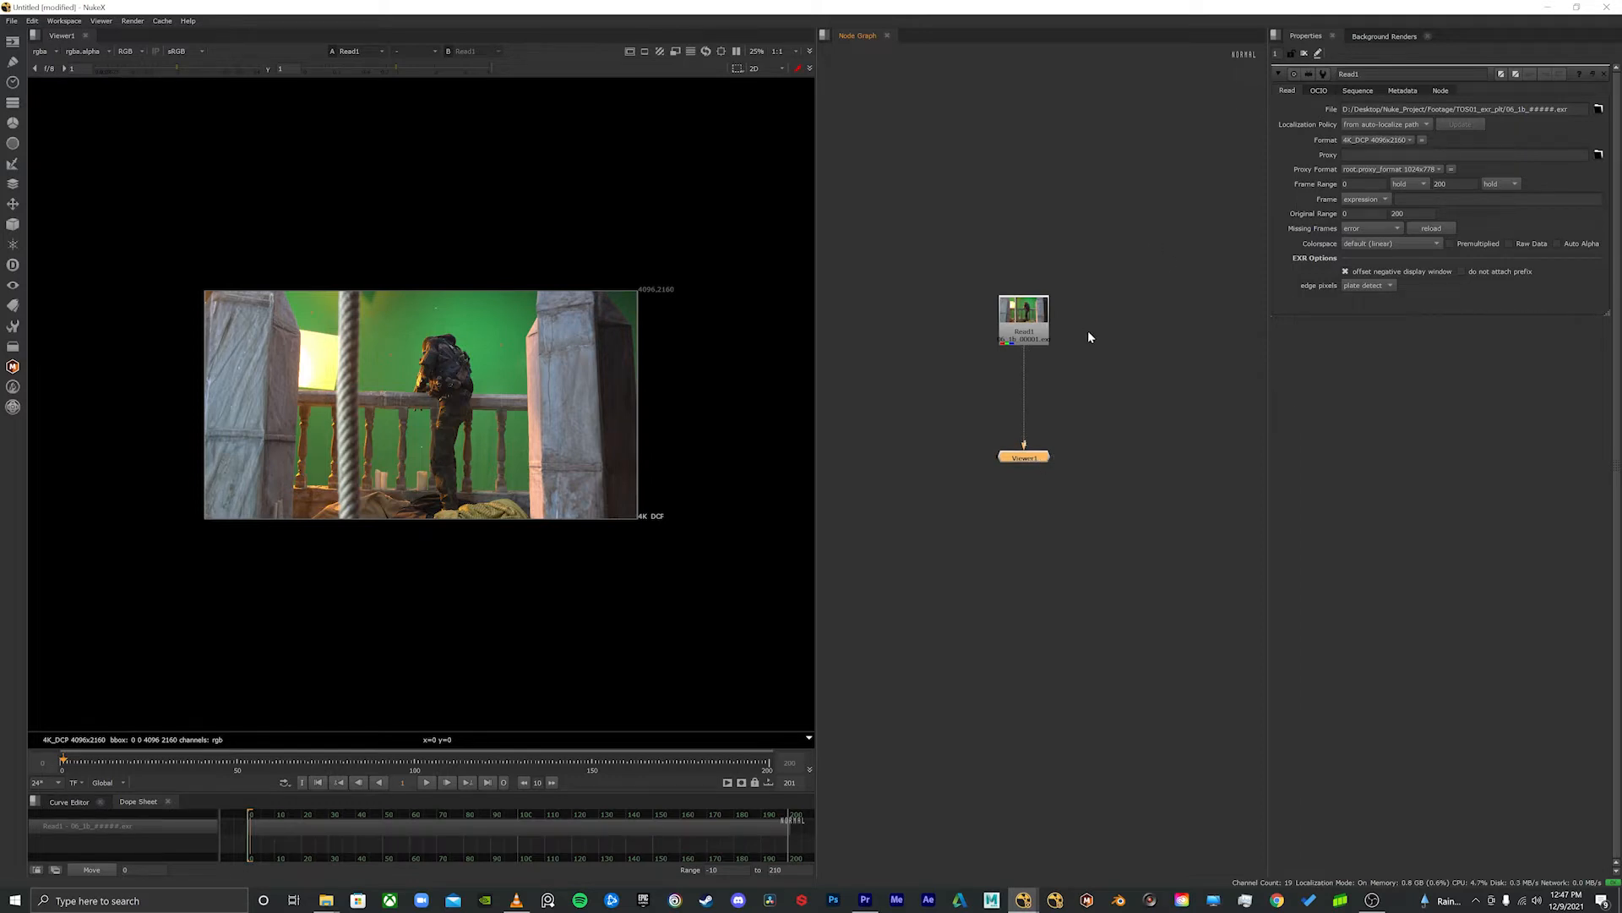
pyautogui.moveTo(1392, 103)
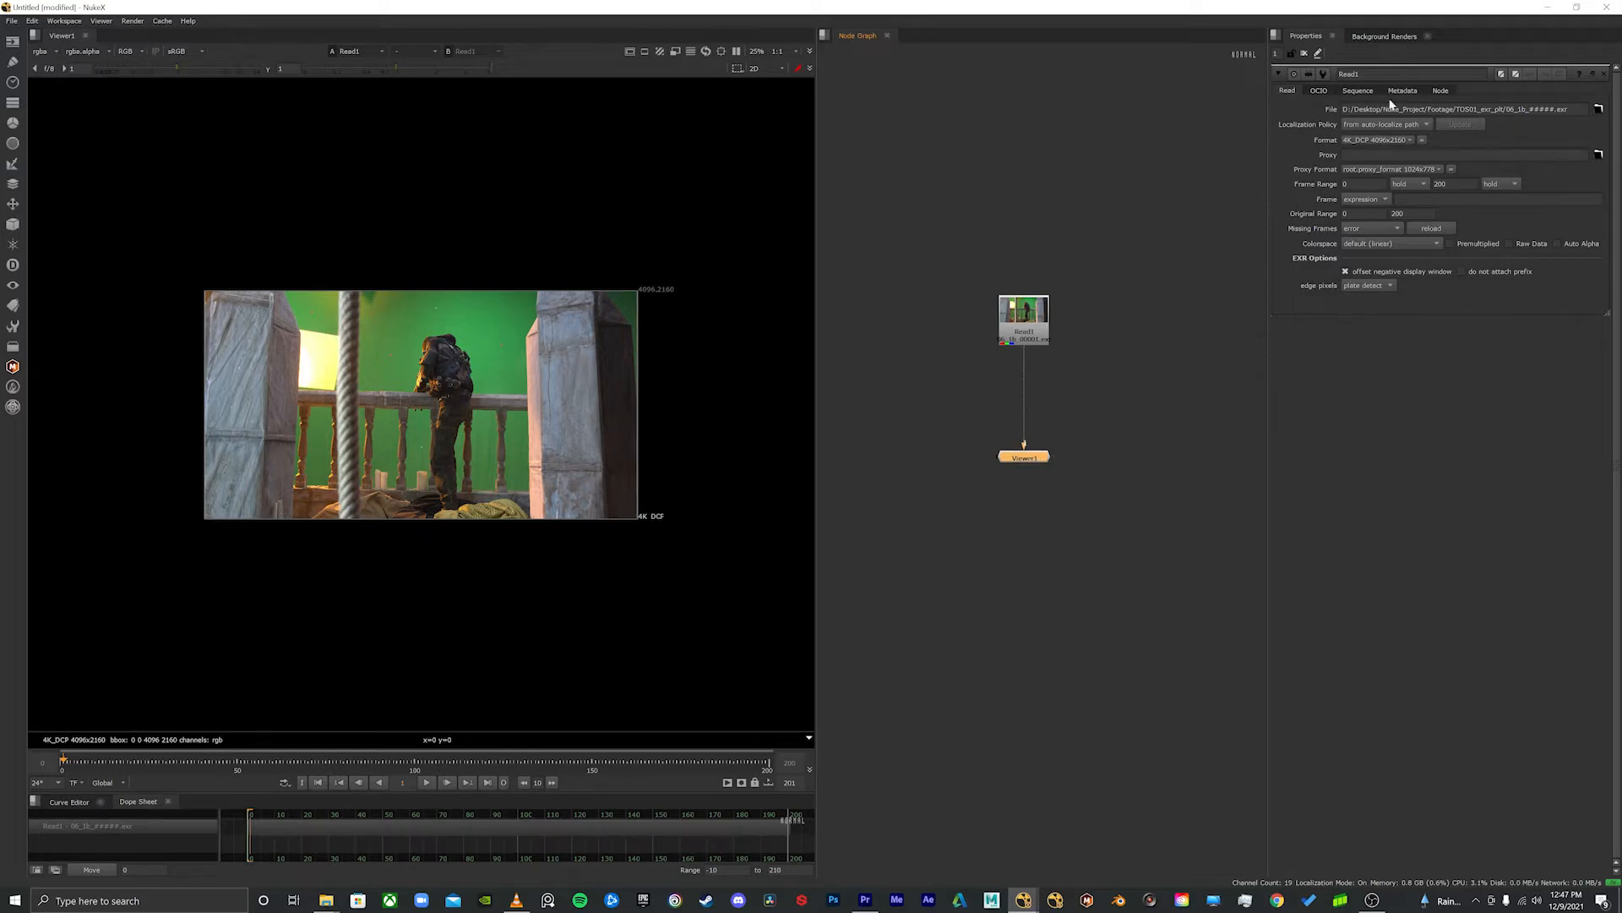
pyautogui.moveTo(1230, 144)
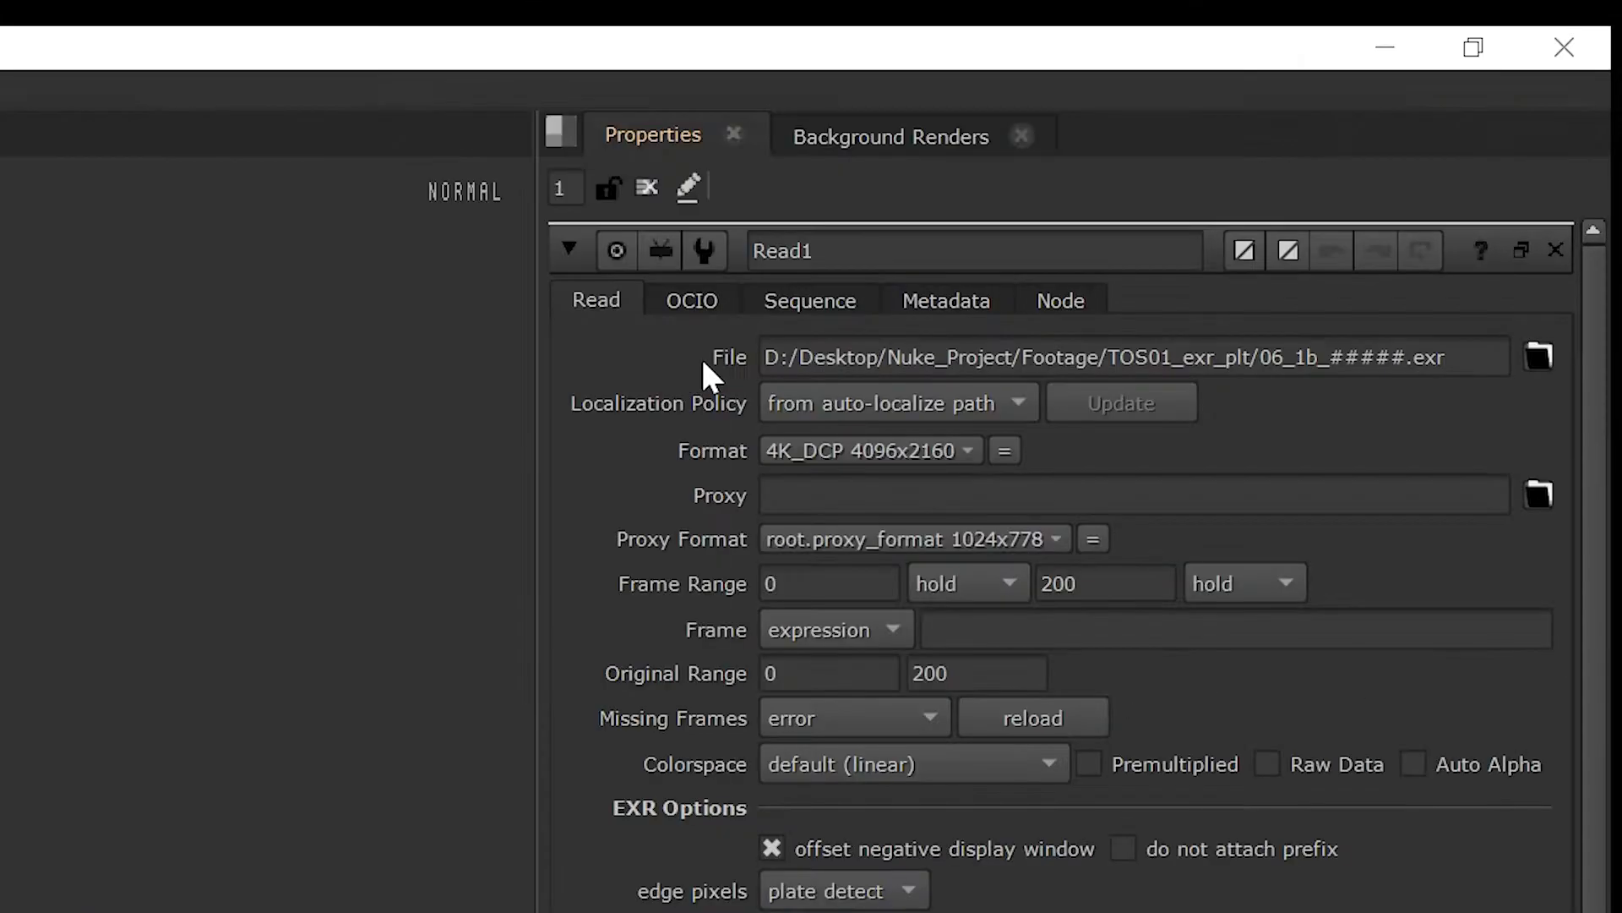
pyautogui.moveTo(414, 434)
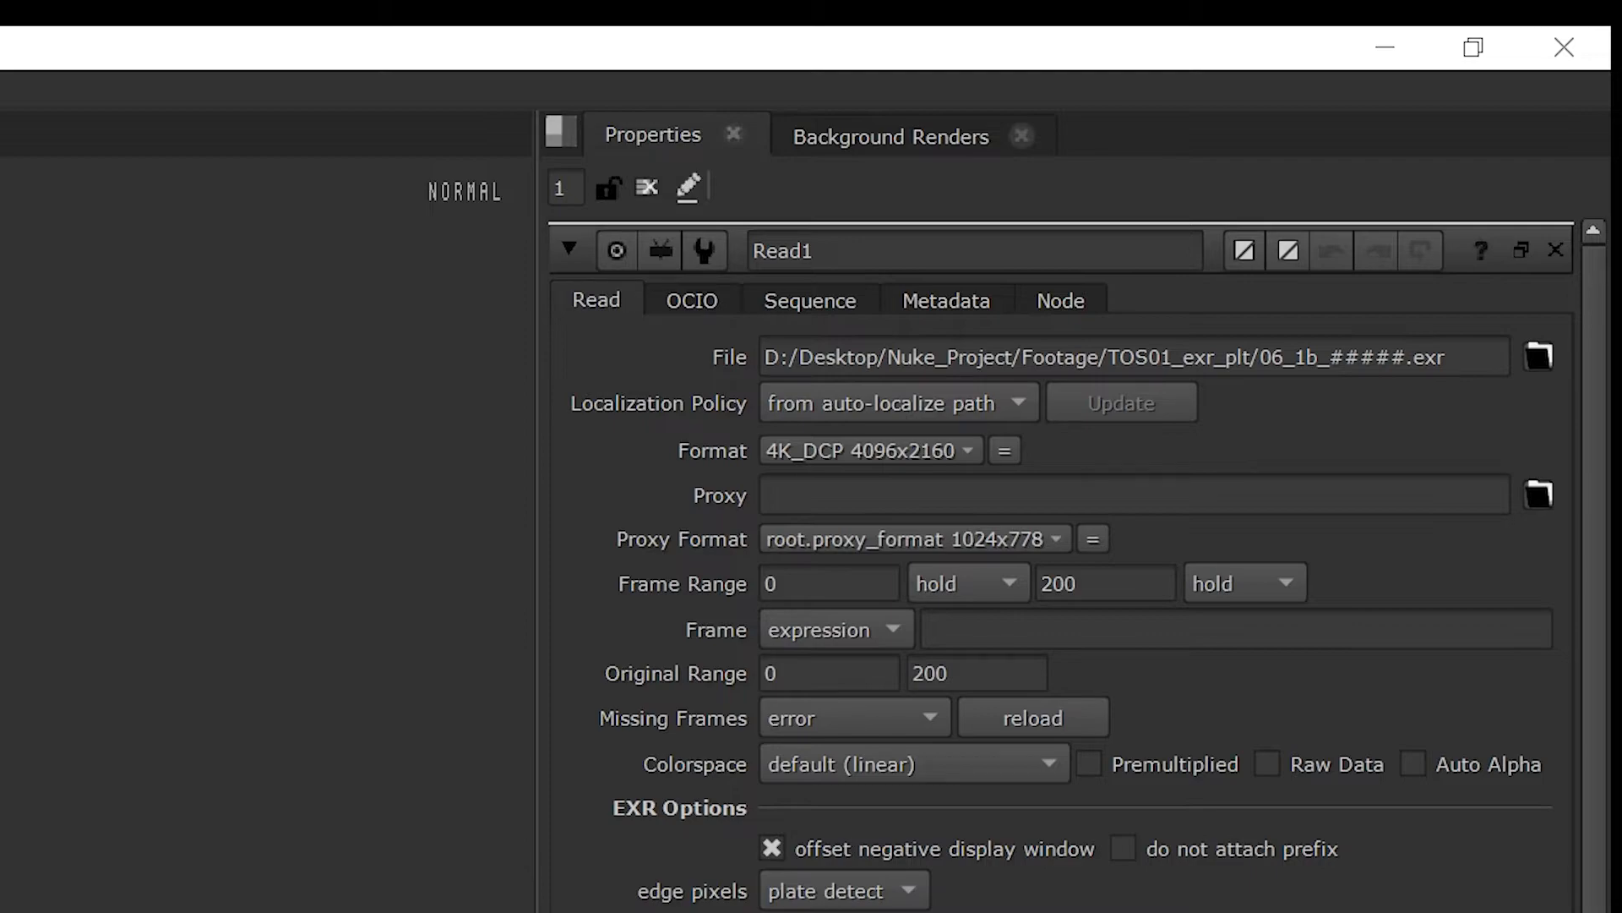
# Step: Save Nuke_Script_v001.nk into Nuke_Scripts and set the project directory to the script's folder
pyautogui.click(11, 20)
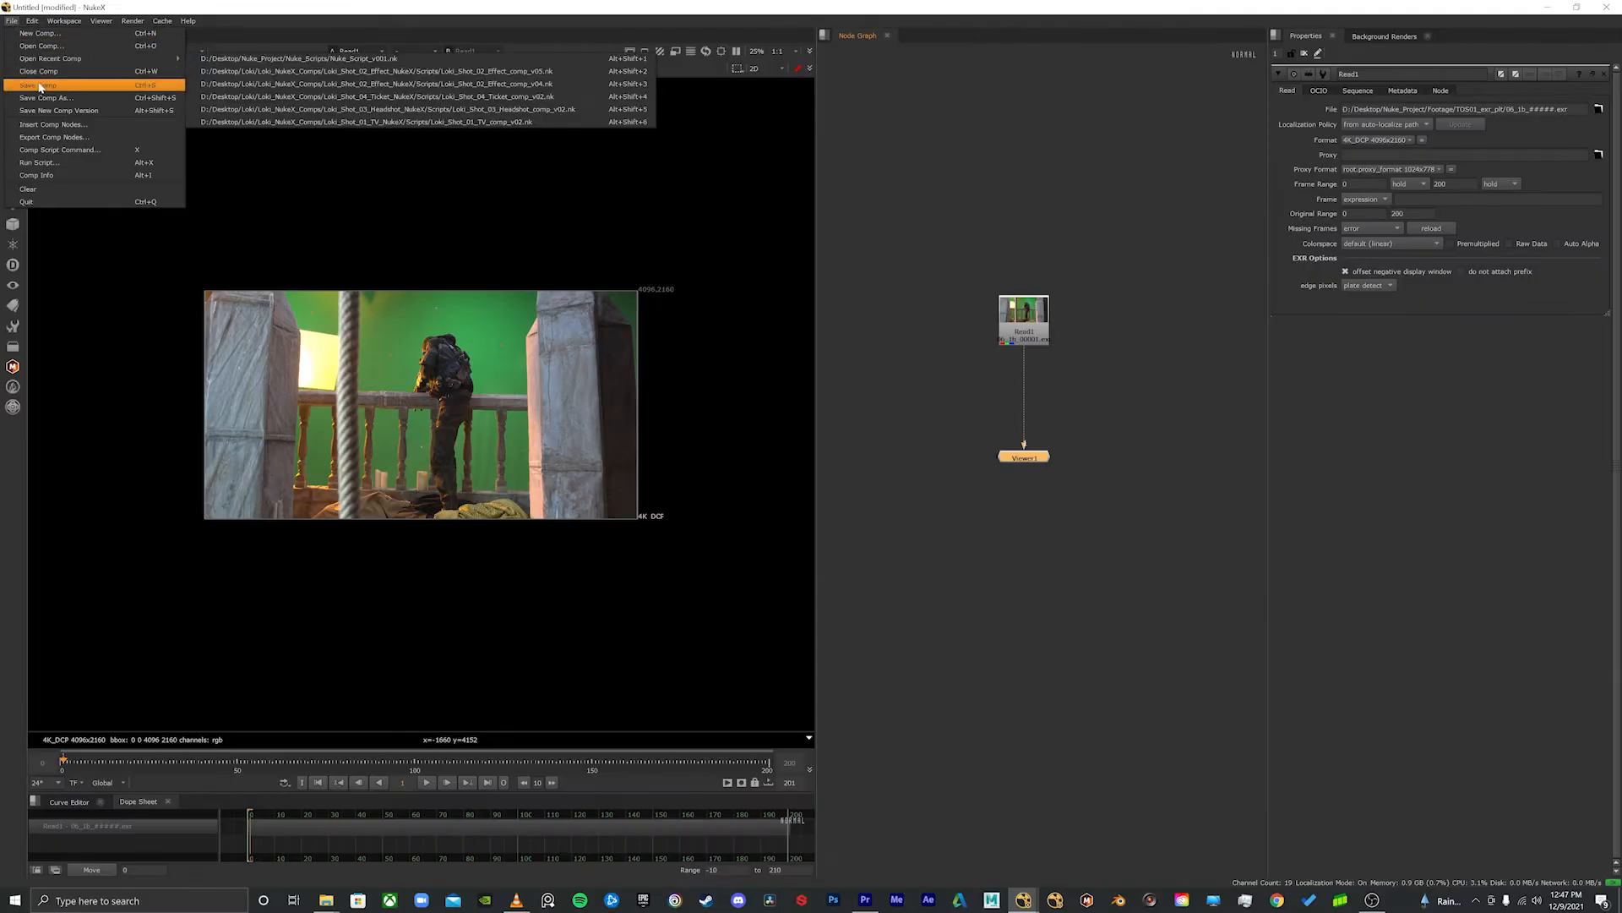
pyautogui.click(46, 97)
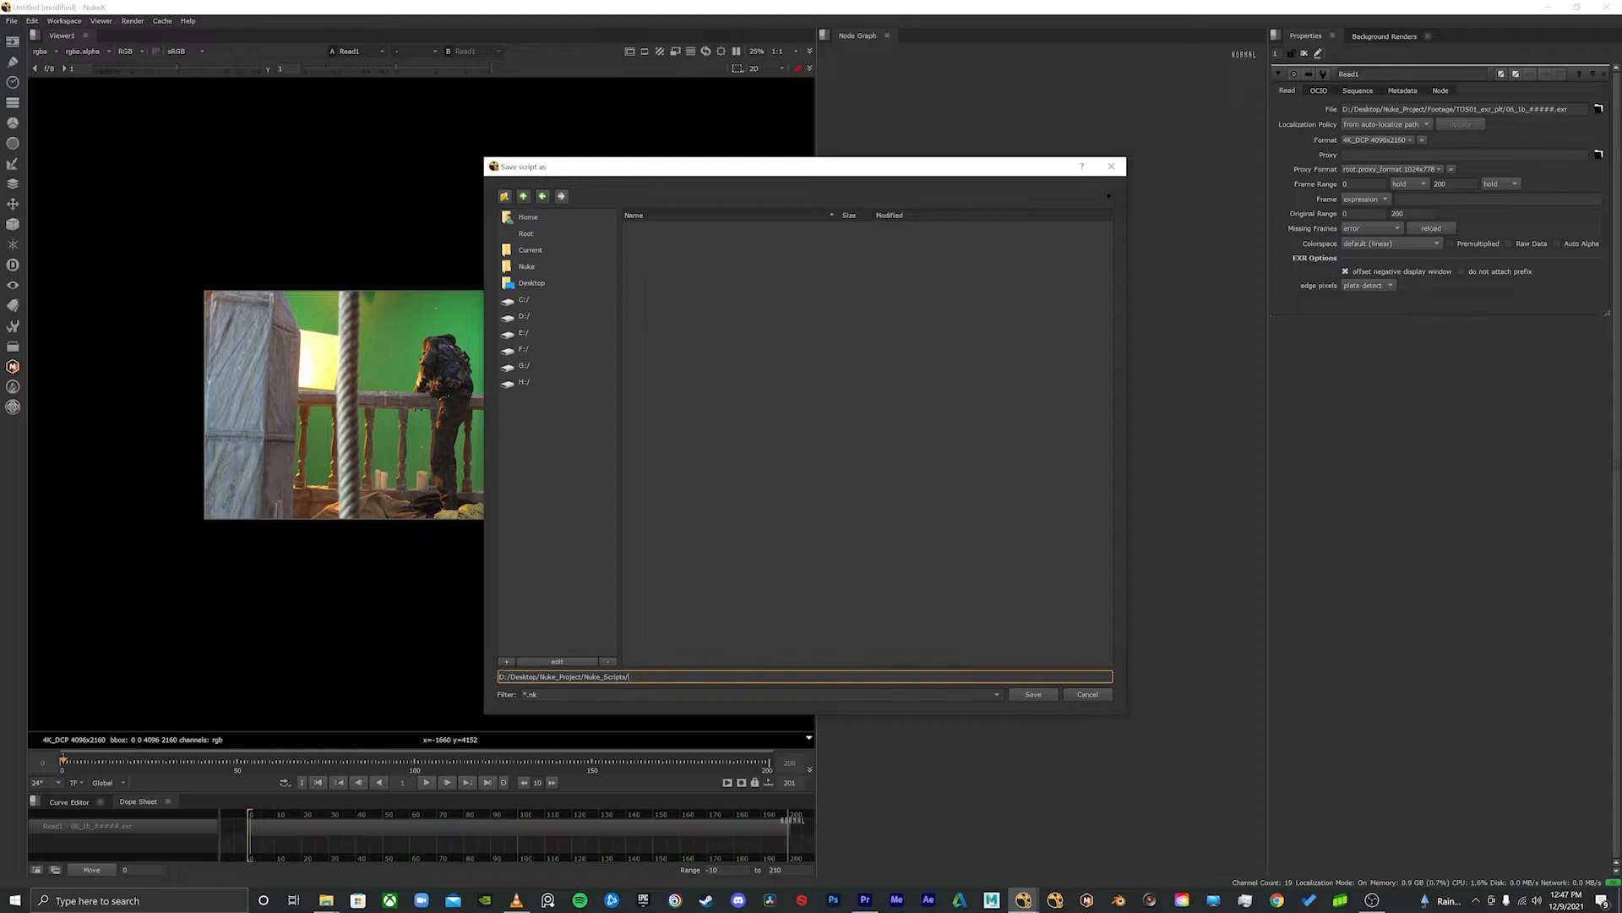
pyautogui.click(1032, 695)
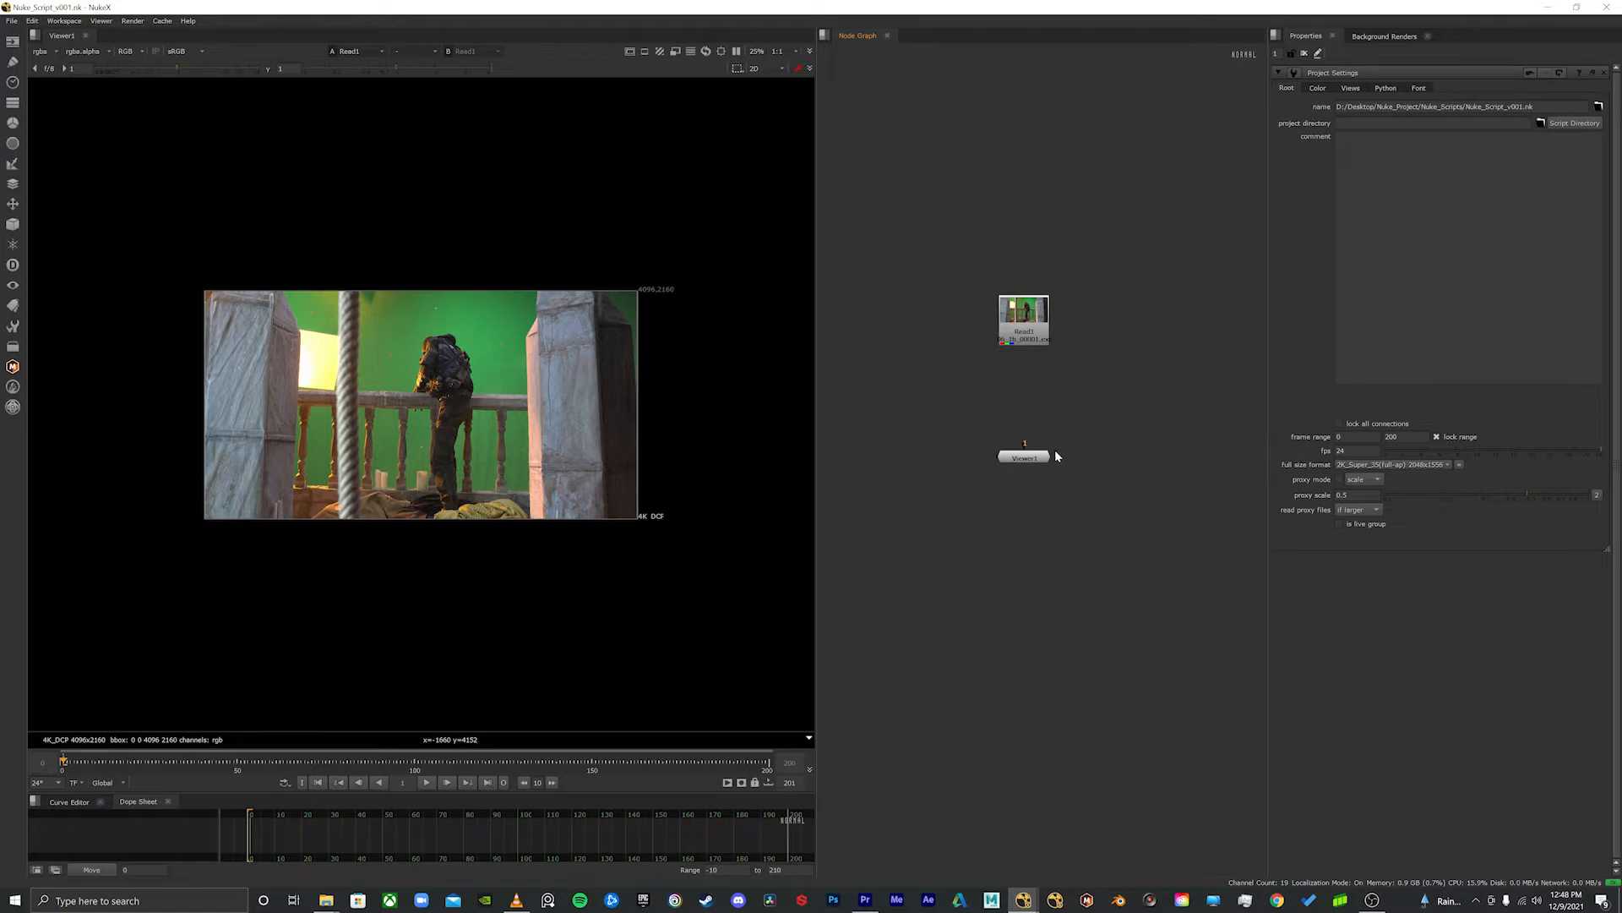
pyautogui.moveTo(1054, 455)
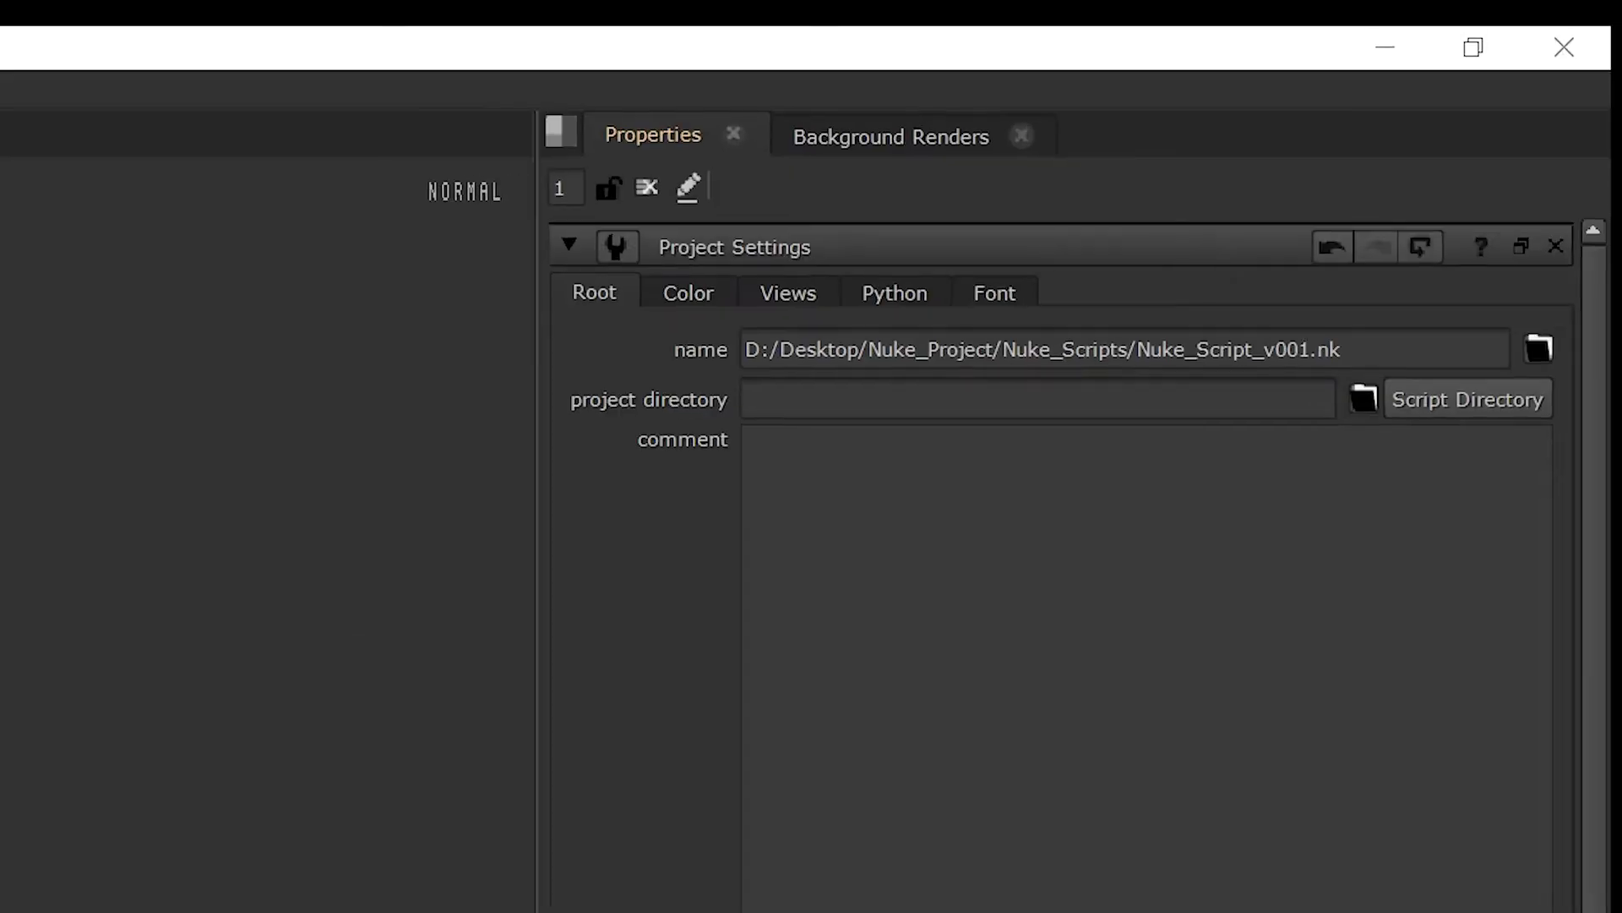
pyautogui.moveTo(1467, 399)
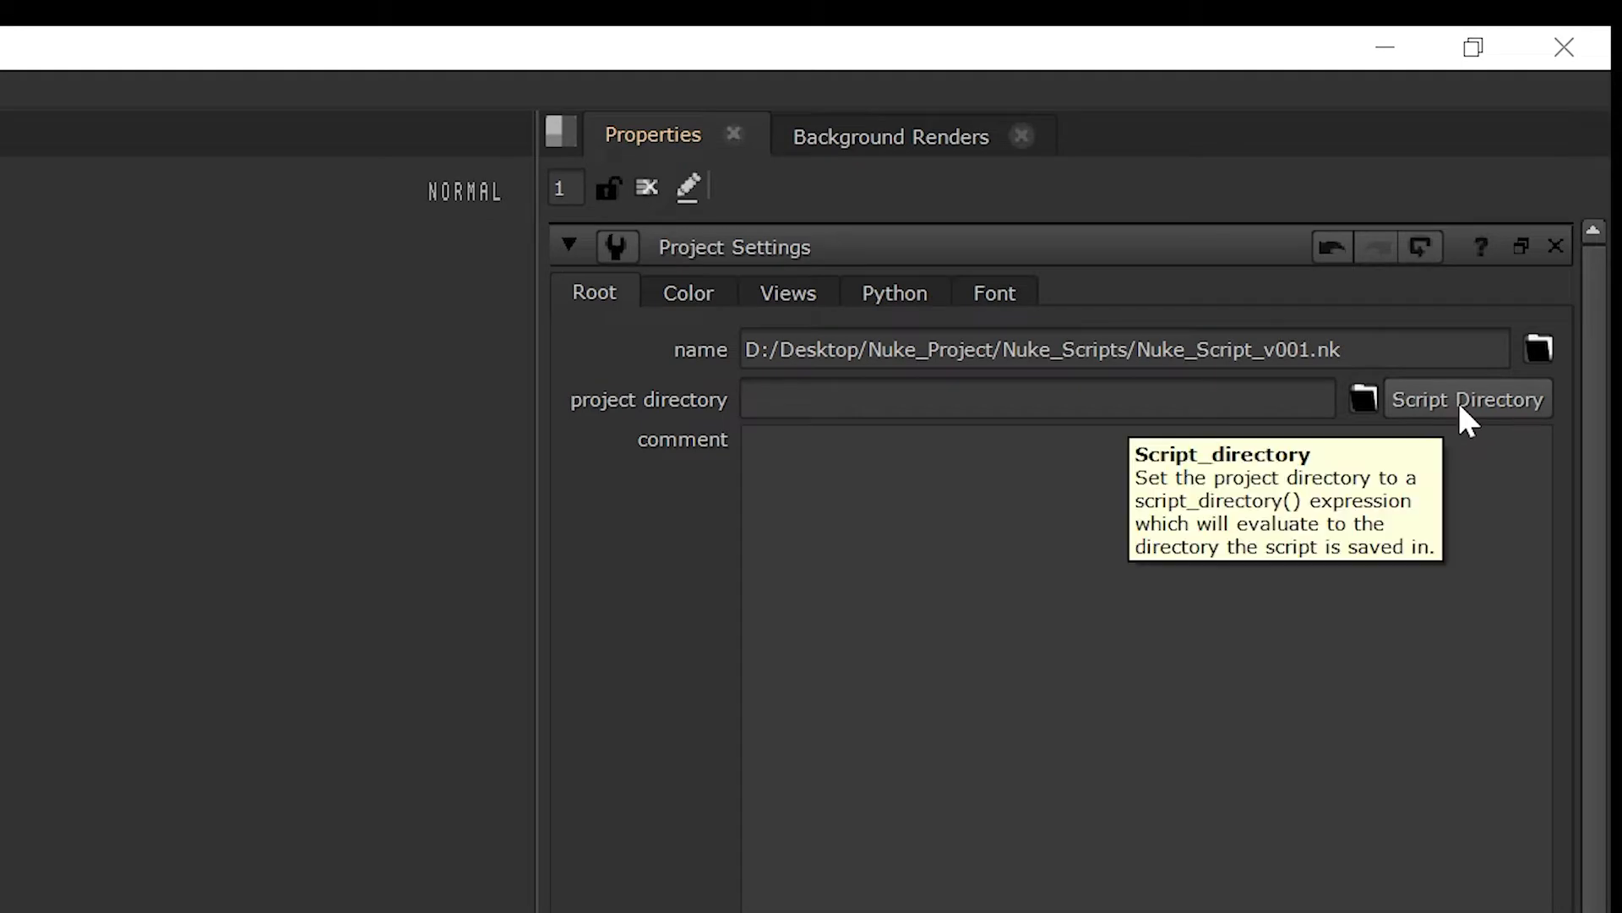
pyautogui.click(1466, 399)
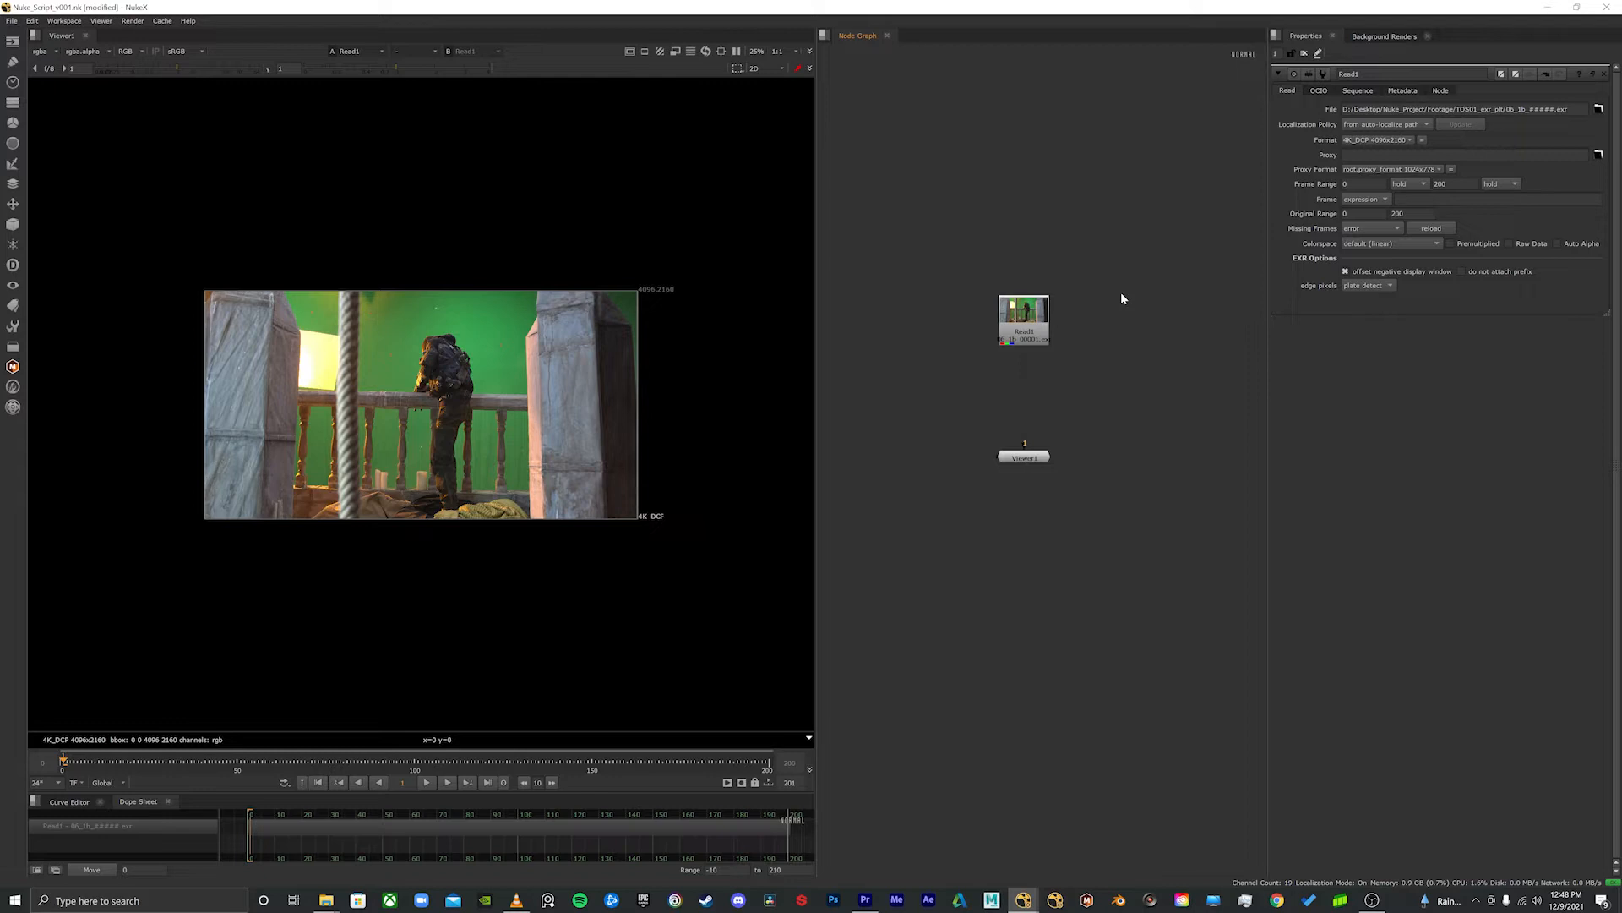
pyautogui.moveTo(1218, 212)
pyautogui.write('..')
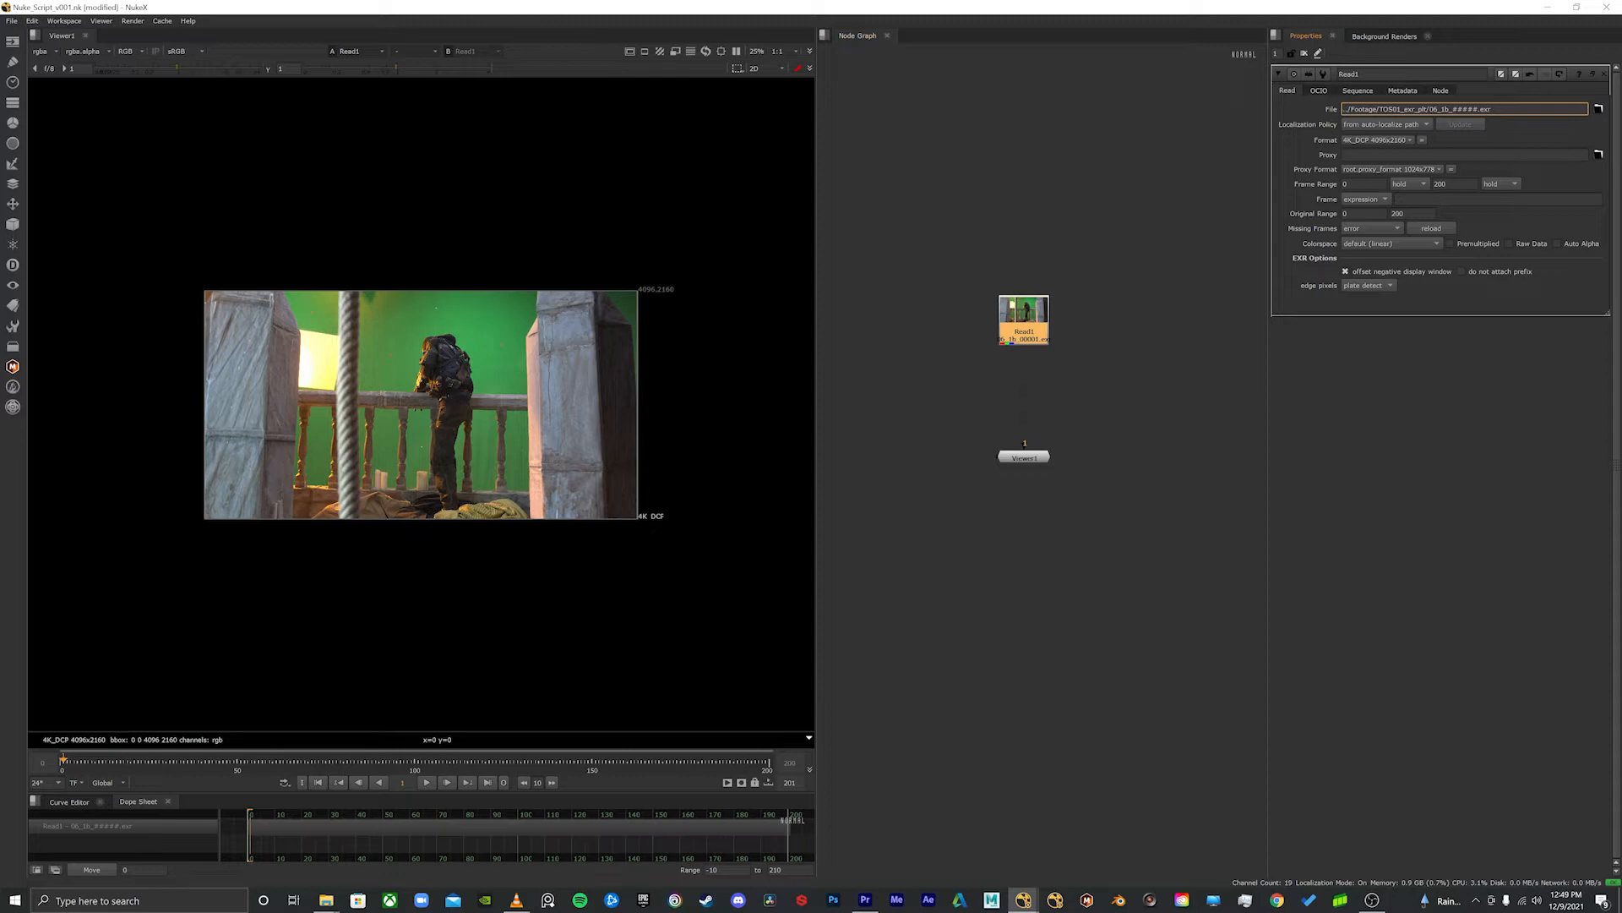
pyautogui.moveTo(1338, 126)
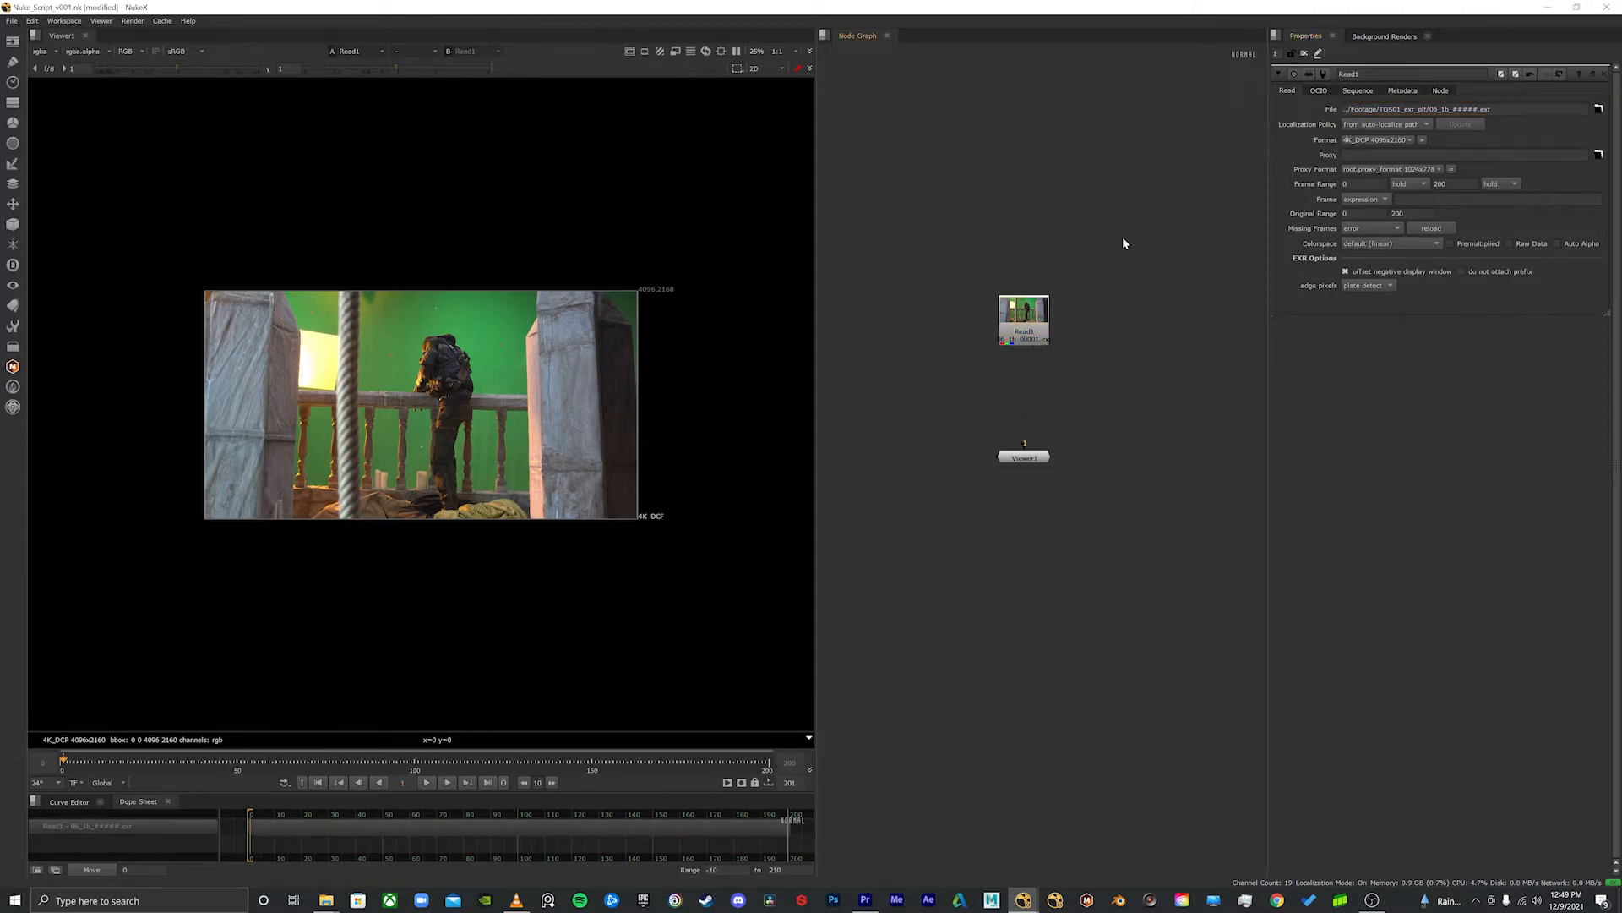
pyautogui.moveTo(1183, 151)
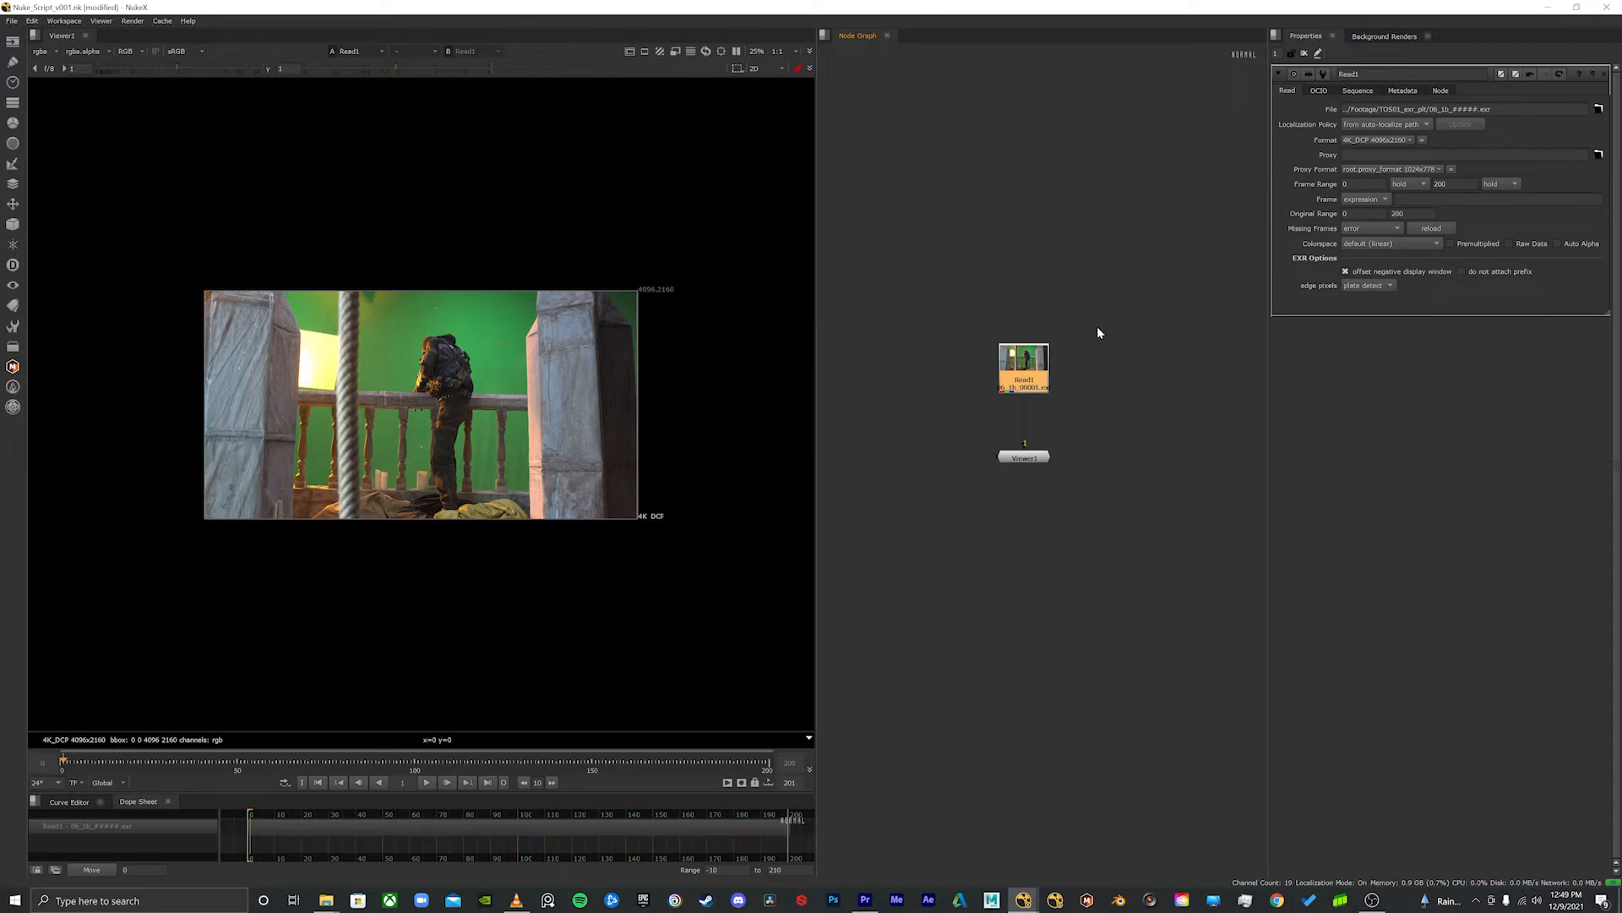
pyautogui.moveTo(766, 699)
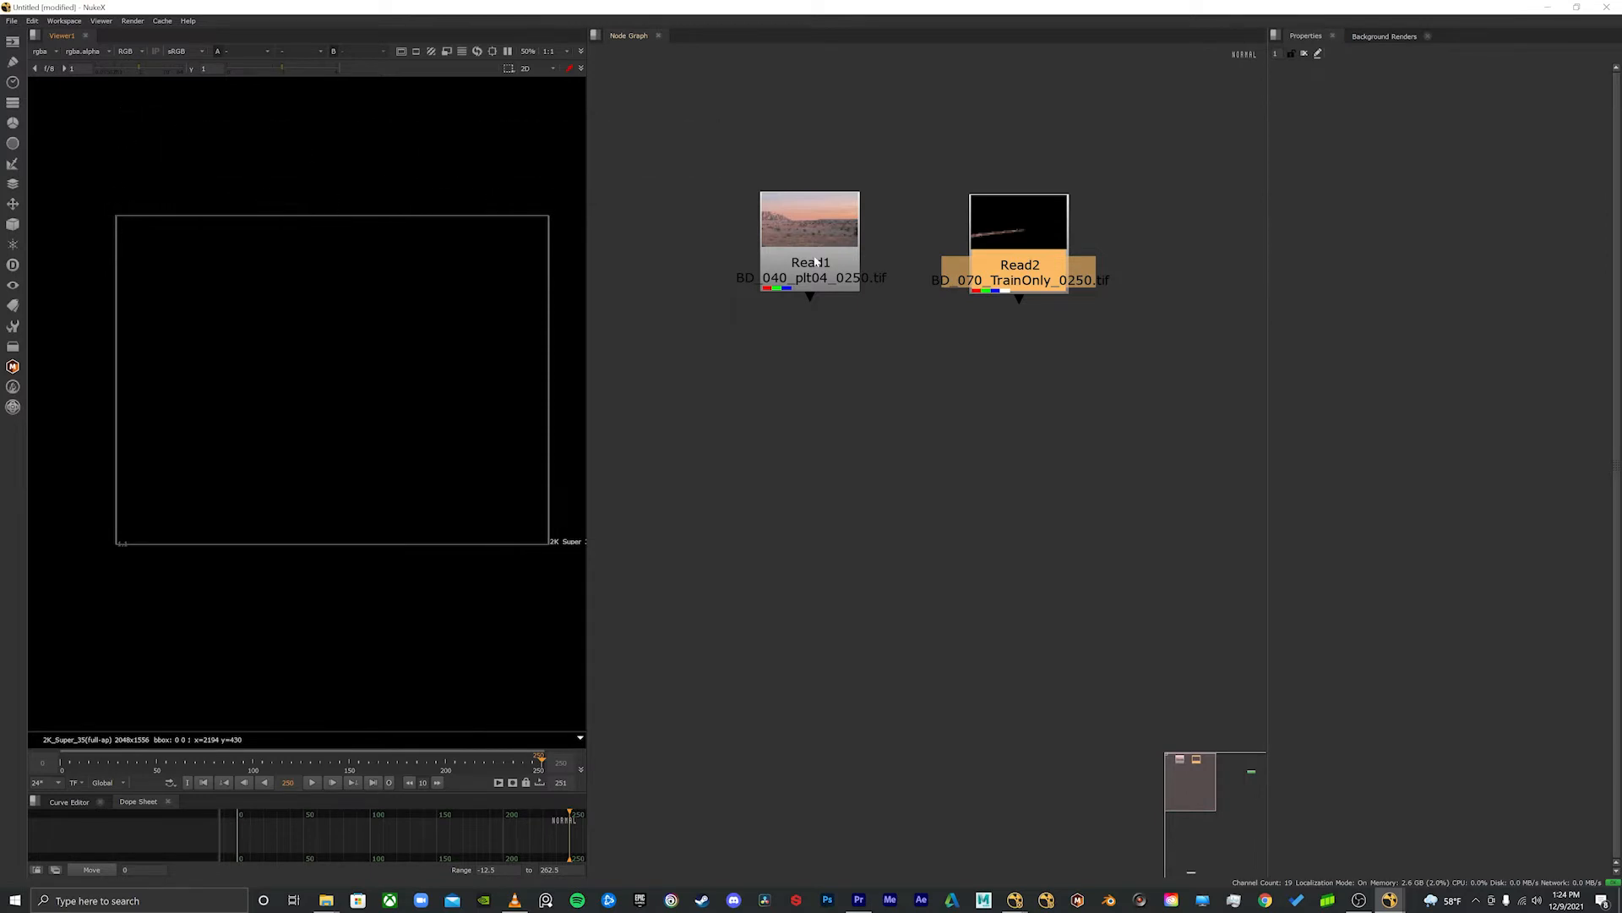
pyautogui.moveTo(812, 277)
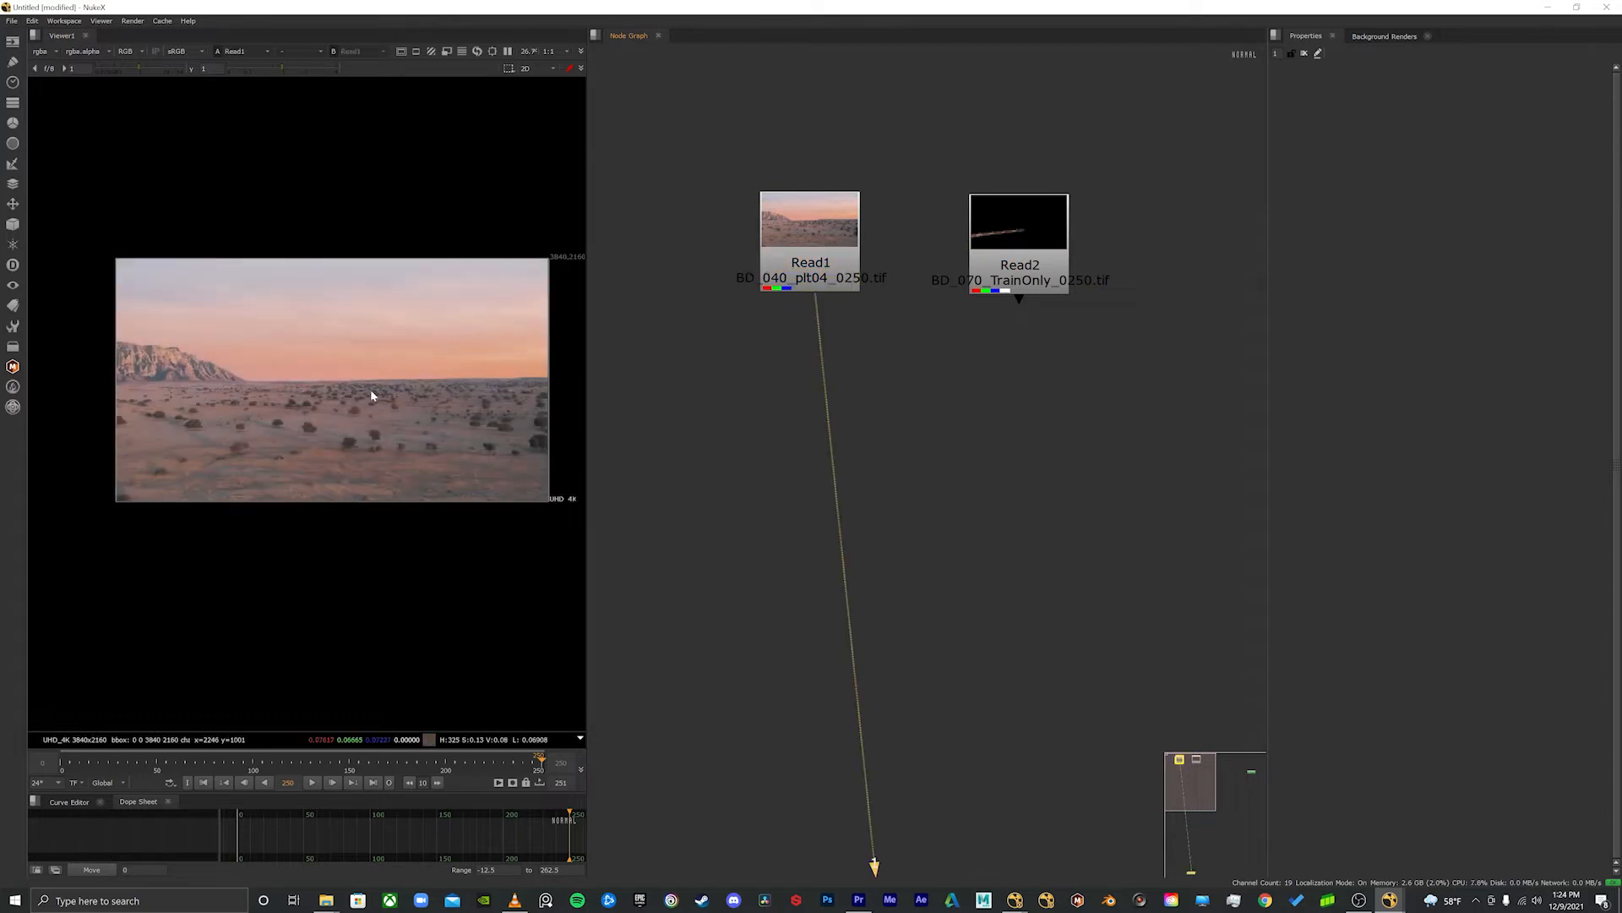
# Step: View the desert plate and train element, then select the Merge1 over node
pyautogui.click(1018, 222)
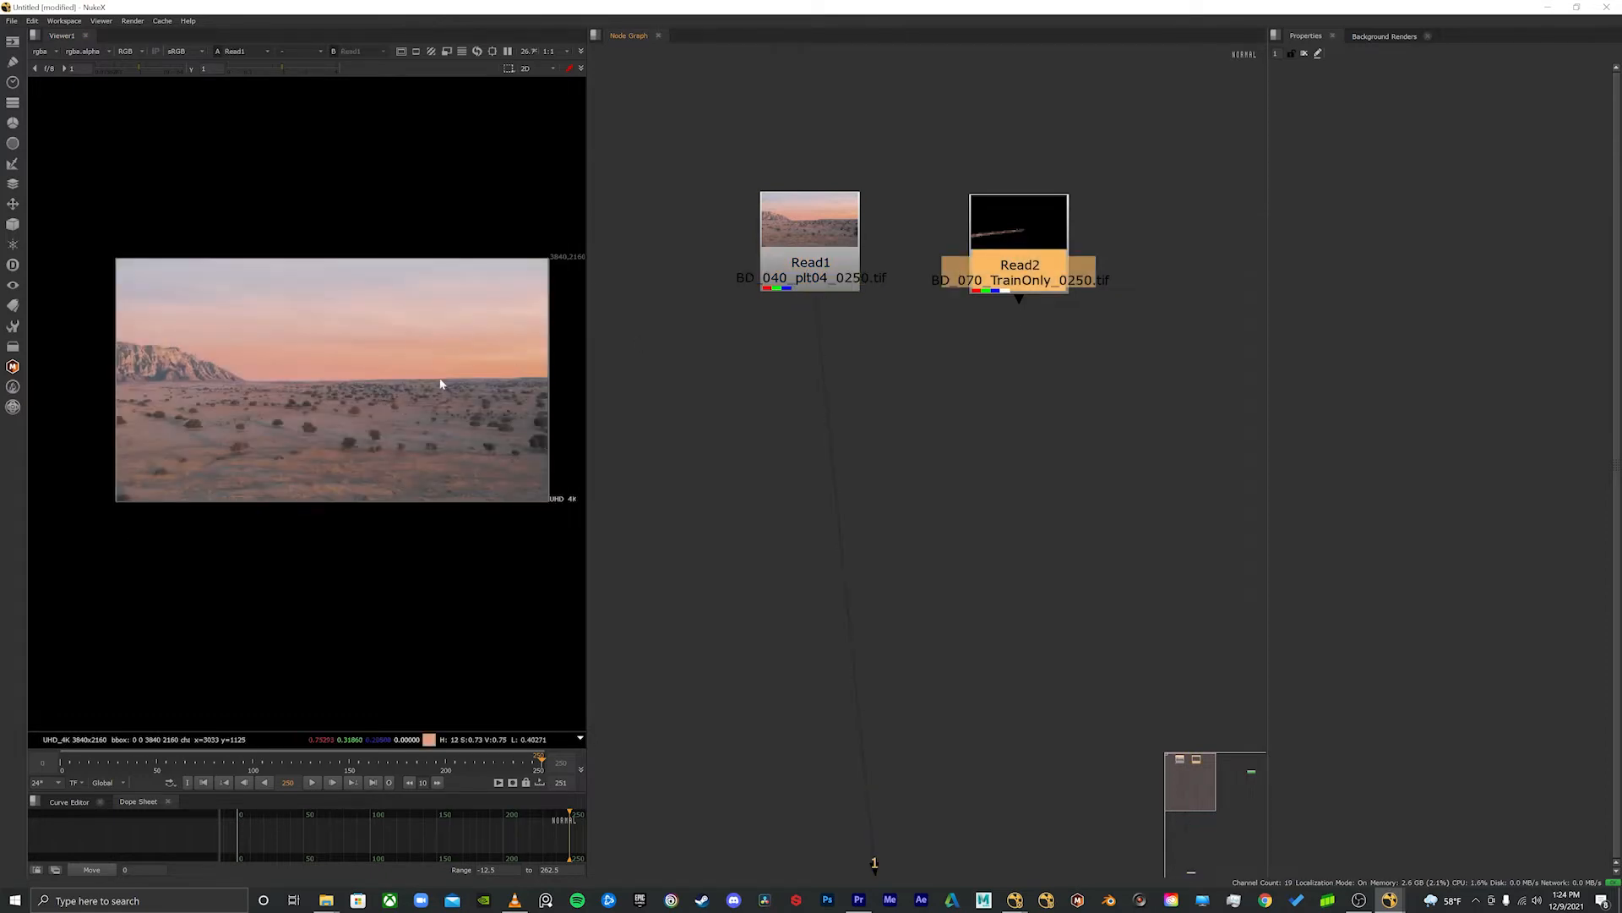
pyautogui.click(1018, 222)
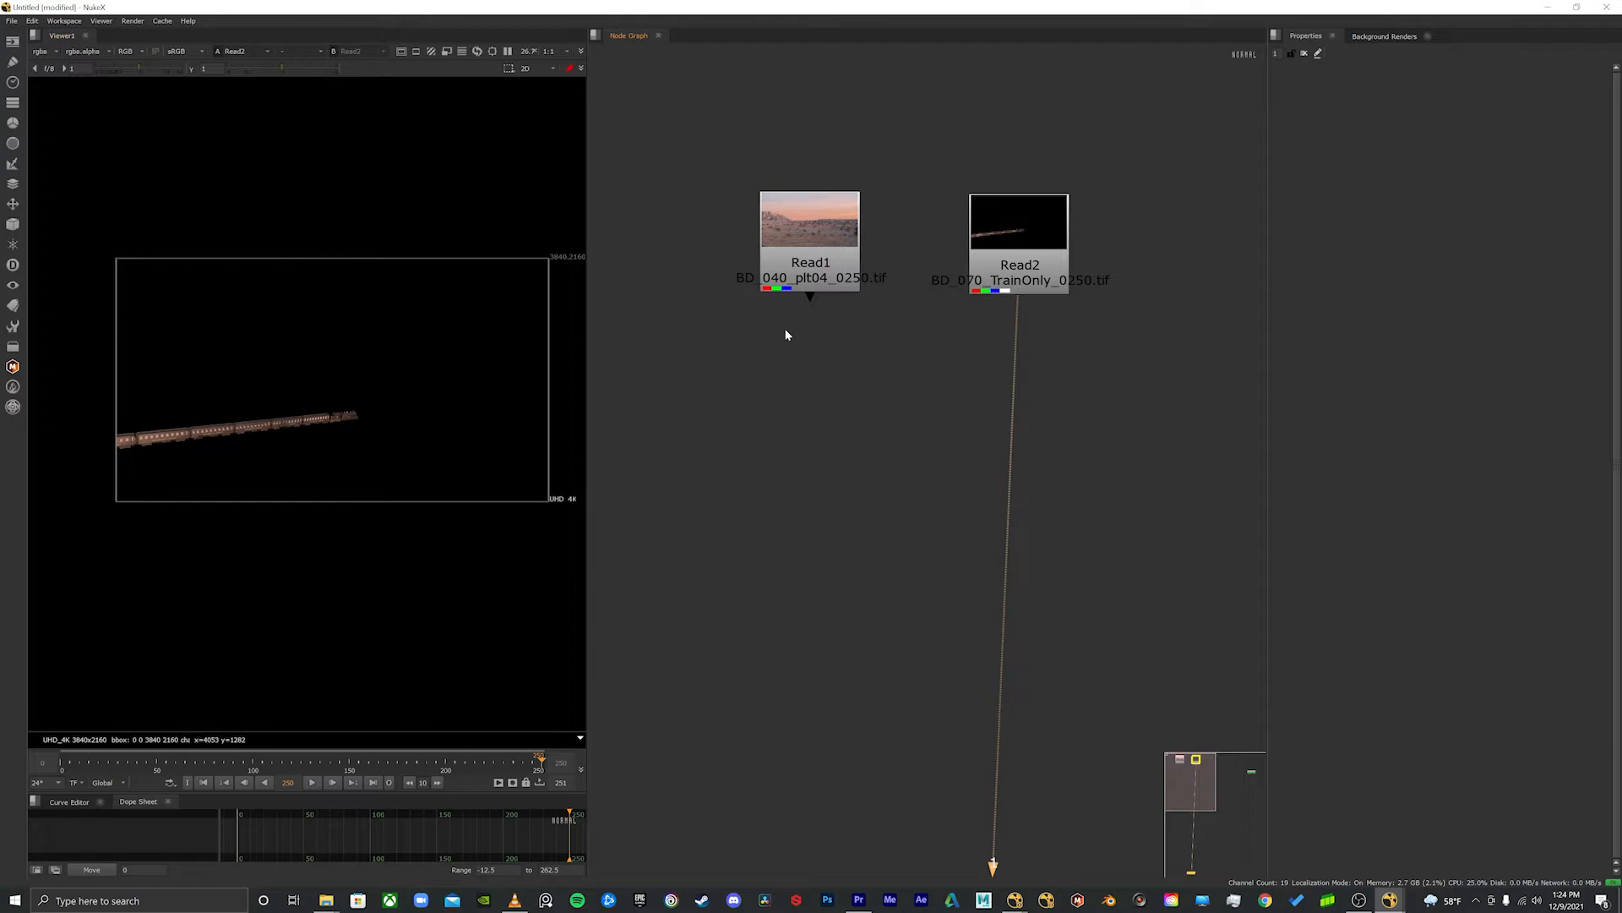
pyautogui.moveTo(894, 437)
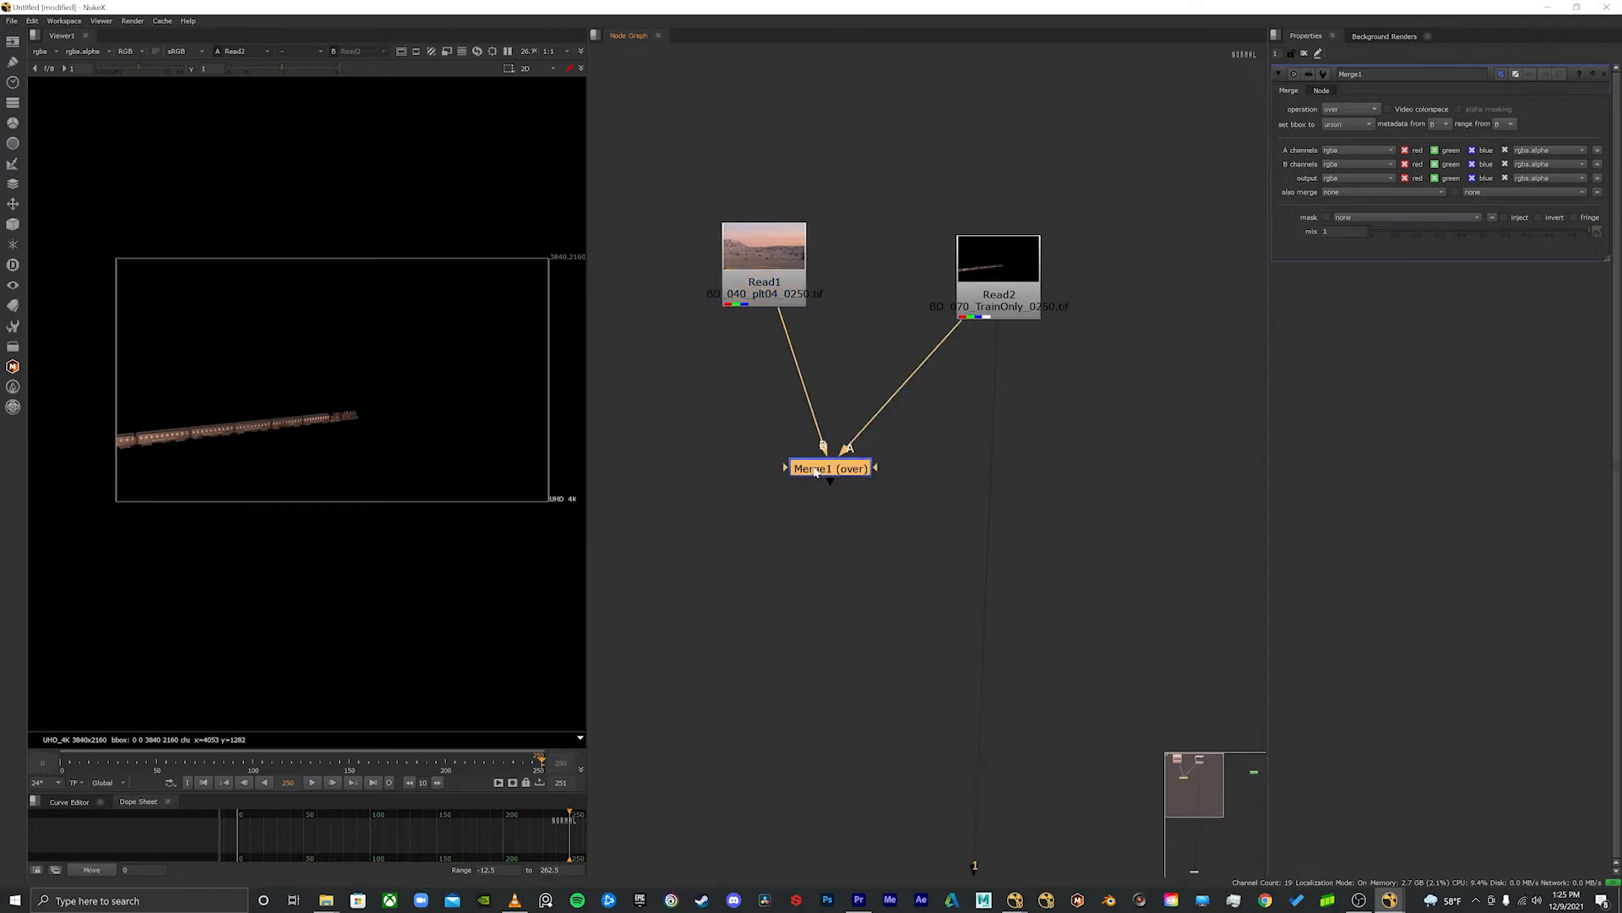
pyautogui.click(828, 468)
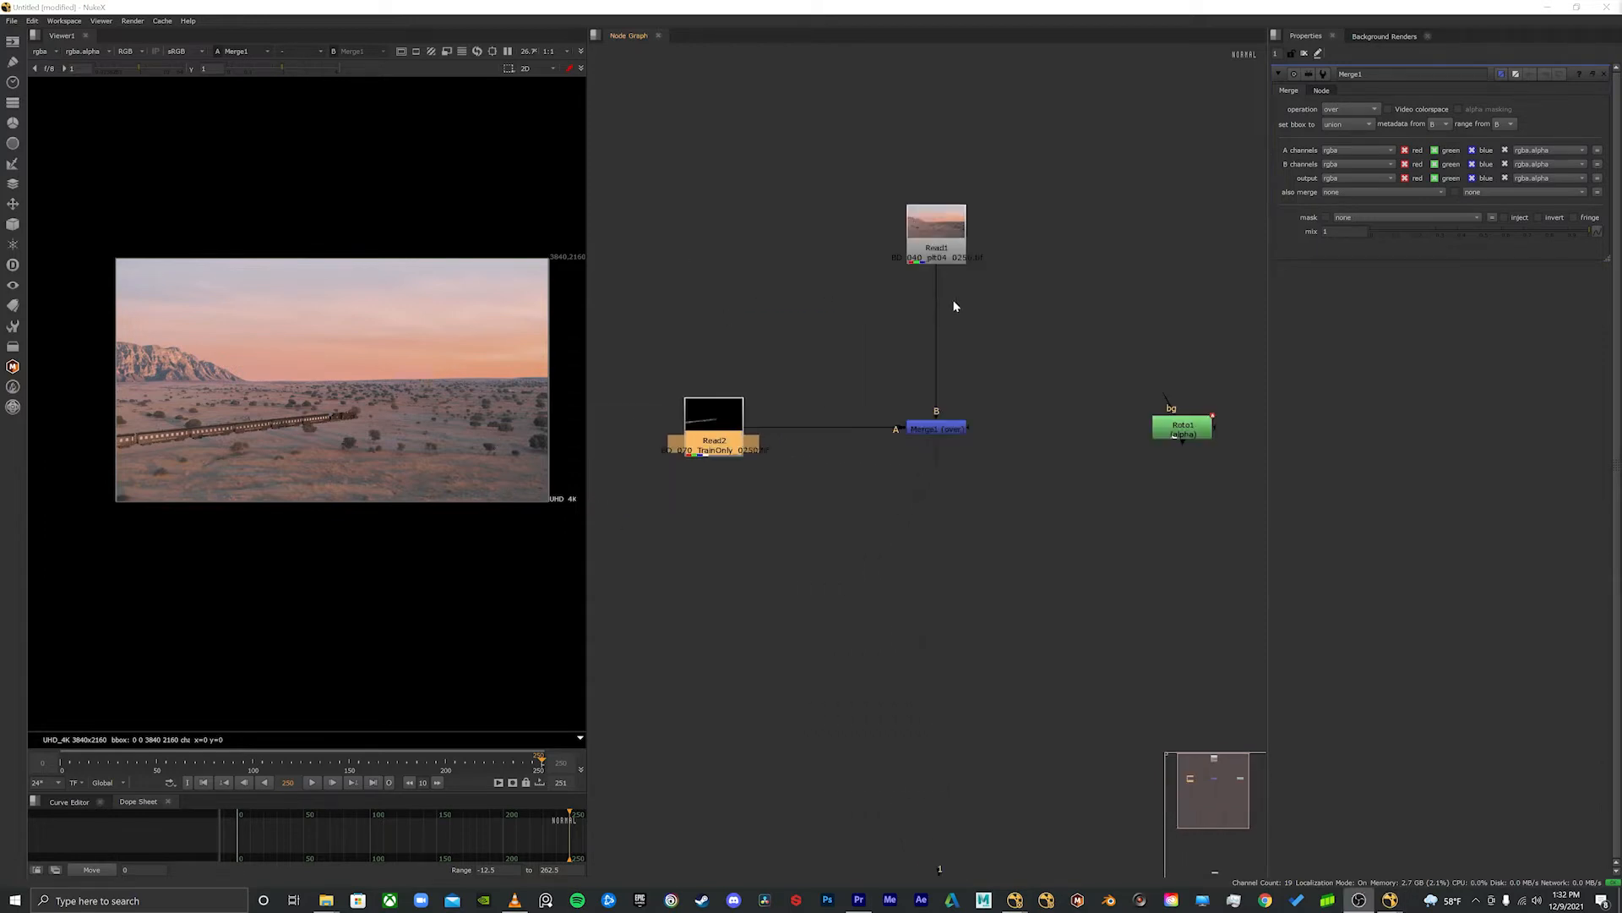
pyautogui.moveTo(1197, 281)
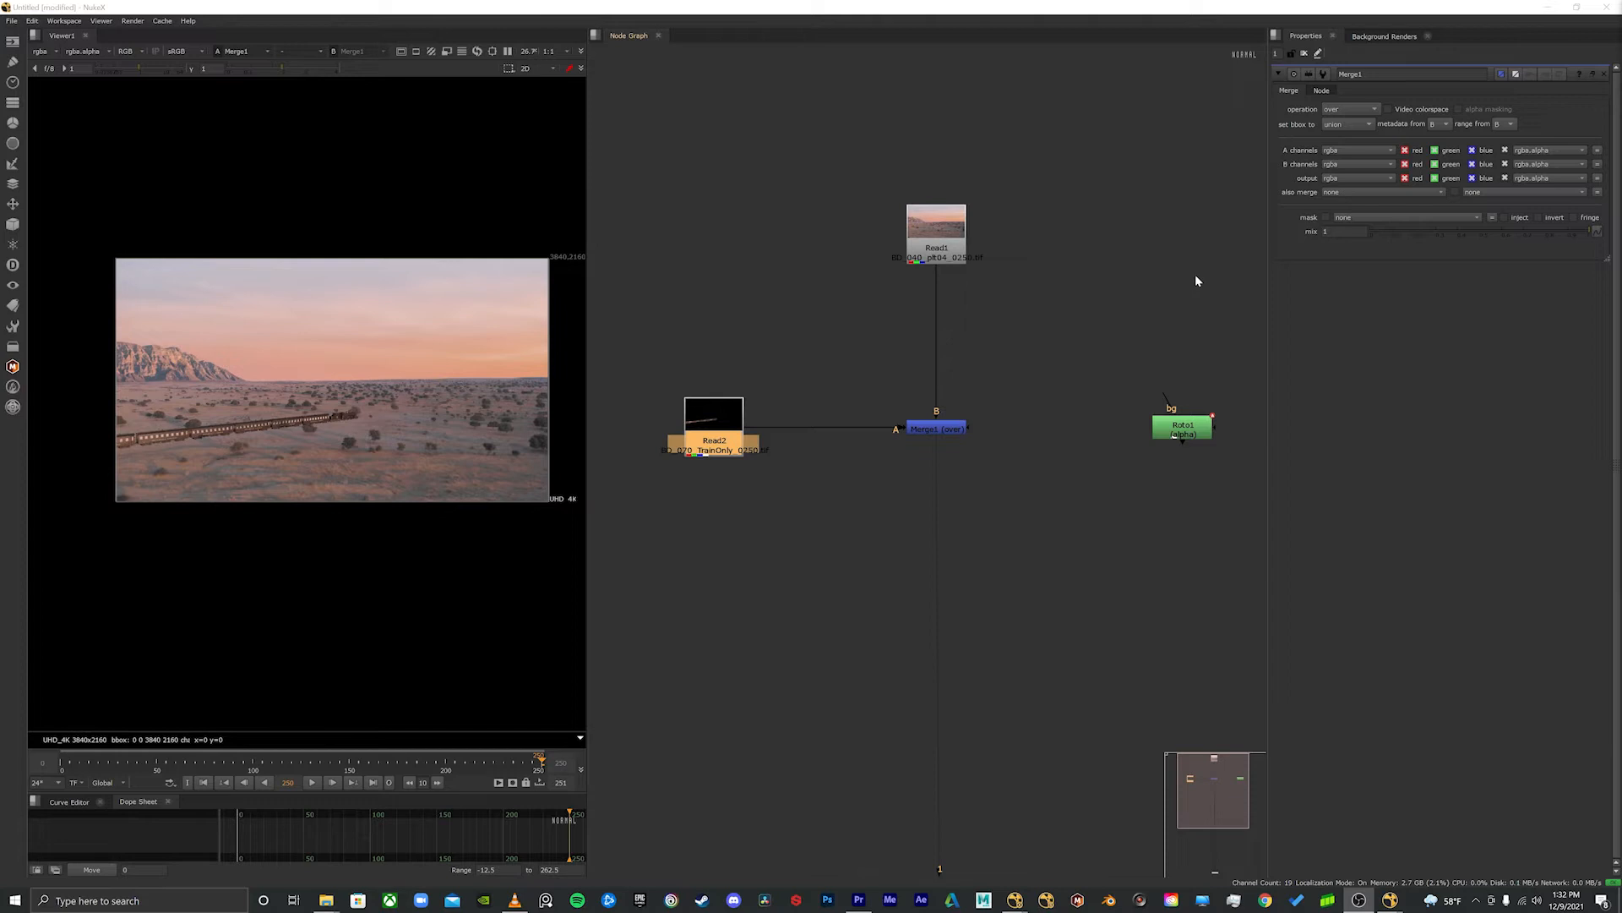
pyautogui.moveTo(972, 432)
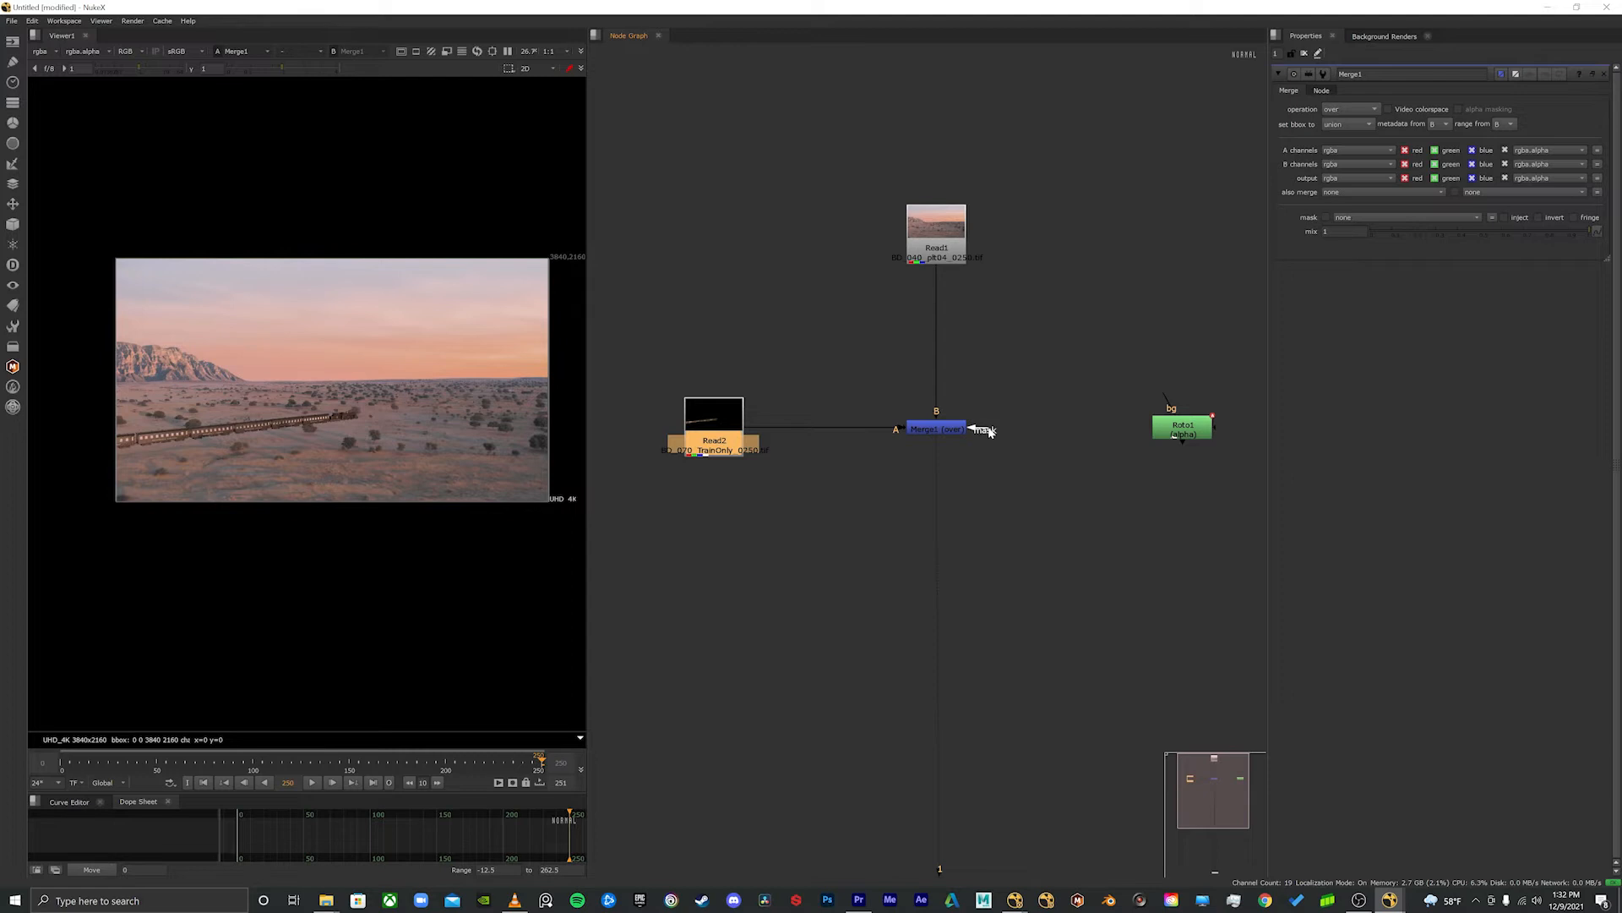
pyautogui.moveTo(996, 430)
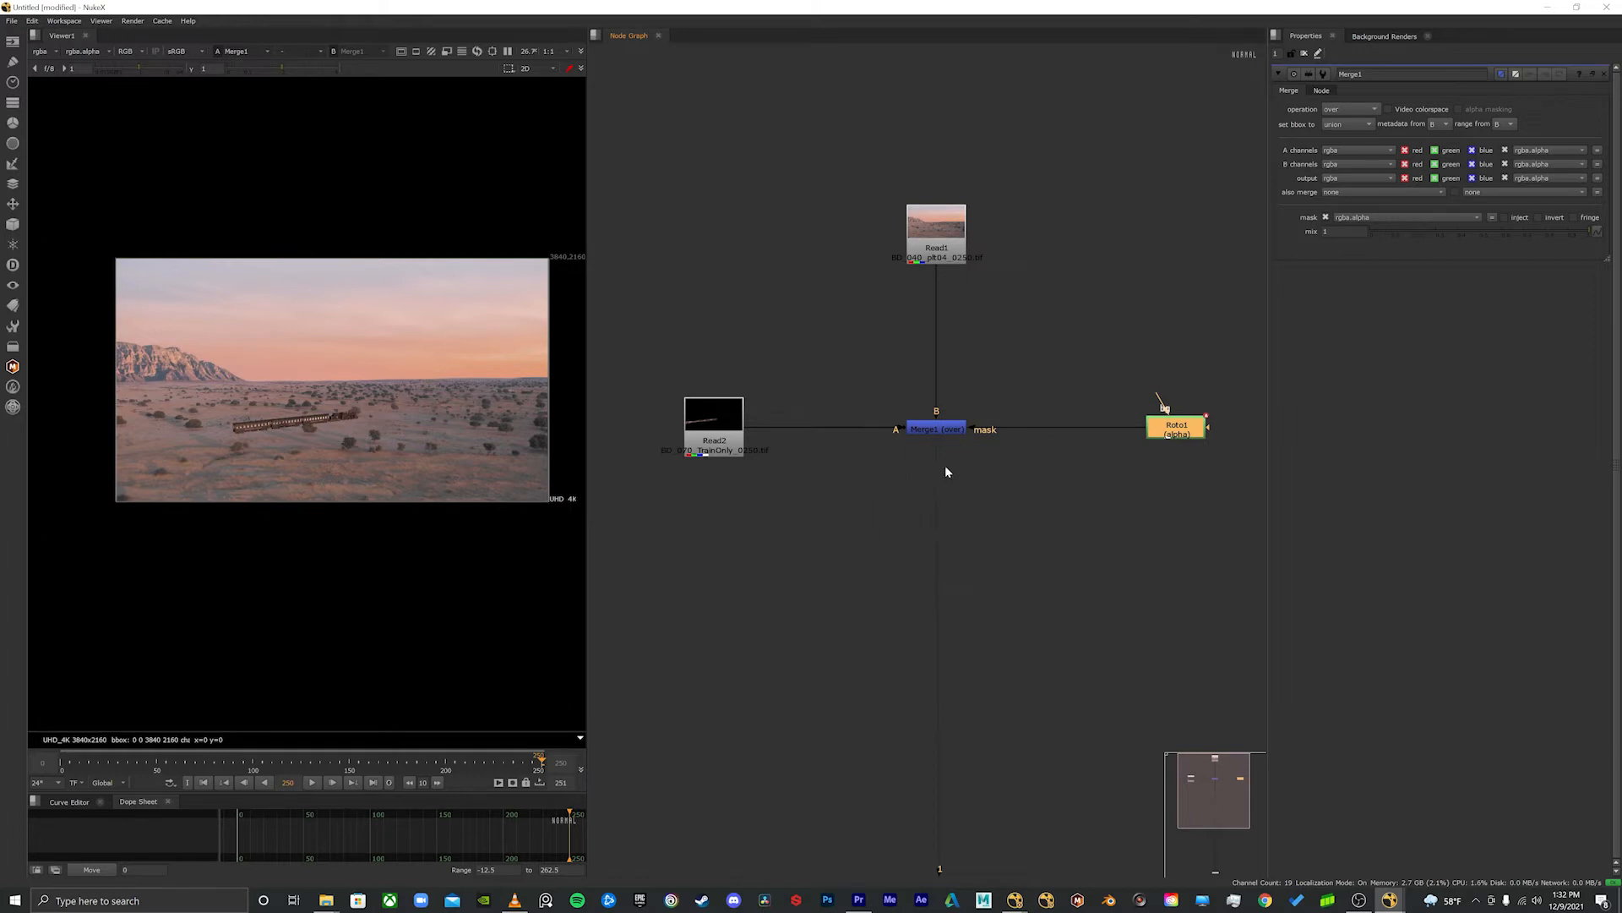
pyautogui.moveTo(1054, 471)
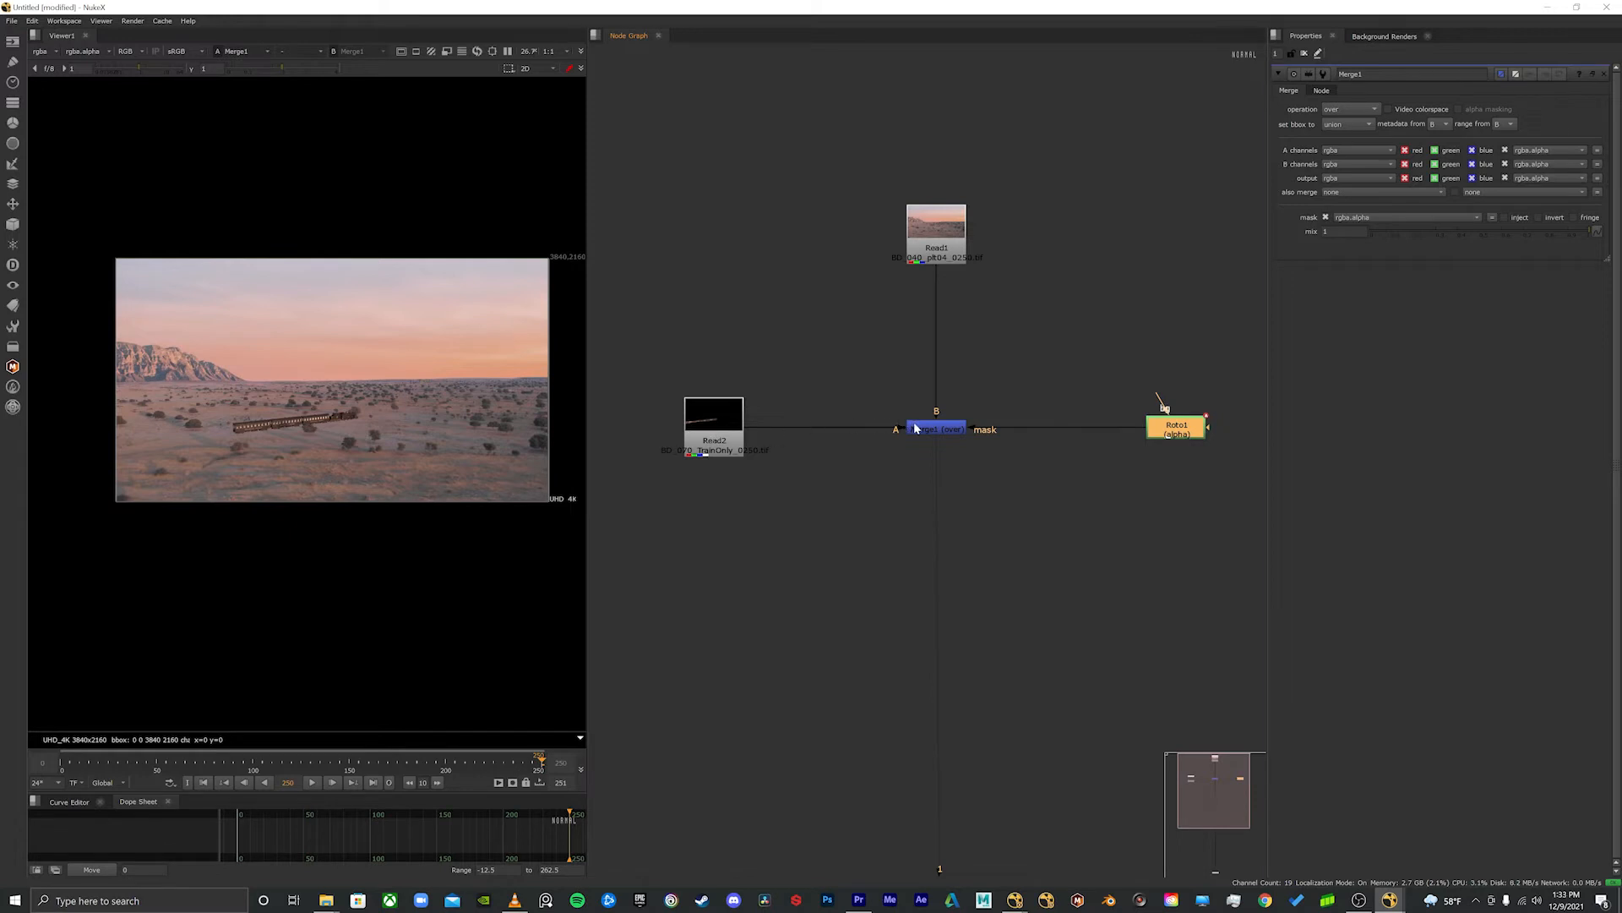
pyautogui.moveTo(1001, 432)
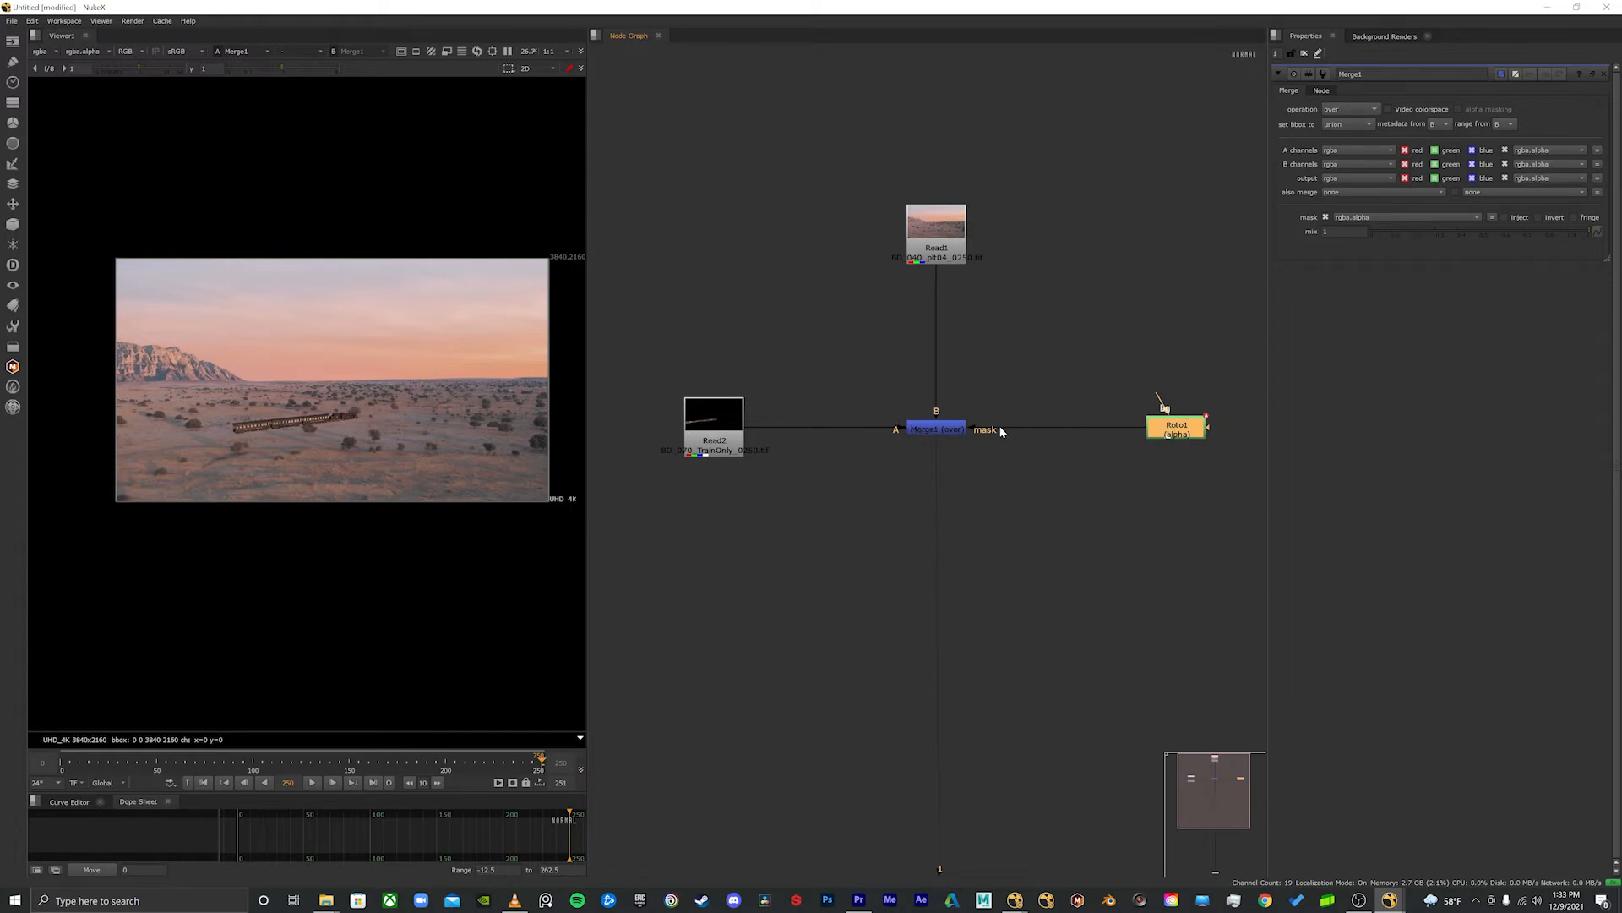
pyautogui.moveTo(971, 447)
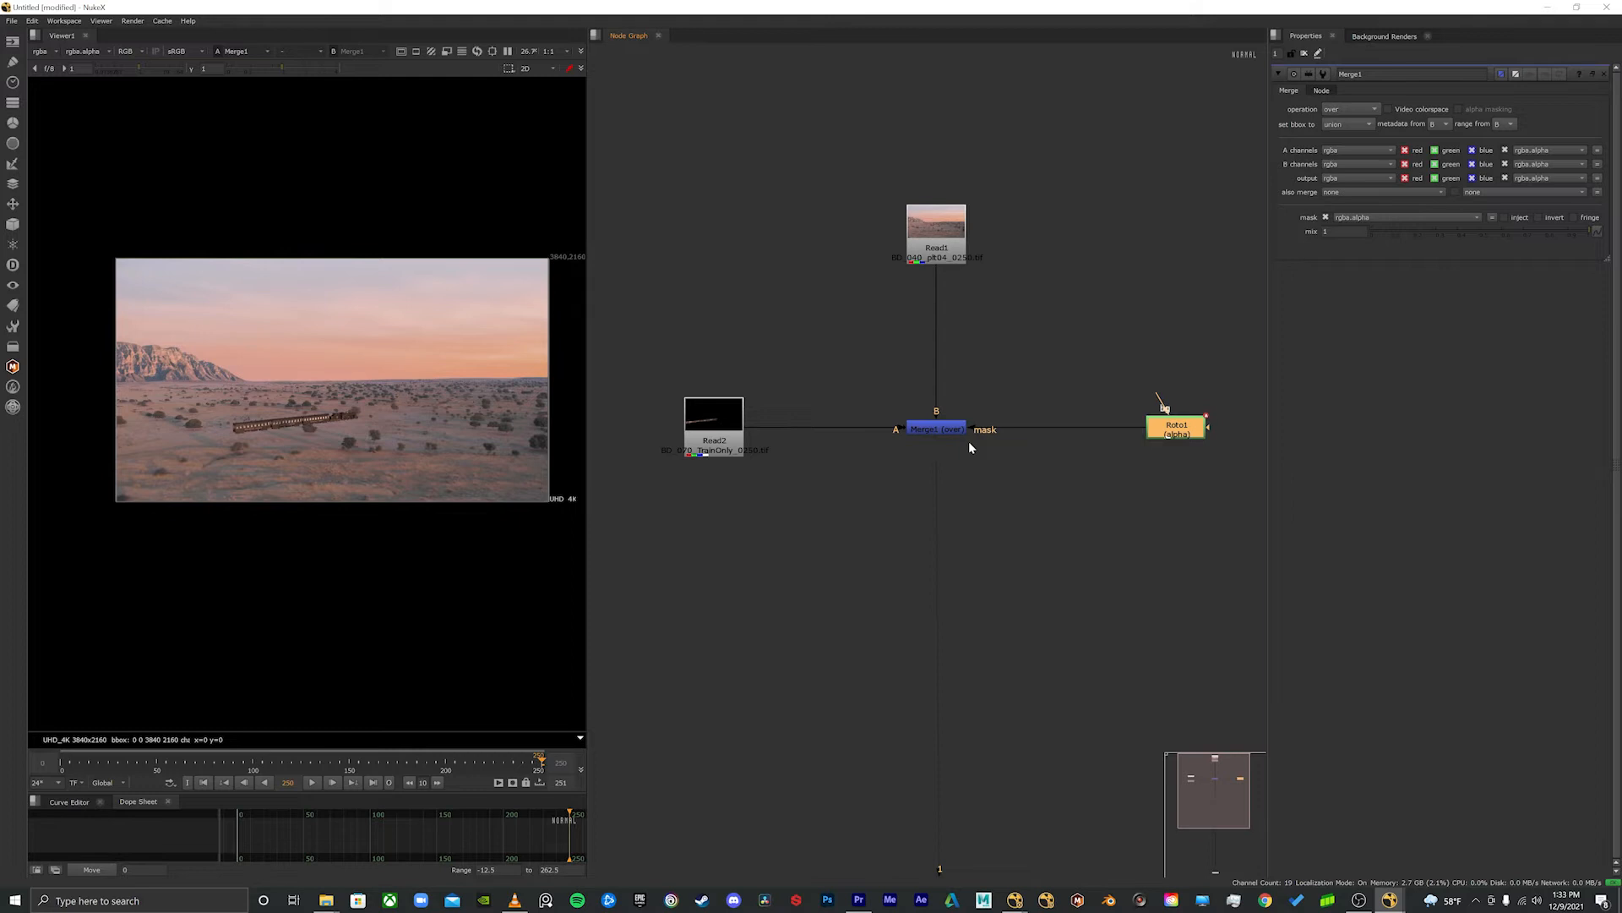
pyautogui.moveTo(987, 486)
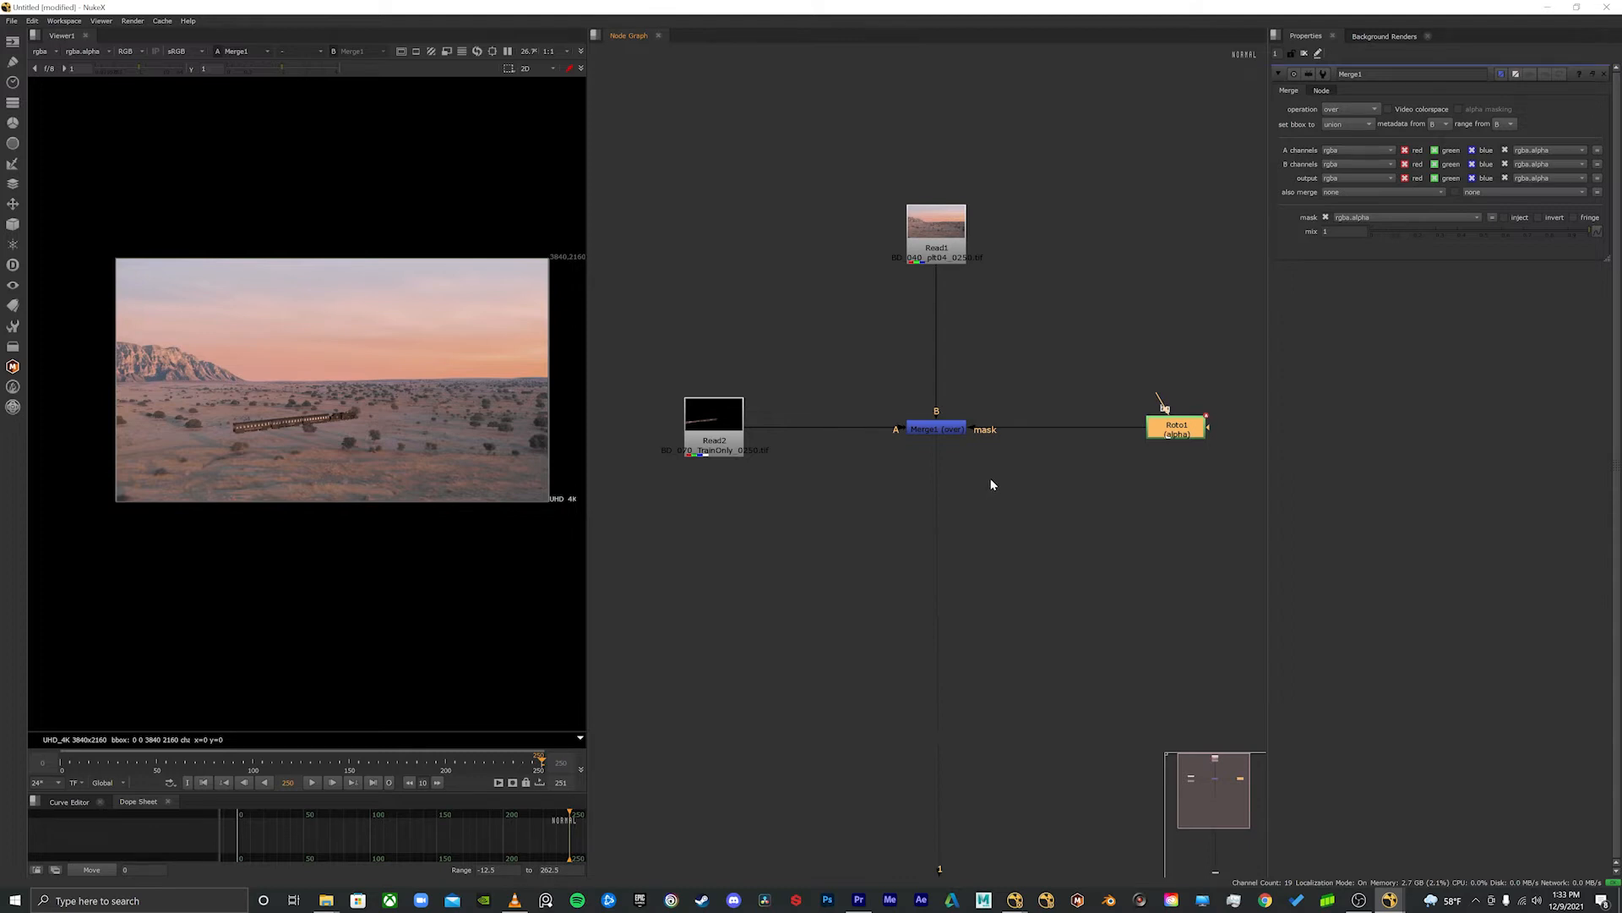
pyautogui.moveTo(1040, 664)
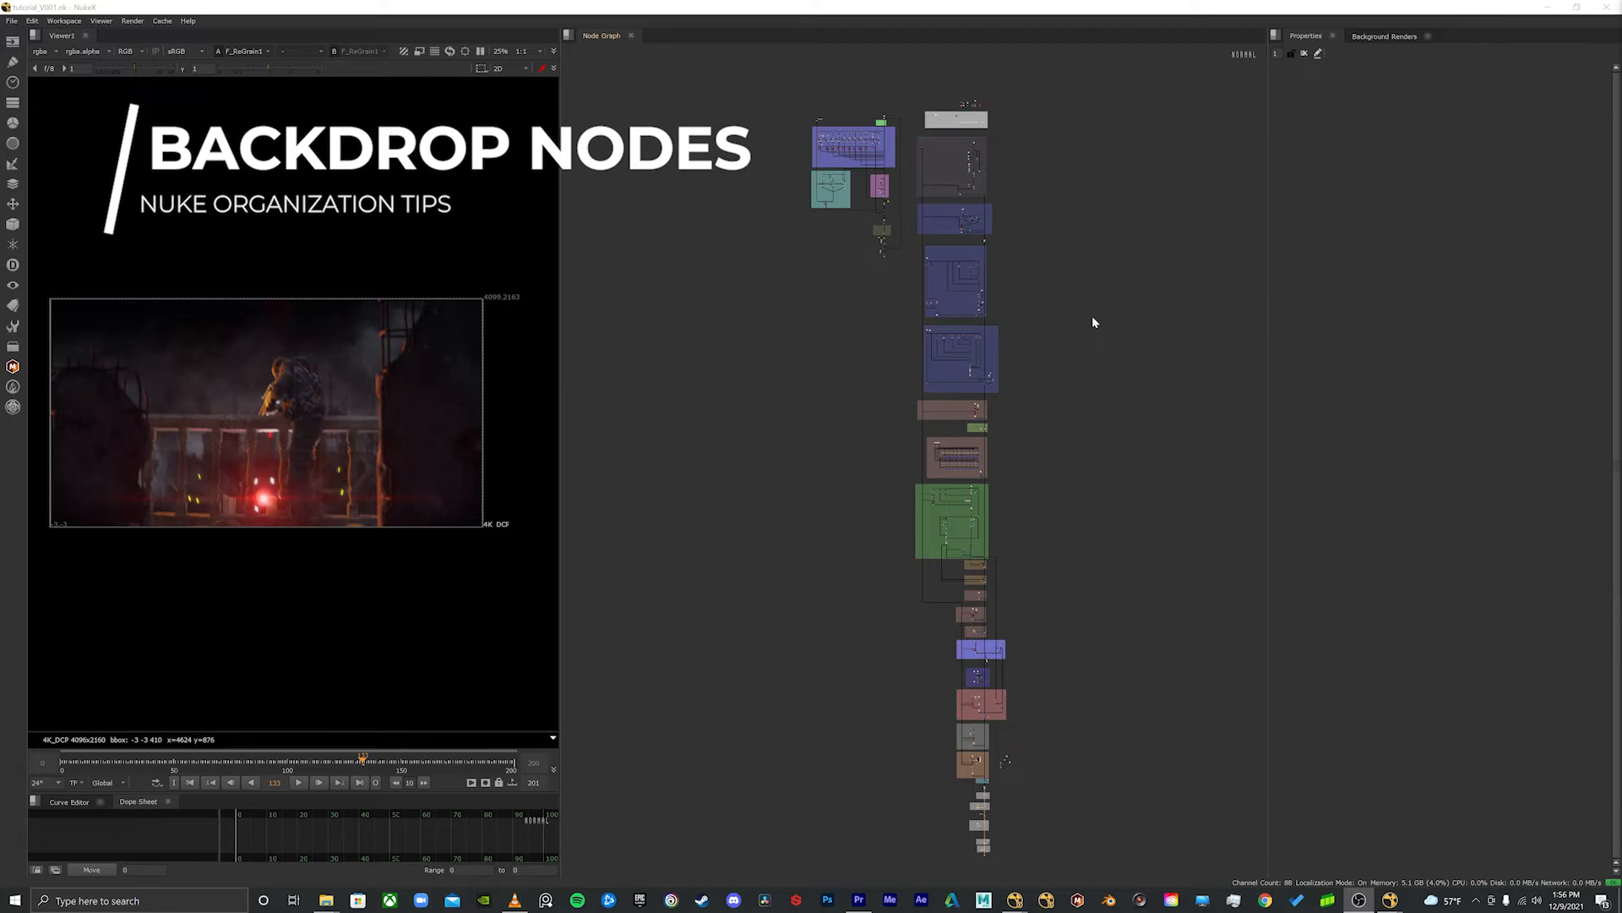
pyautogui.moveTo(940, 420)
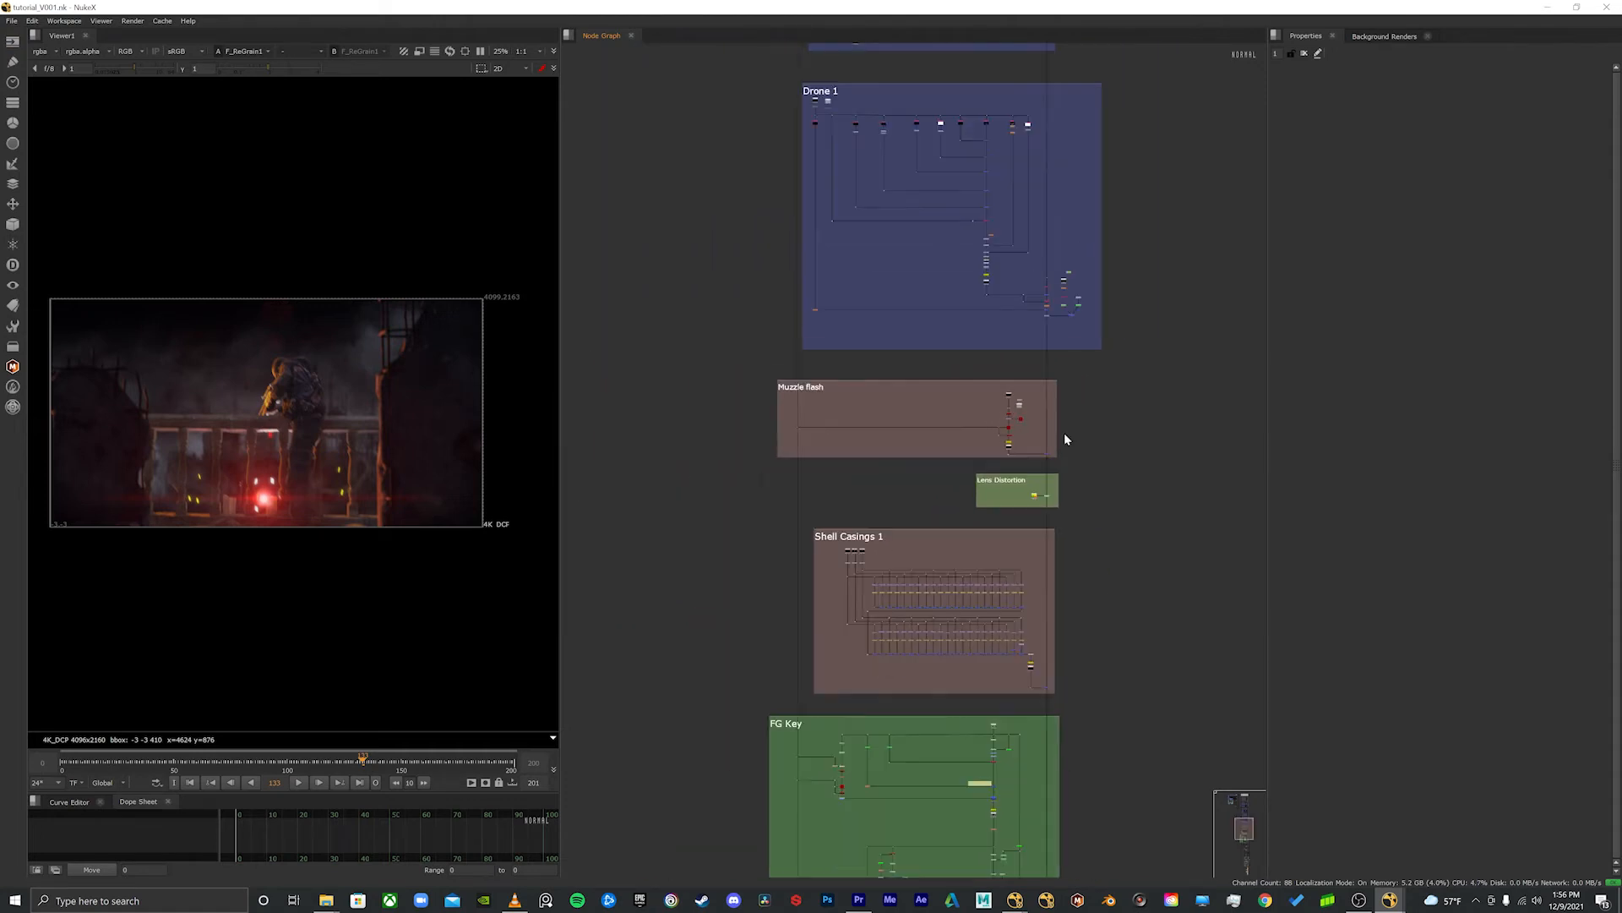
# Step: Scroll the Node Graph past backdrops such as Drone 1, Muzzle flash and FG Key
pyautogui.scroll(-3)
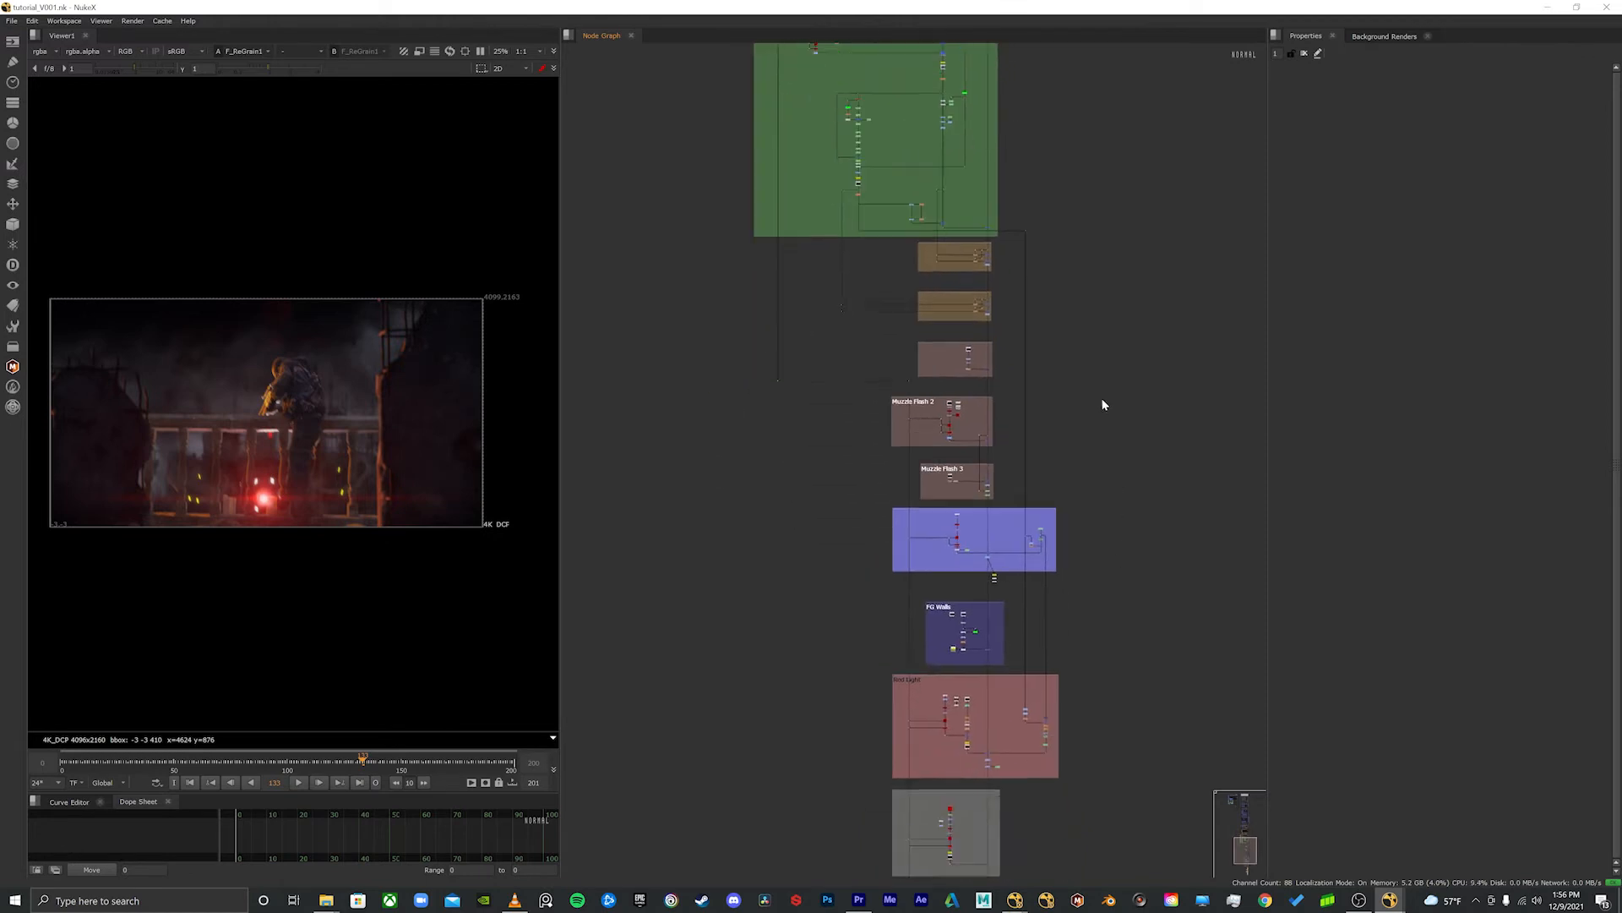
pyautogui.scroll(-3)
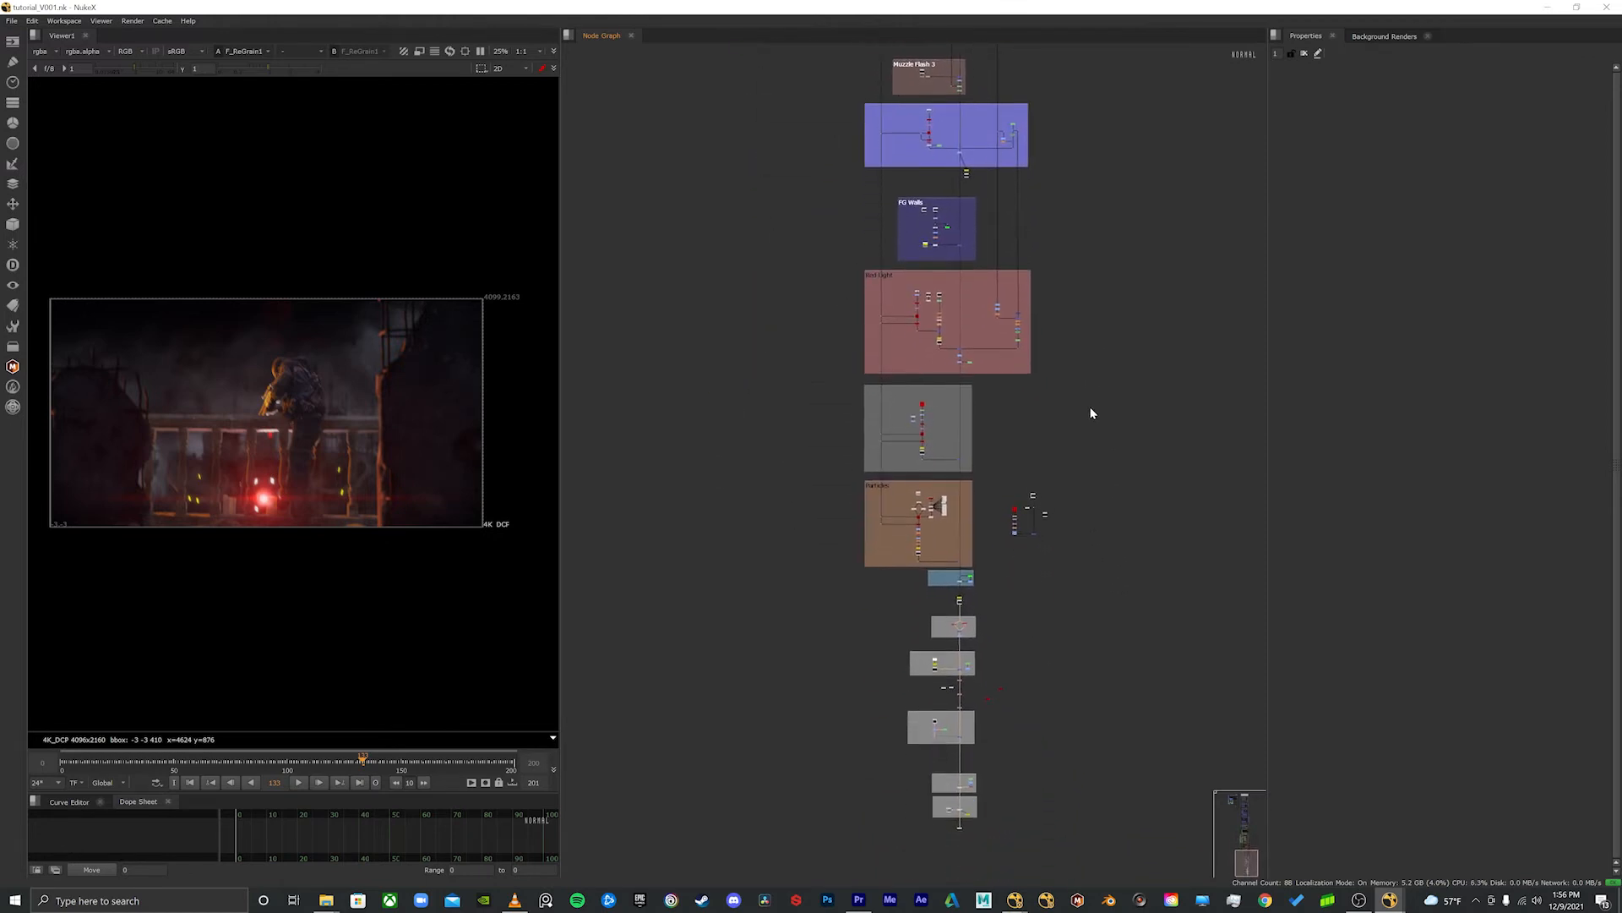
pyautogui.scroll(-3)
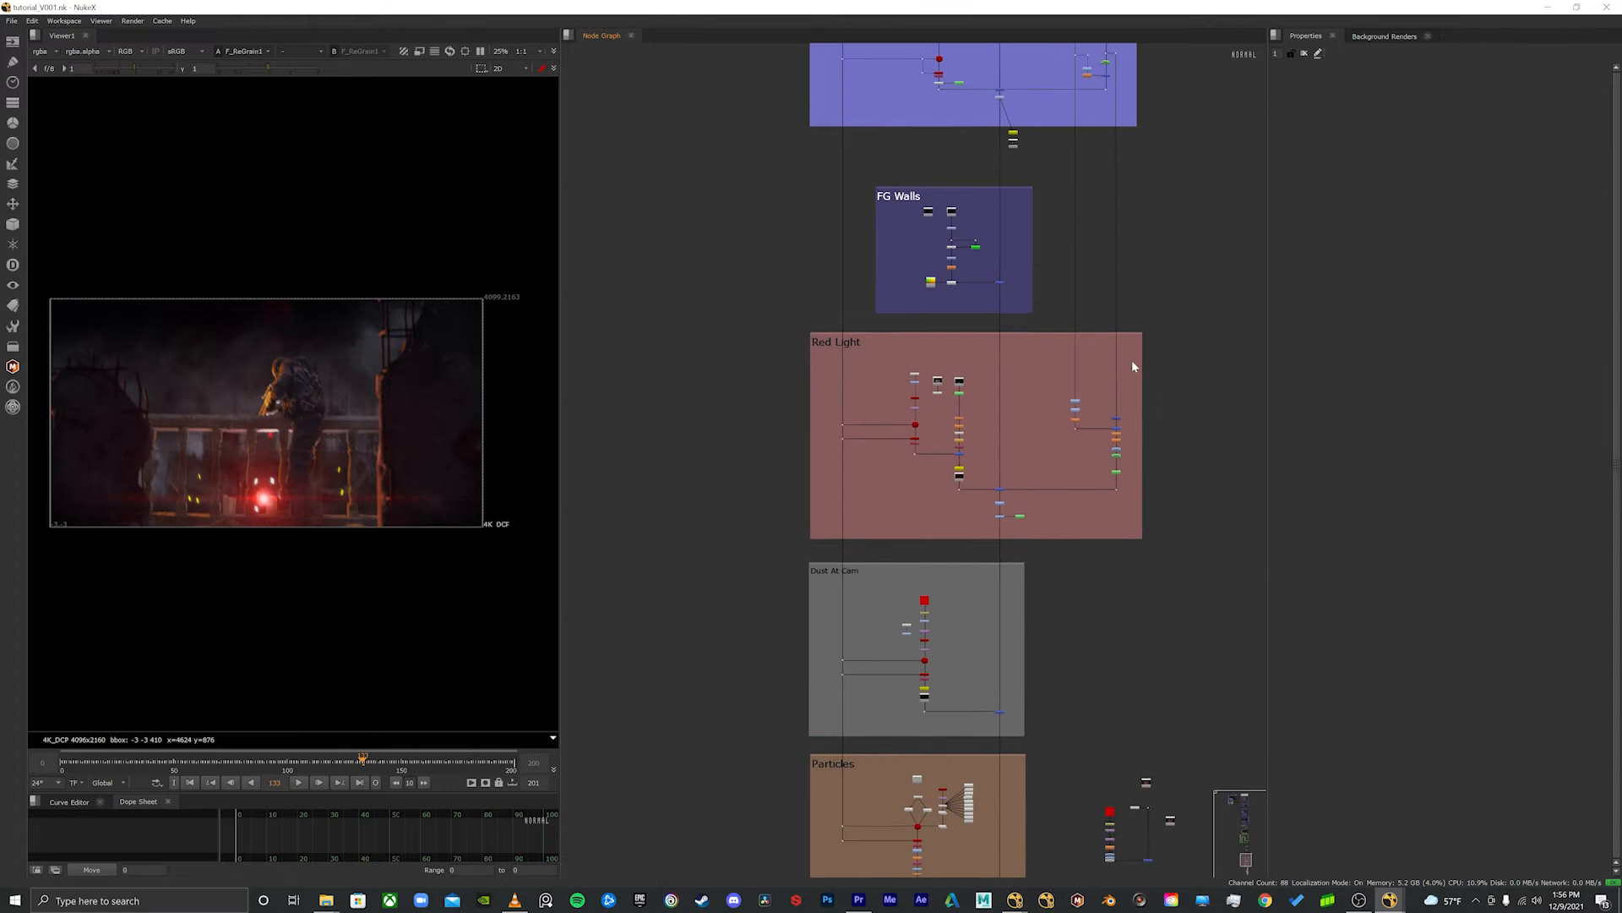
pyautogui.scroll(-3)
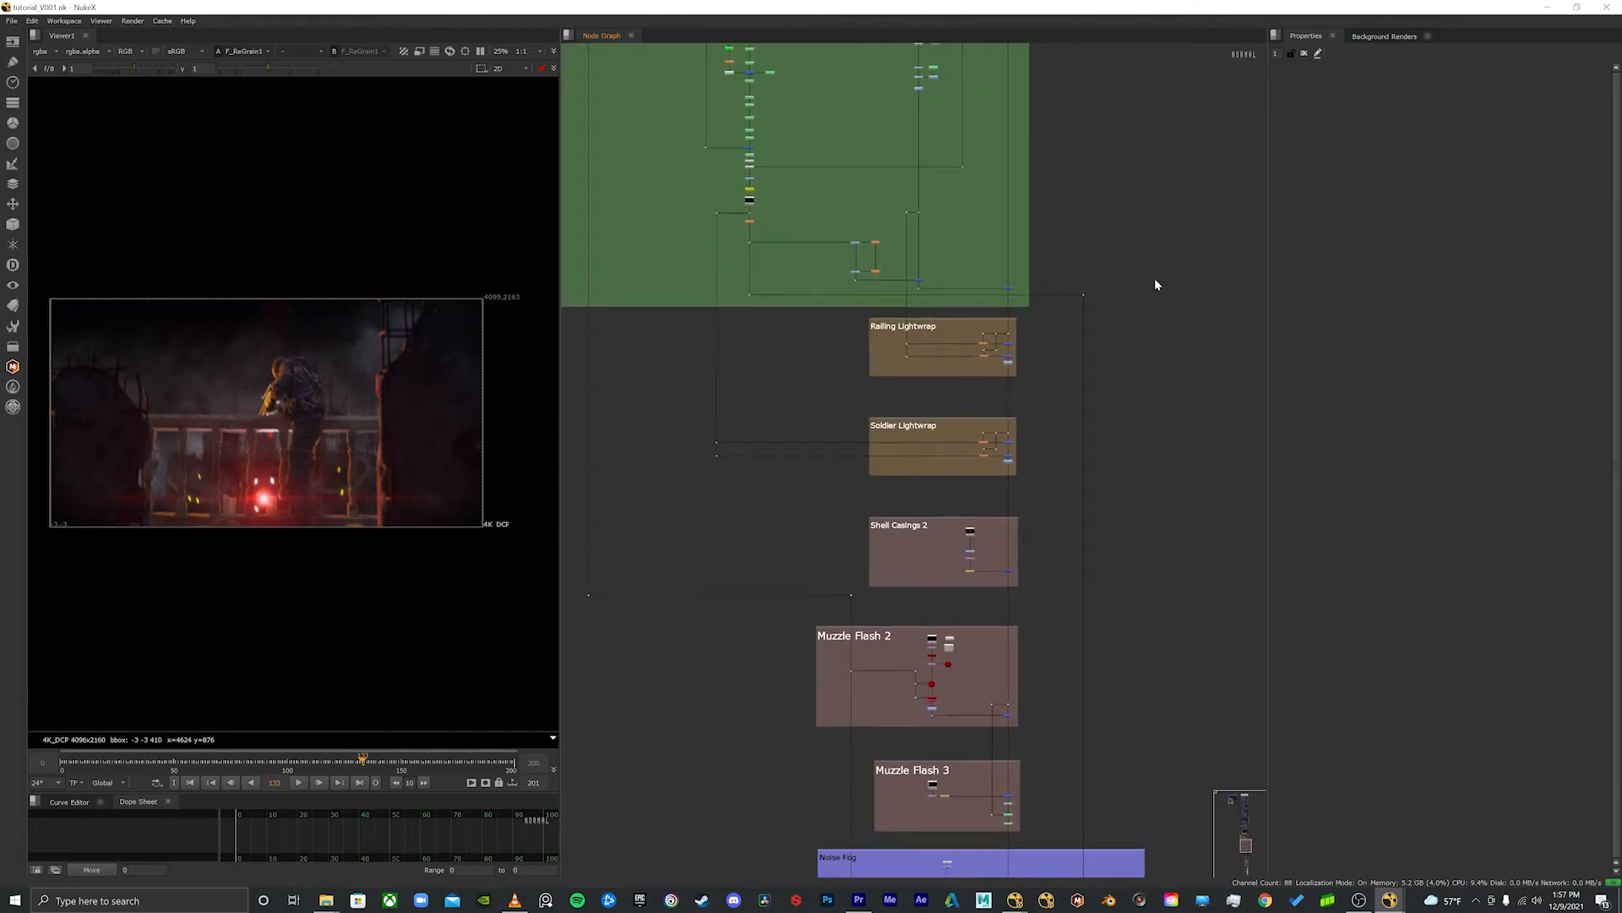
pyautogui.scroll(-3)
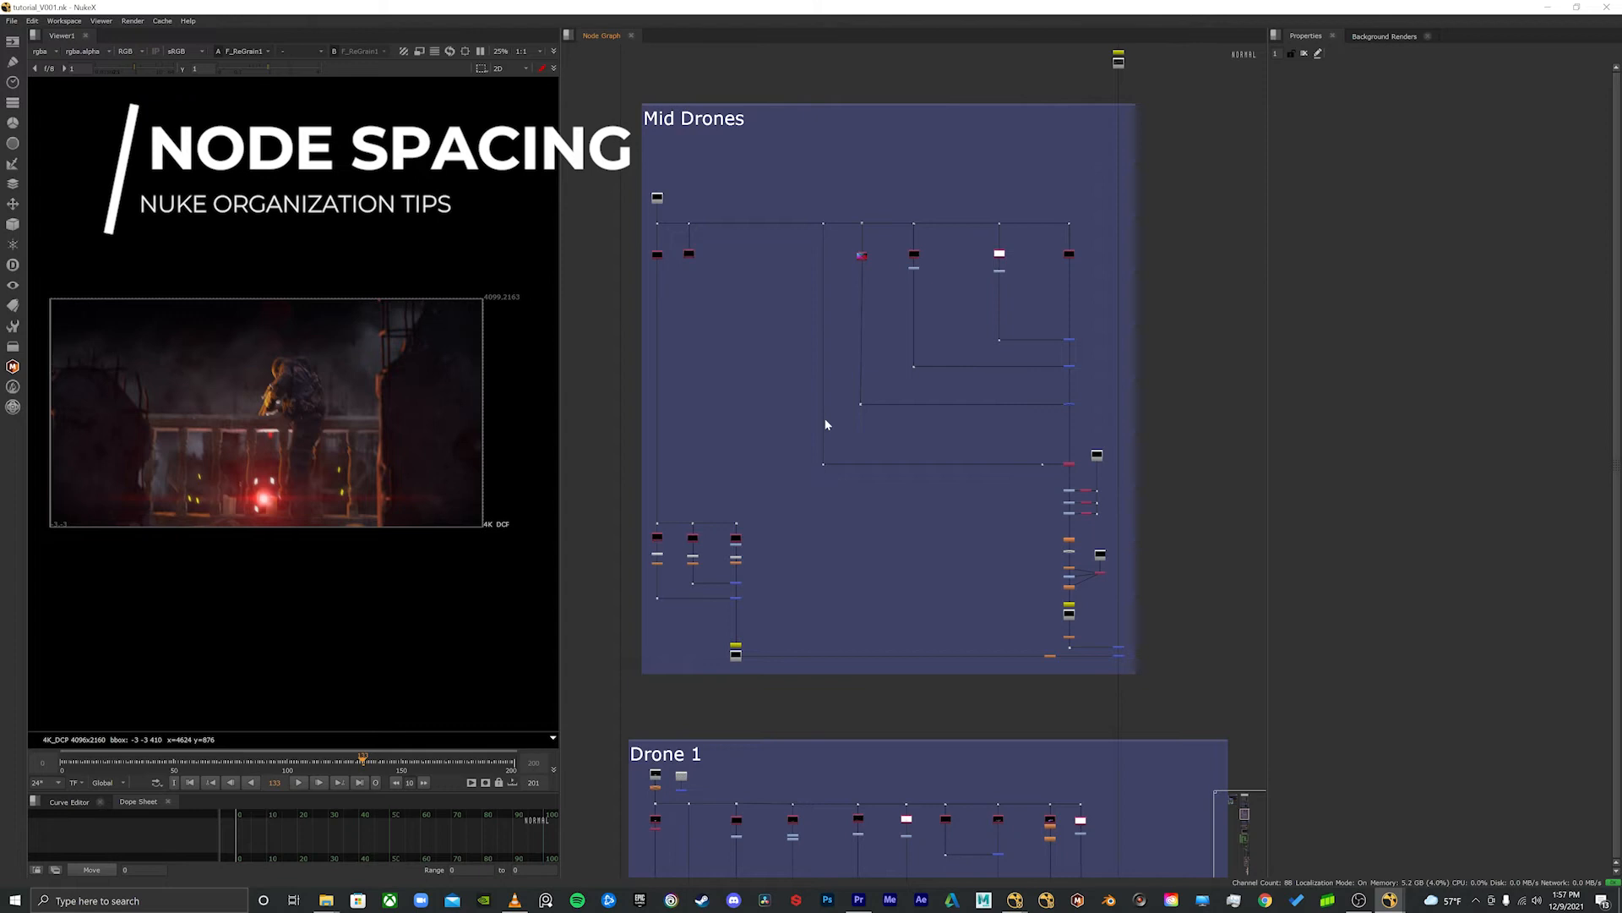
pyautogui.moveTo(1069, 554)
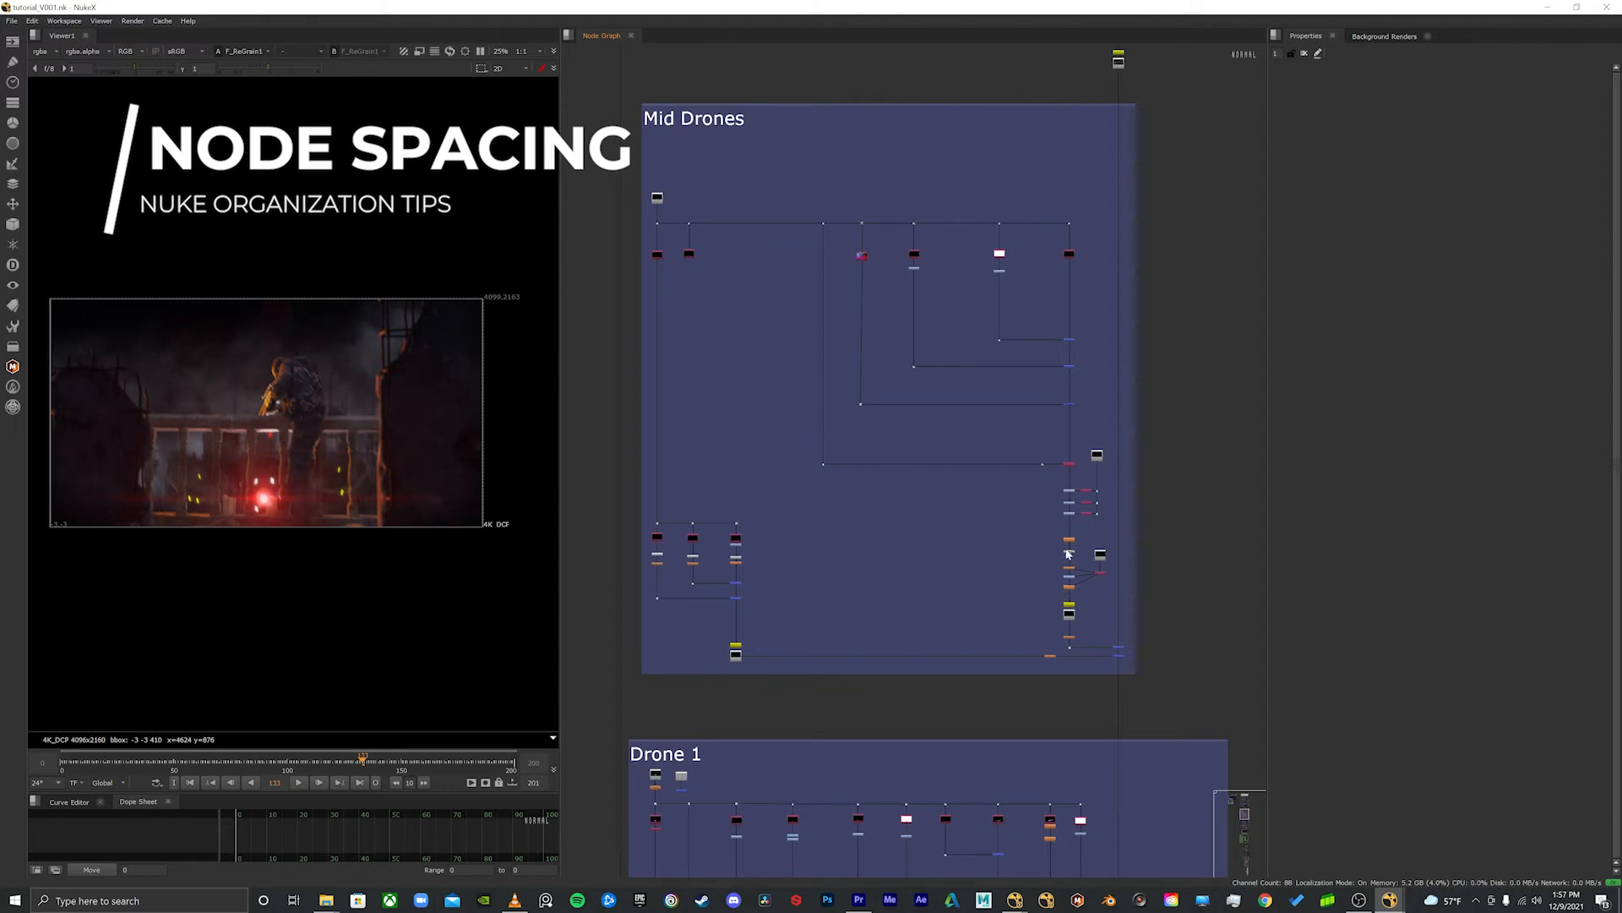
pyautogui.moveTo(1060, 474)
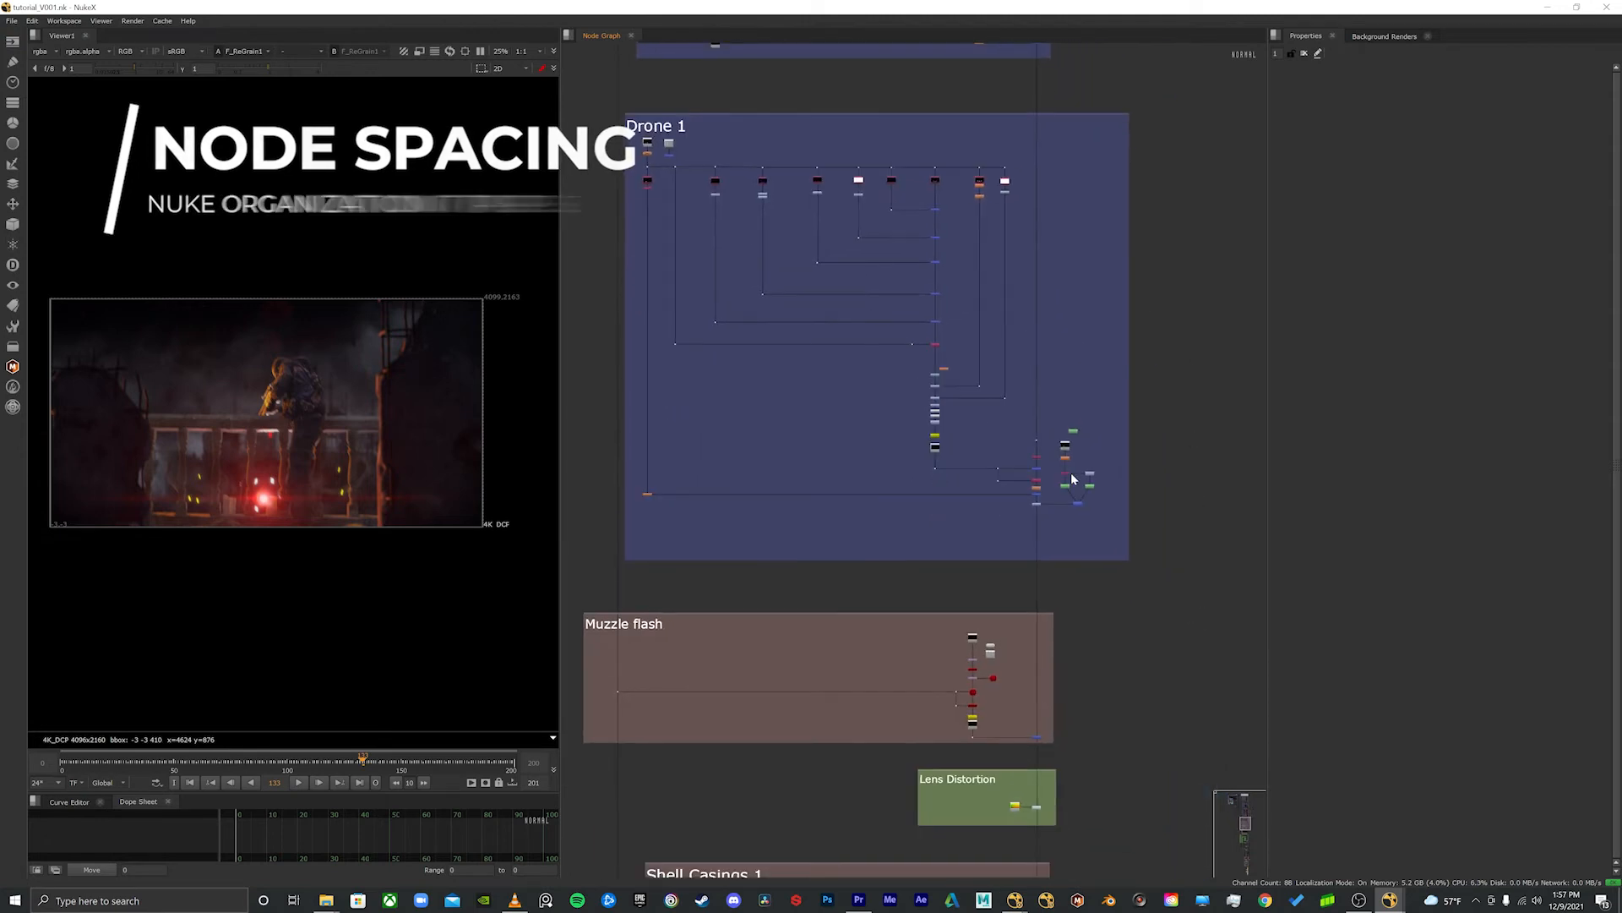
pyautogui.scroll(-3)
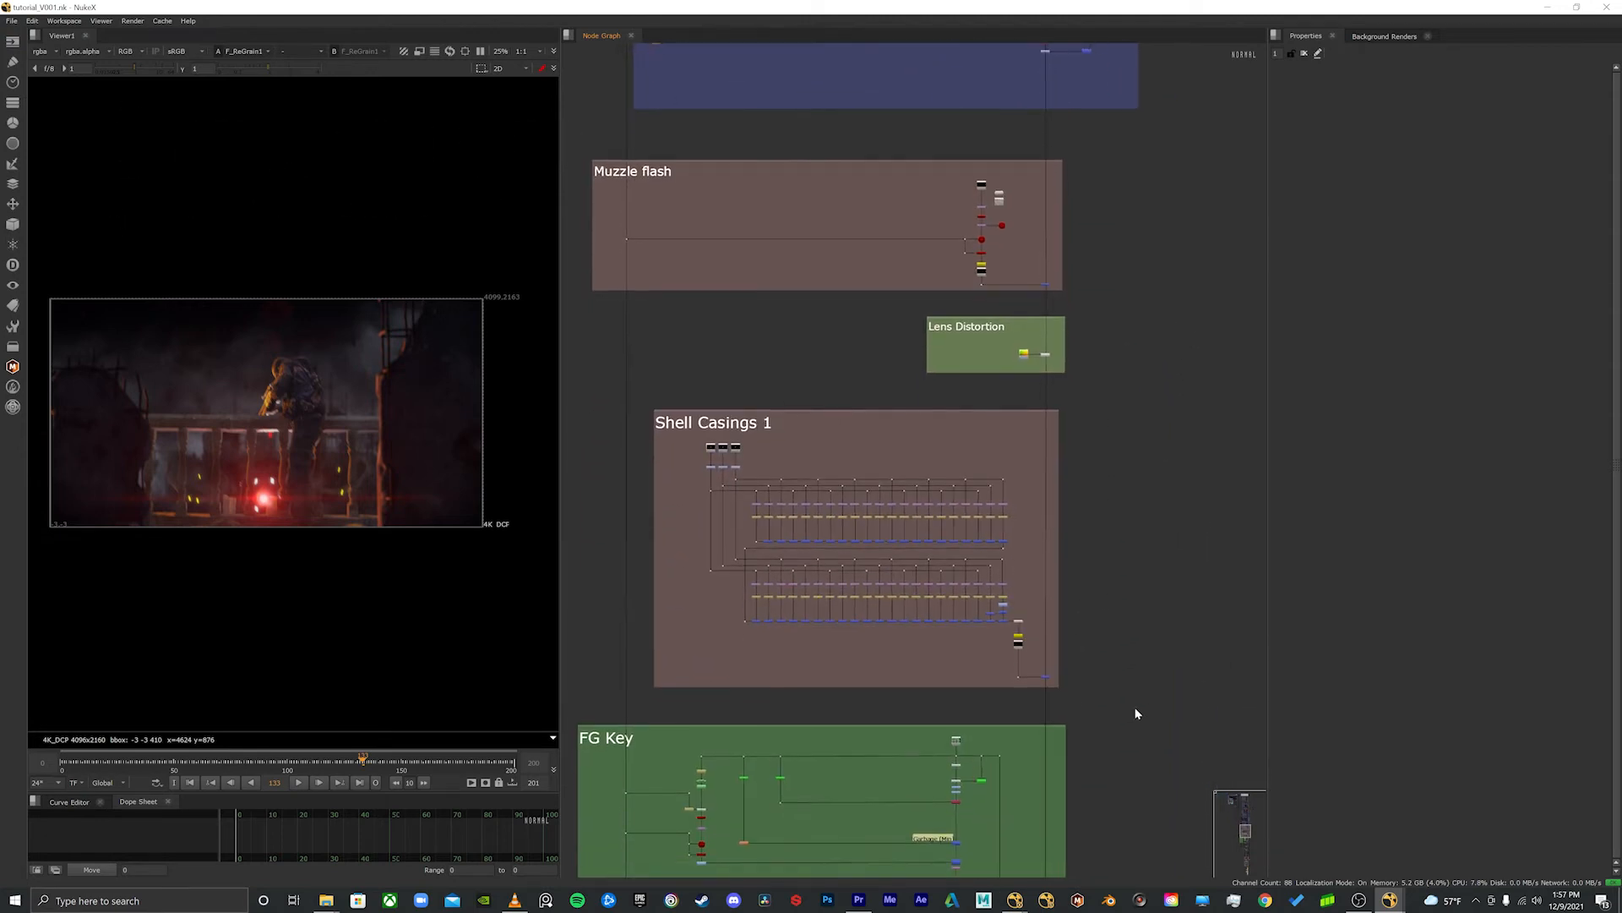
pyautogui.scroll(-3)
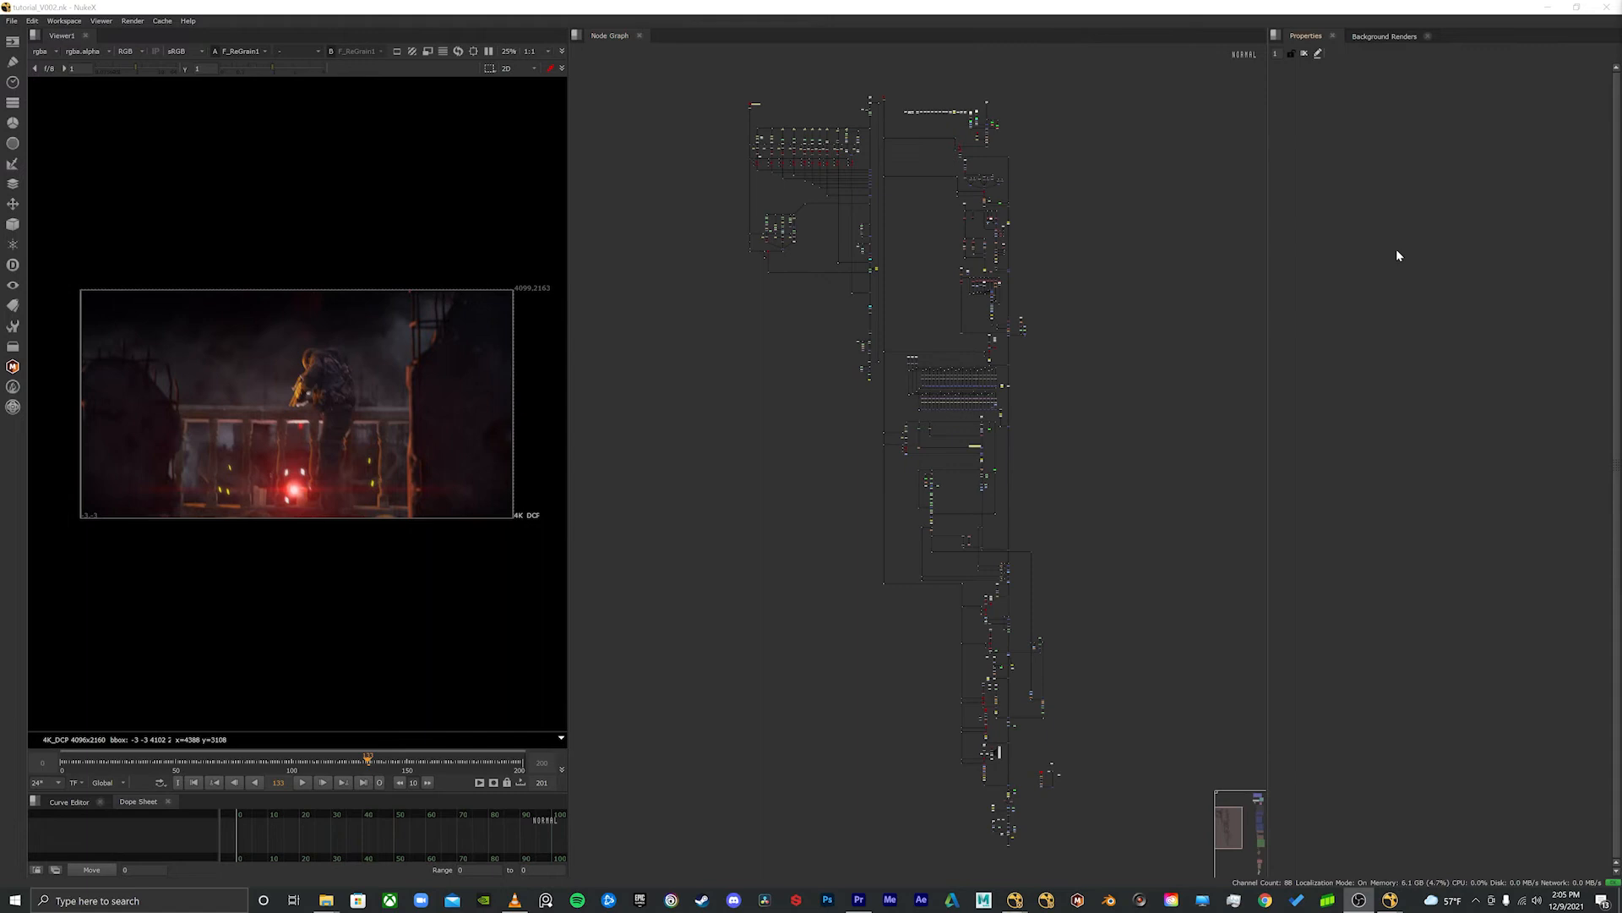
pyautogui.moveTo(1224, 254)
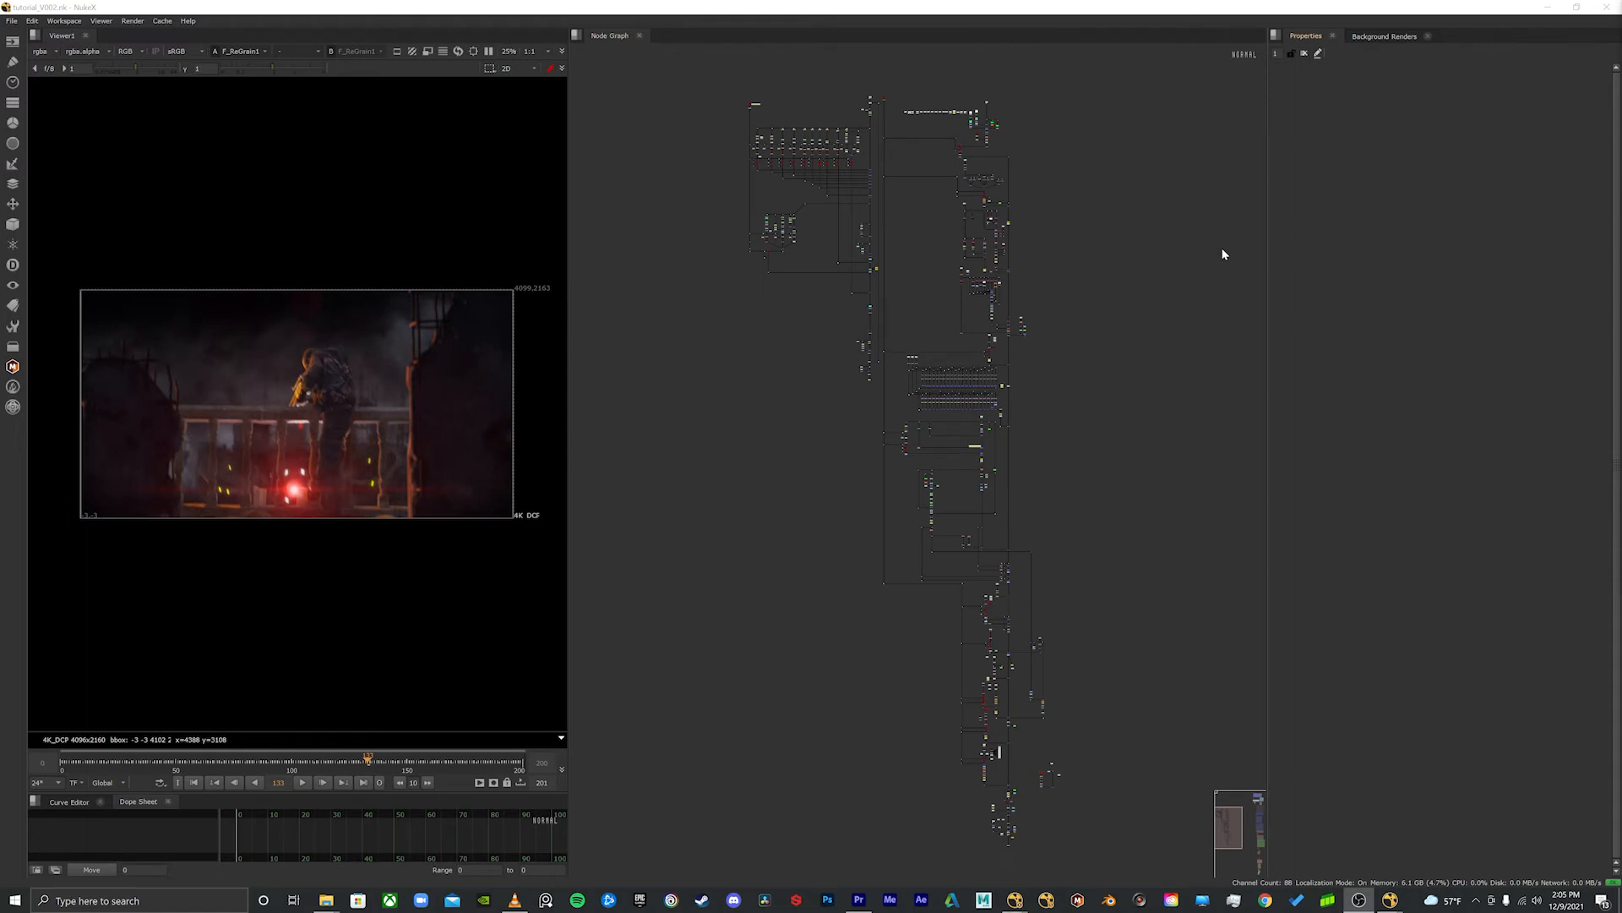
pyautogui.moveTo(1060, 291)
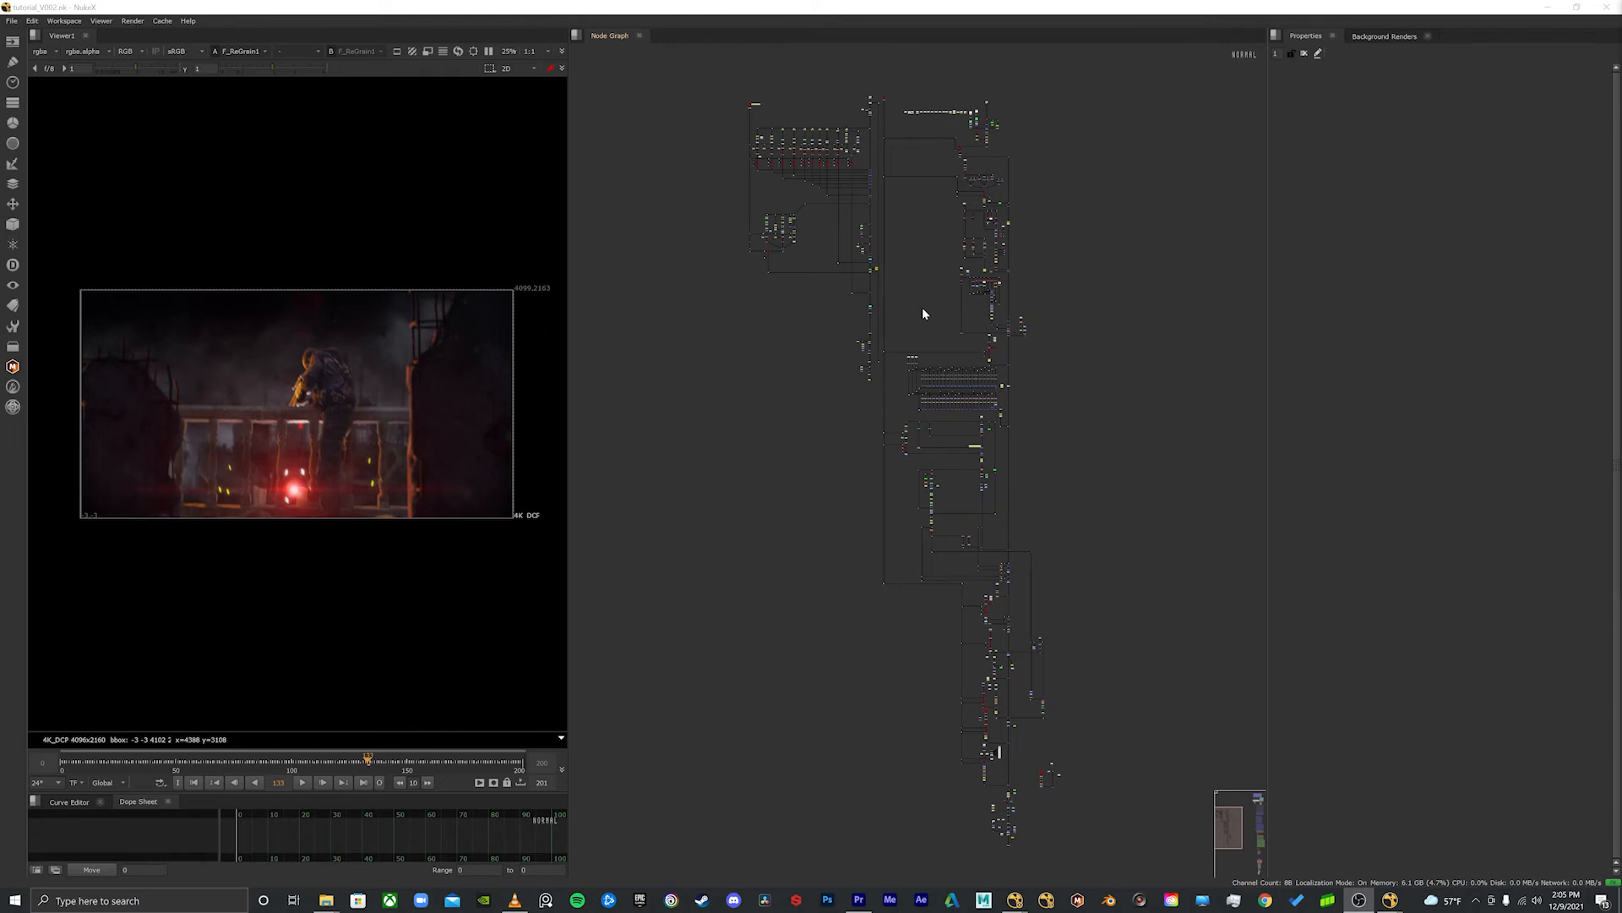
pyautogui.moveTo(972, 297)
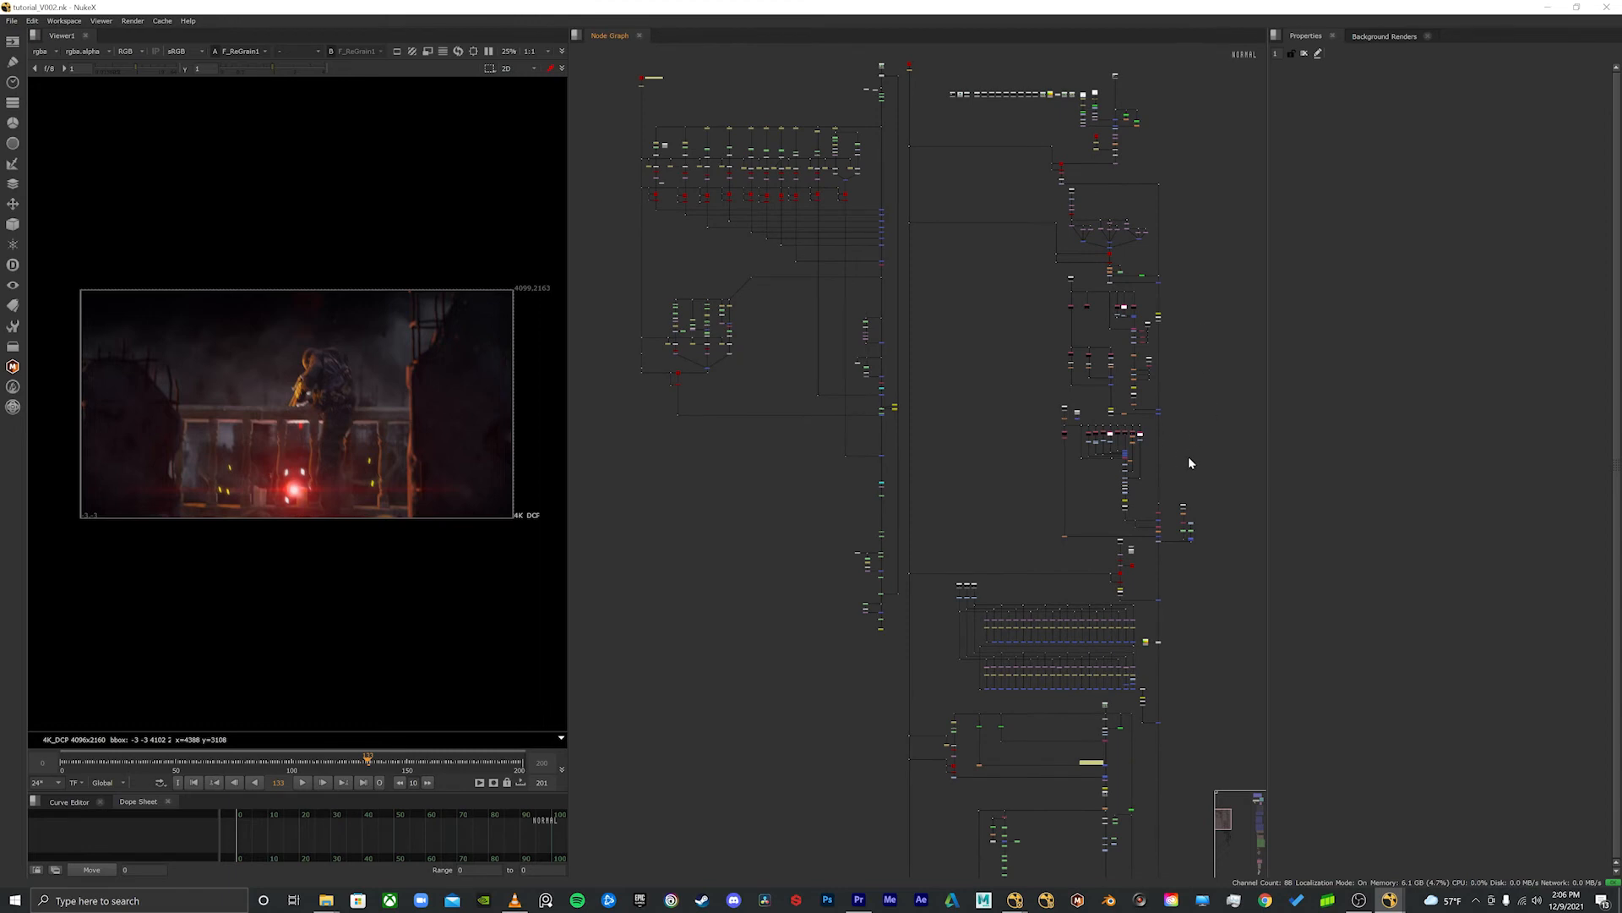
pyautogui.moveTo(1208, 446)
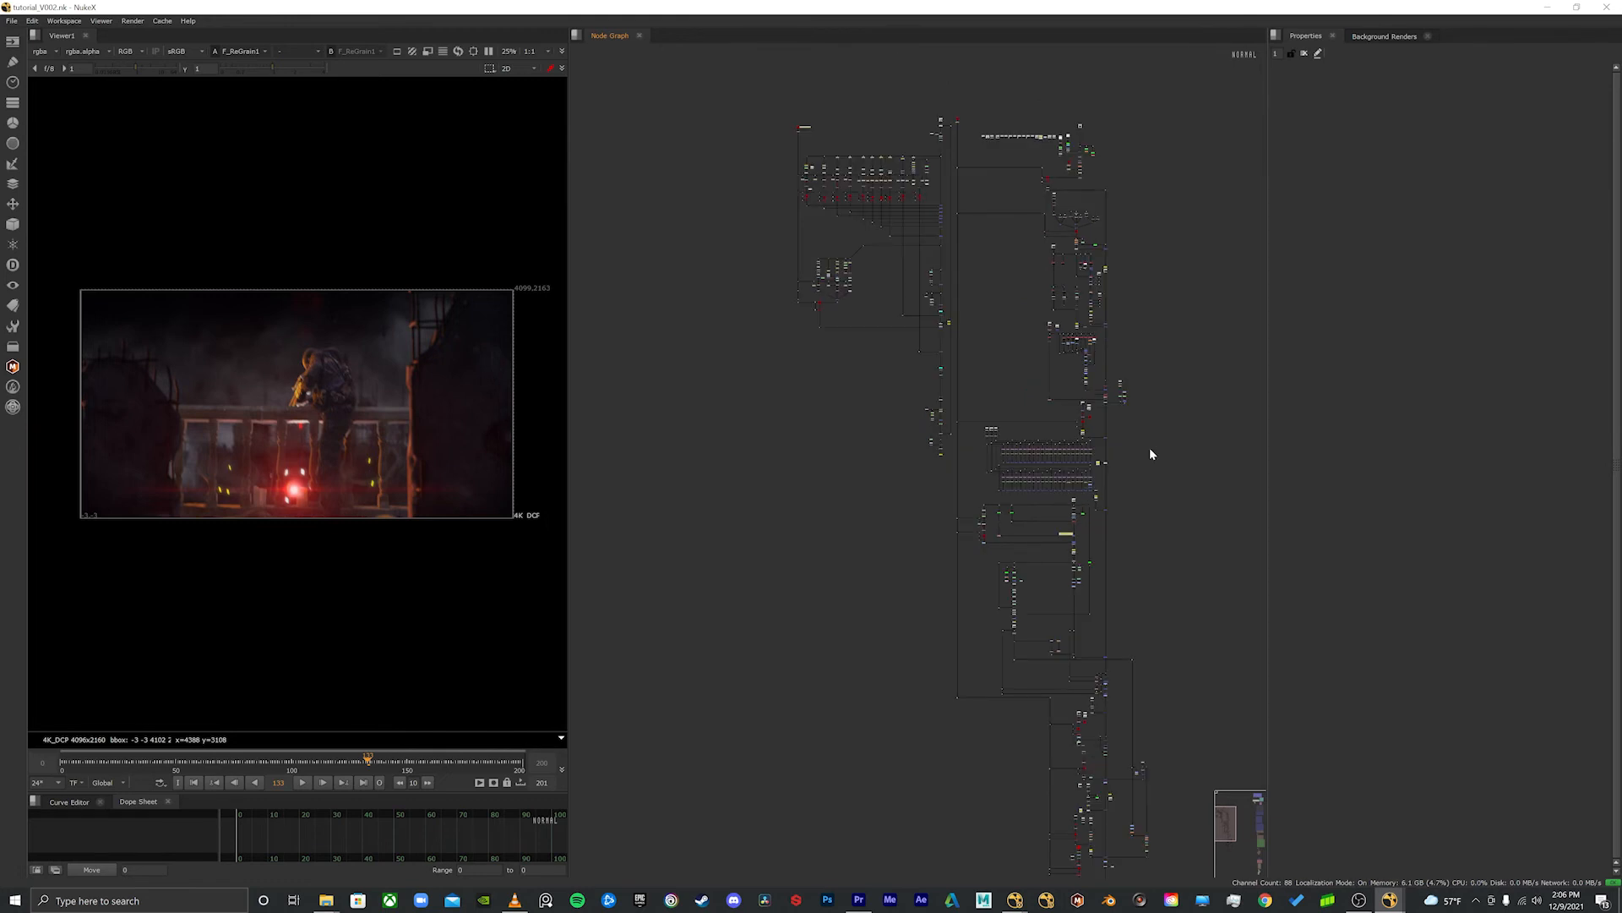
pyautogui.moveTo(1144, 448)
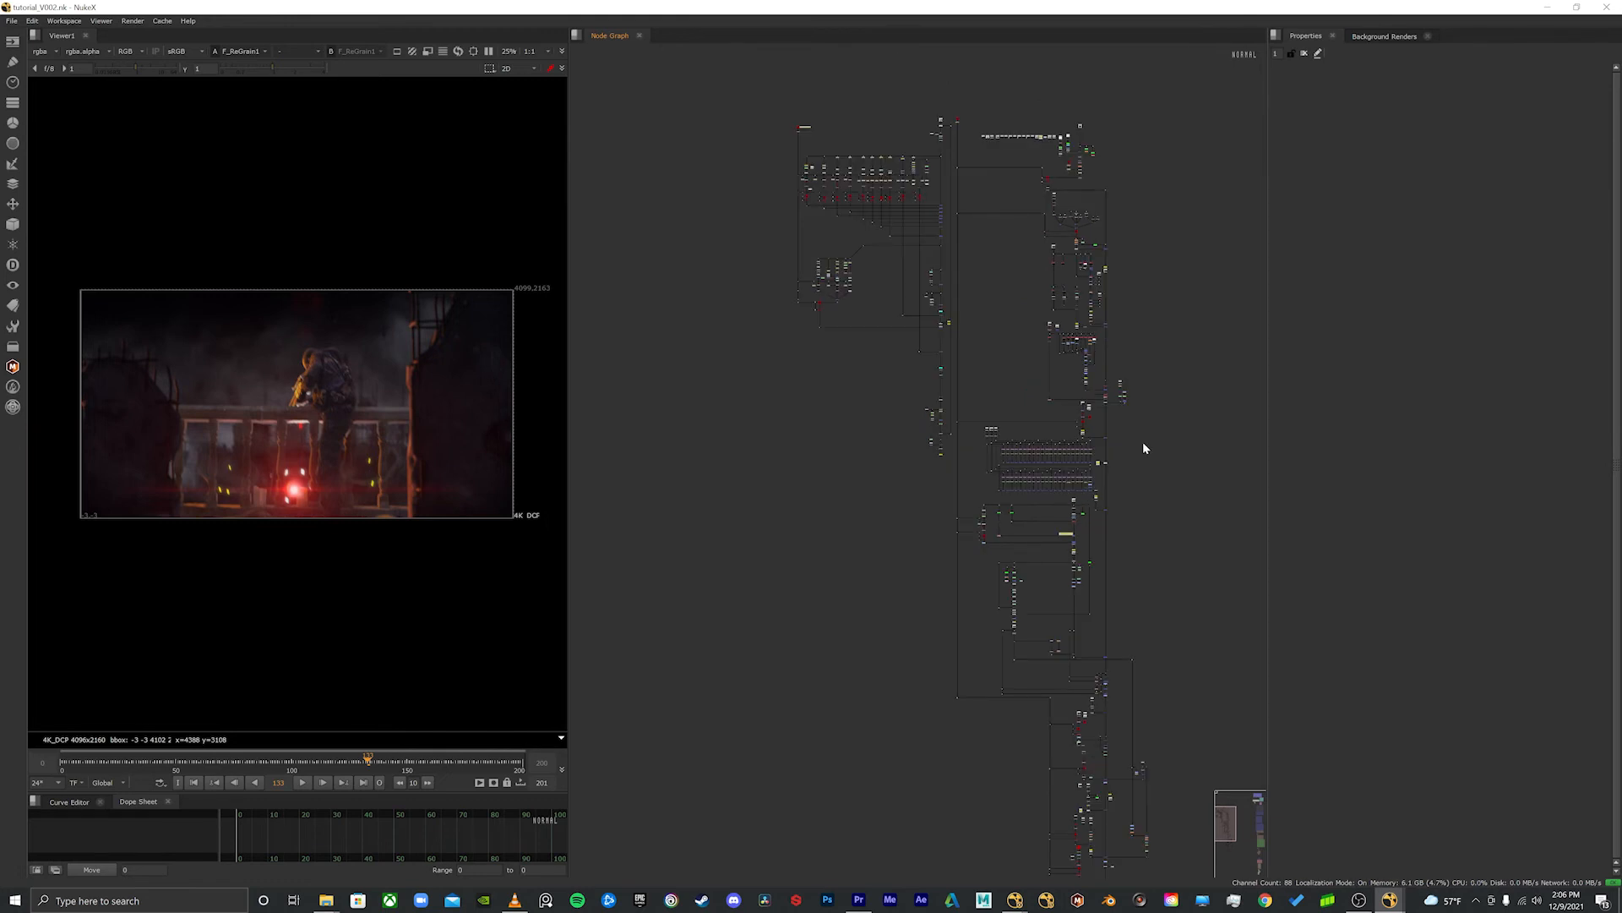